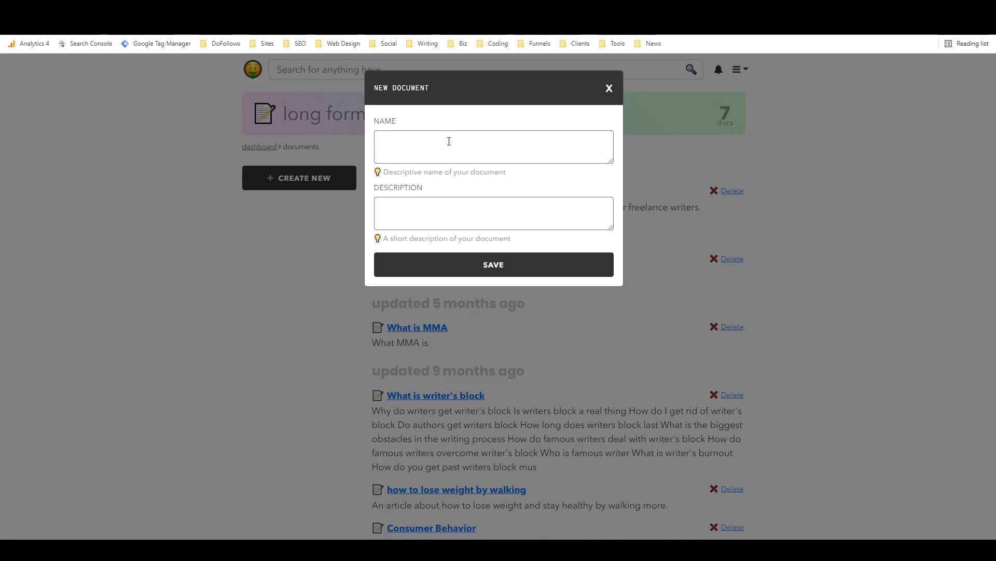
Create and open a document named 'What is Cryptocurrency?' described as 'An article about what crypto is'.
click(493, 147)
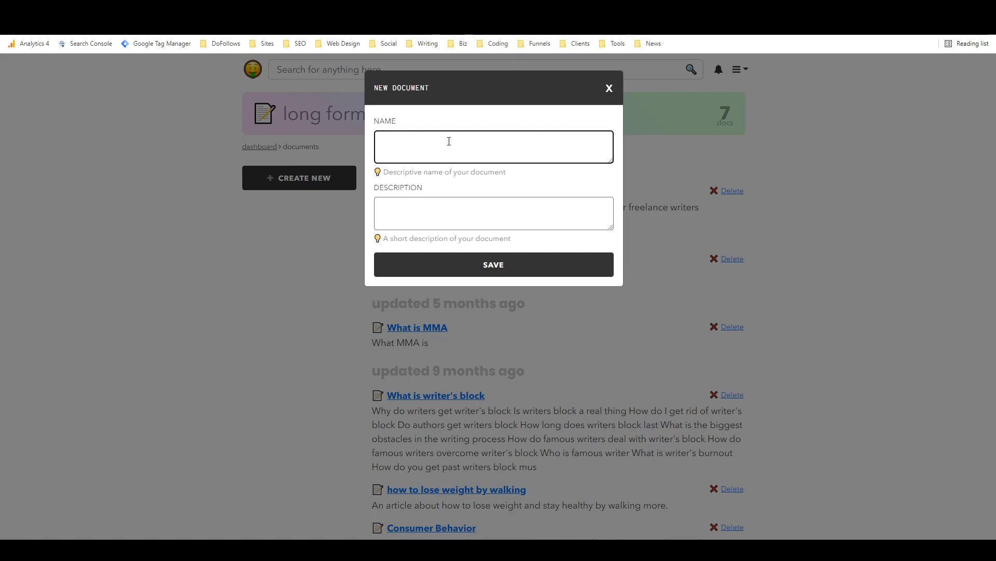
text(Wht)
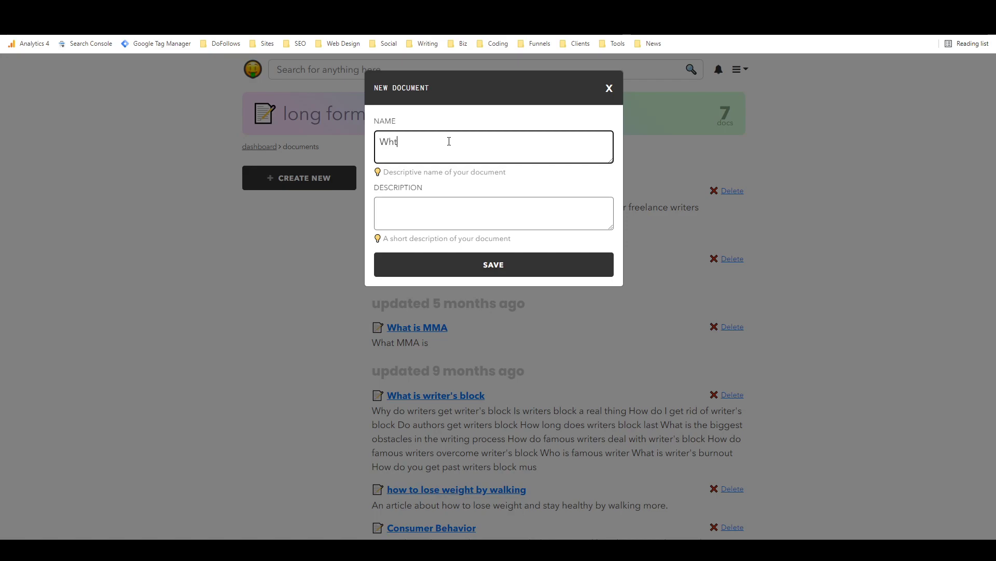
text(What is Crypto)
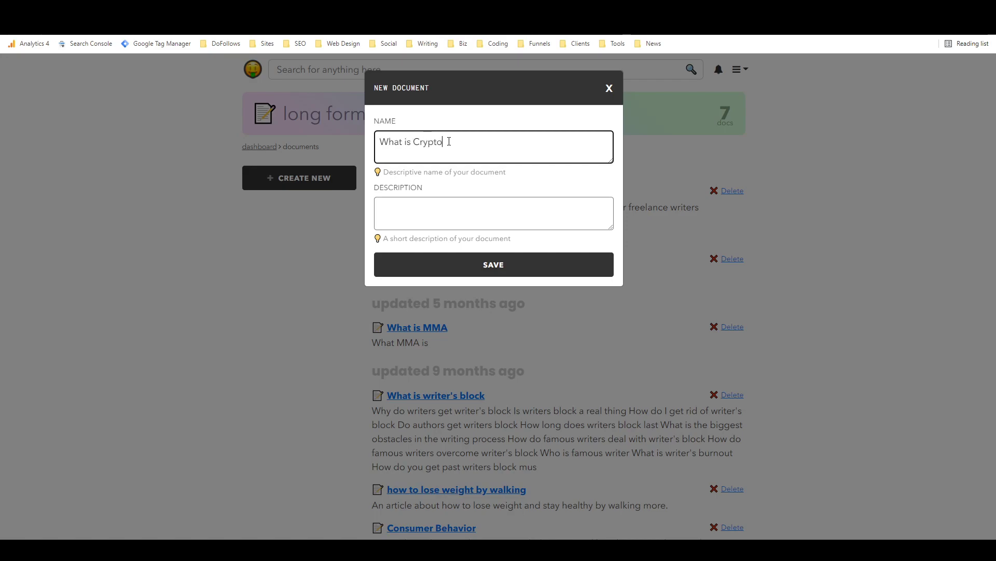
text(currency?)
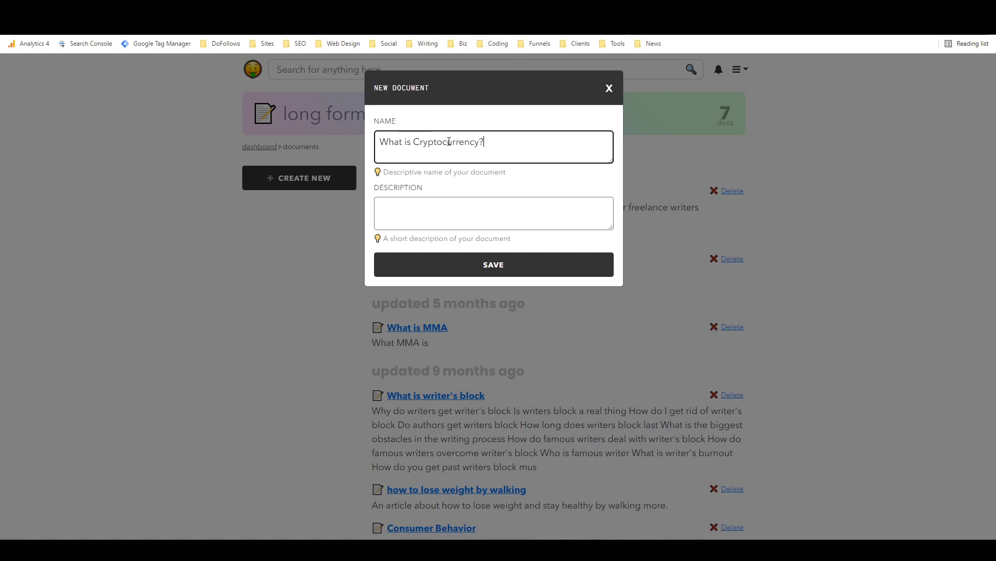
click(493, 213)
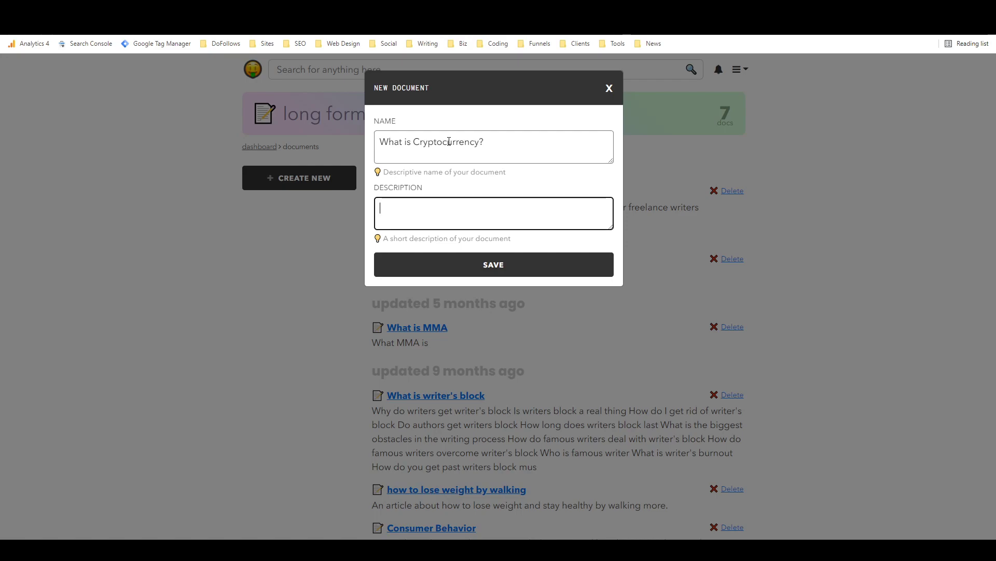
text(An article about)
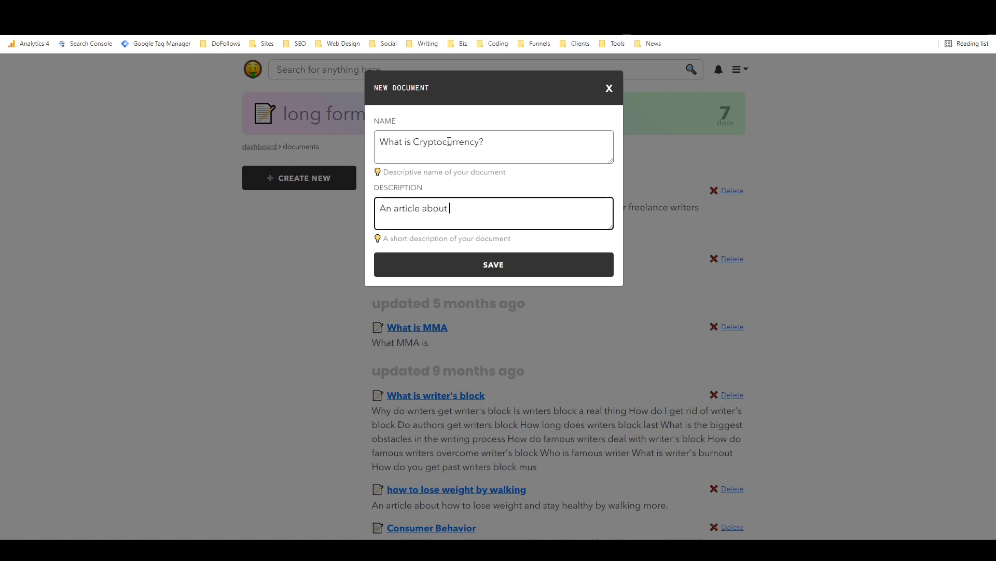
text(what crypto is)
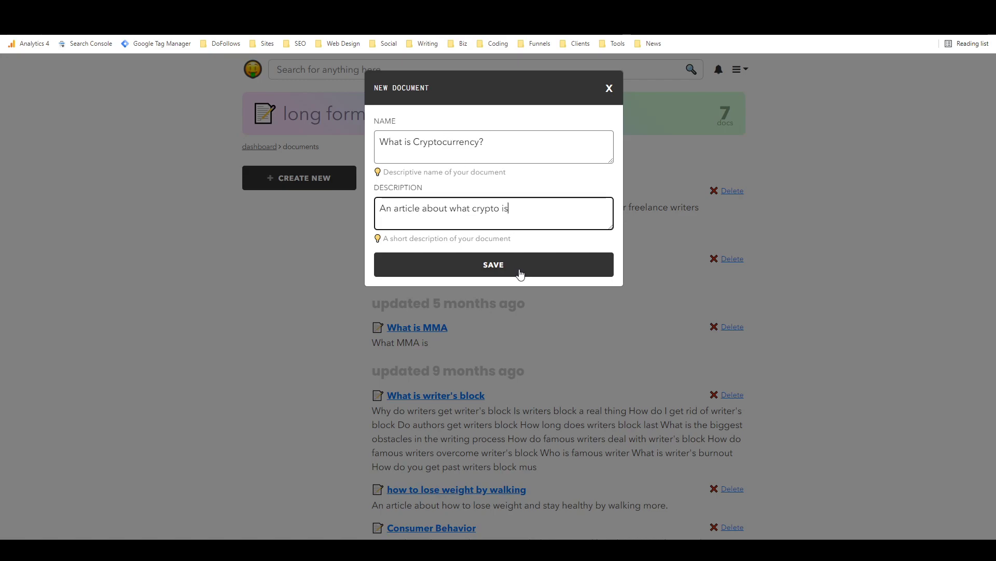
click(493, 264)
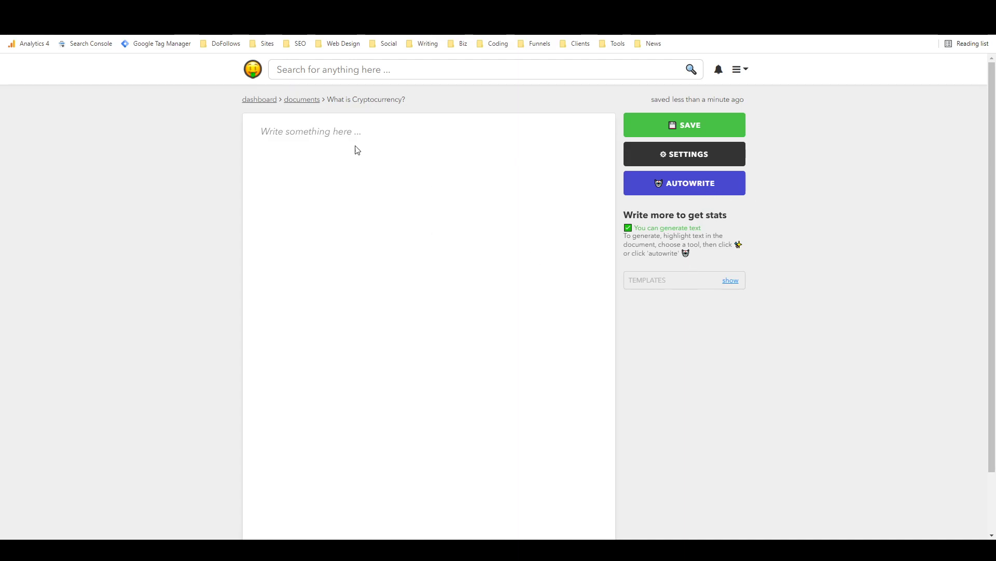
mouse_move(467, 283)
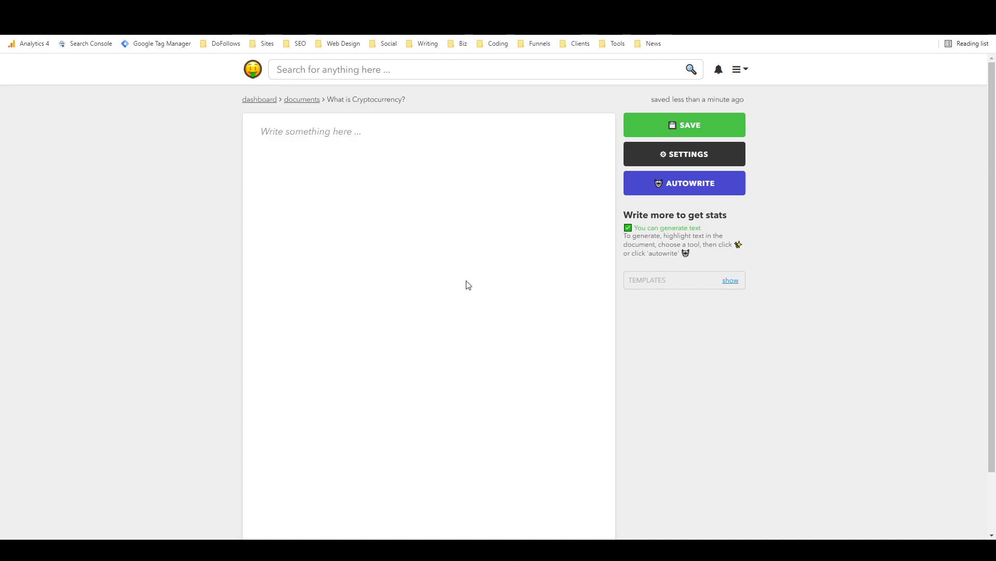
Copy the Blog Post template code and paste it into the blank document.
click(730, 280)
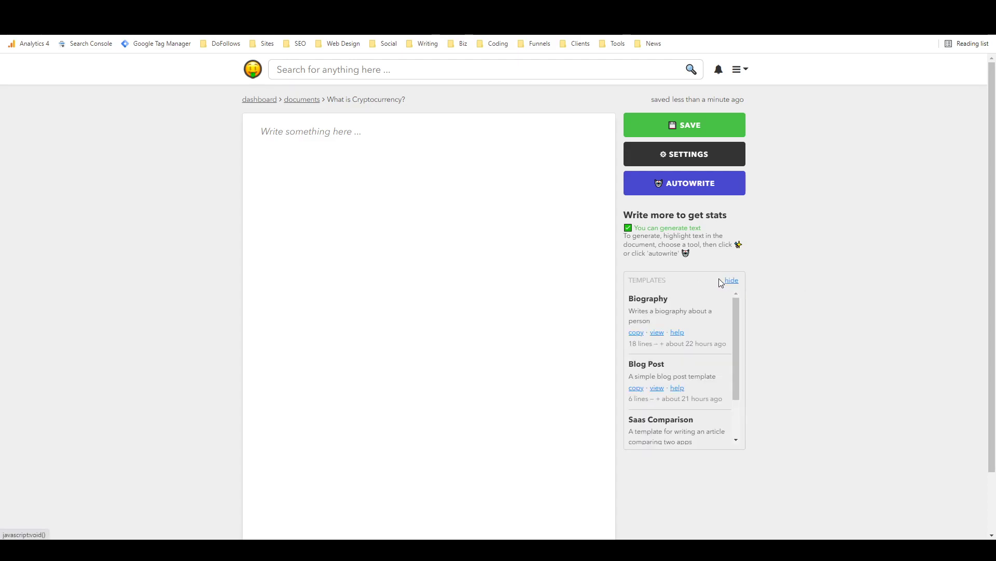
scroll(down, 3)
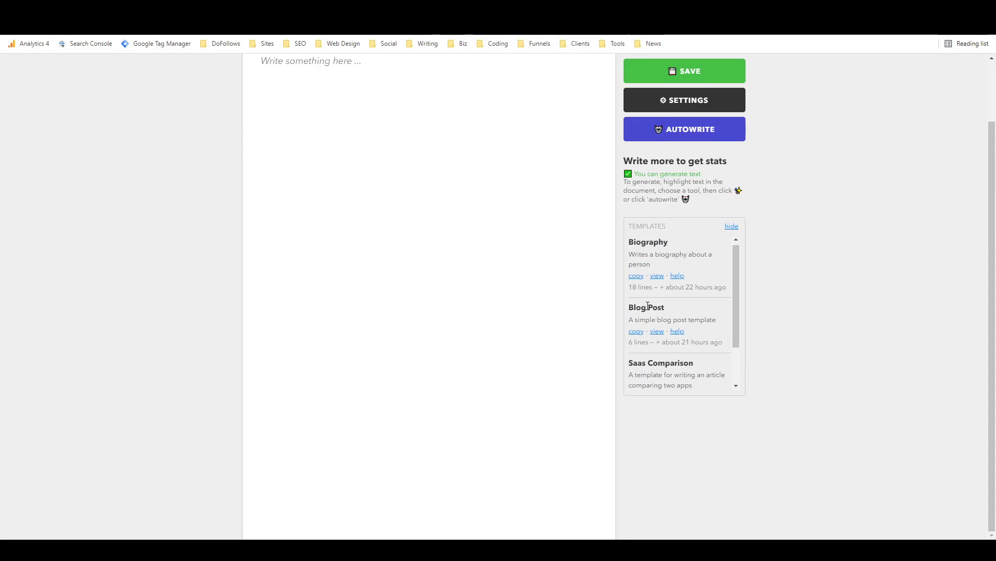
click(657, 332)
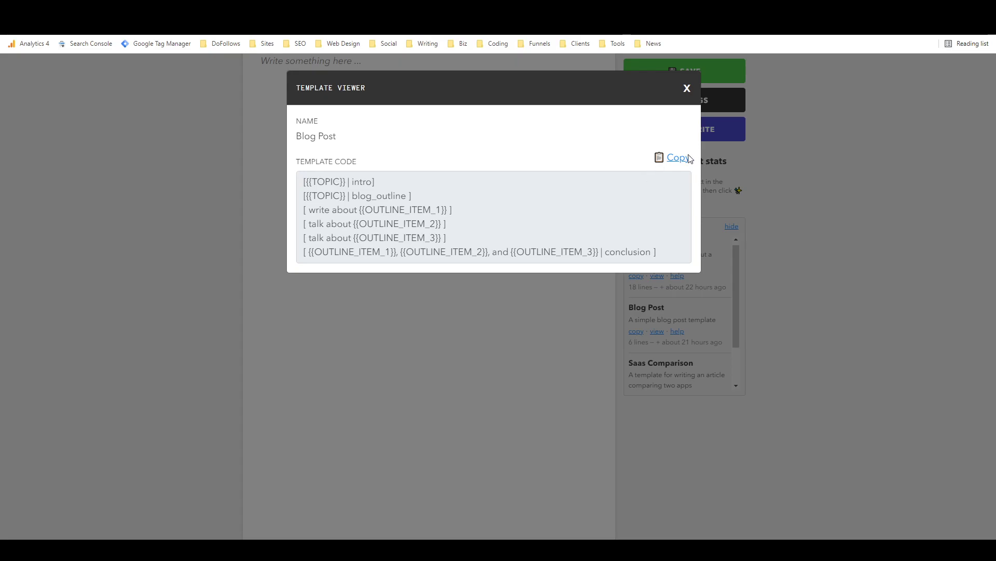
click(676, 157)
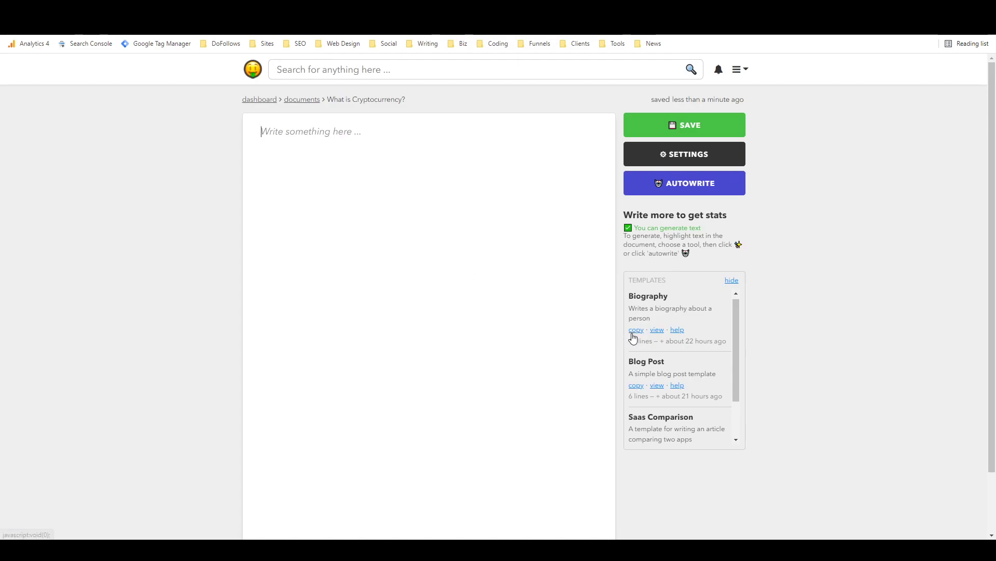
click(635, 385)
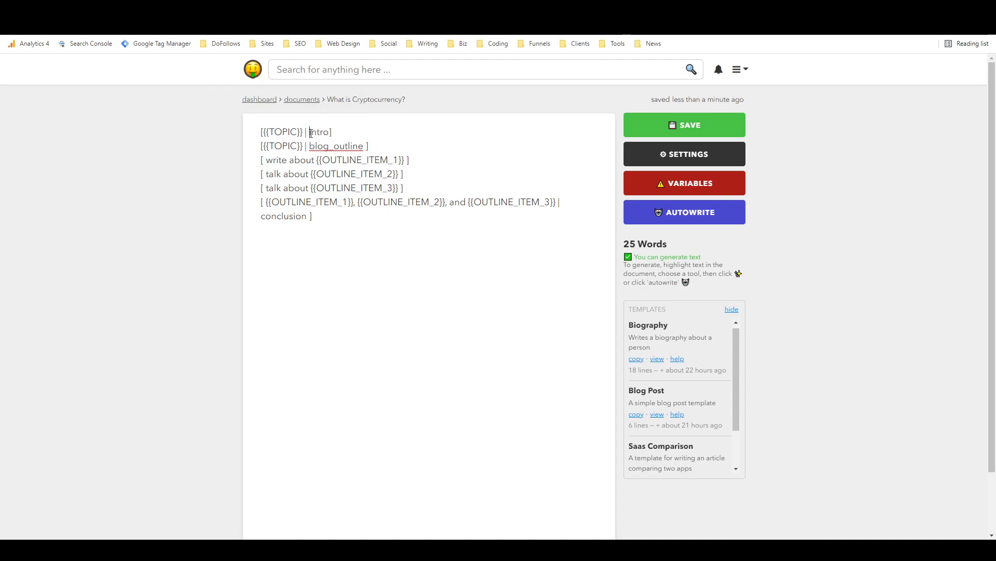
Check the Variables form, then delete the three section and conclusion prompt lines.
double_click(320, 131)
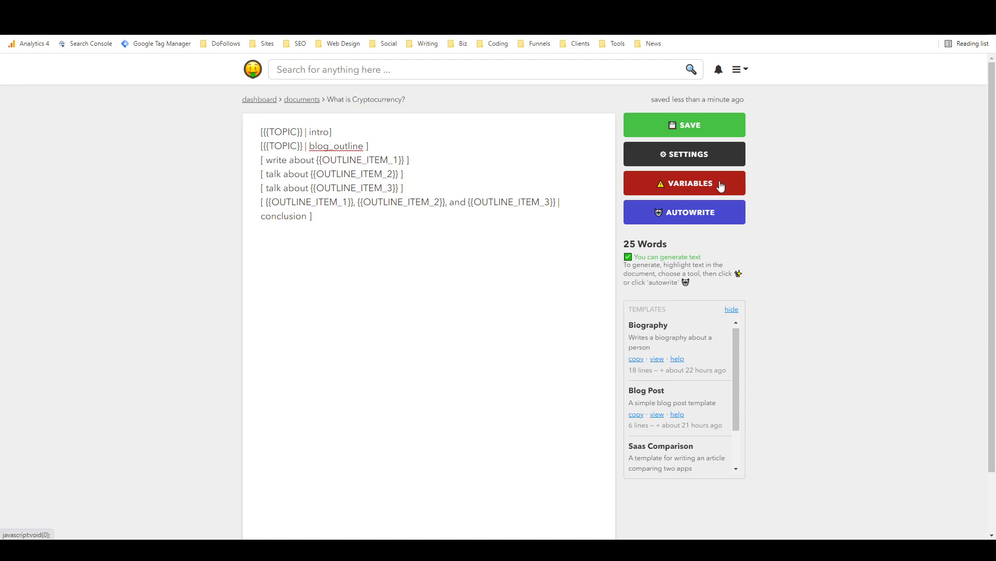
click(684, 183)
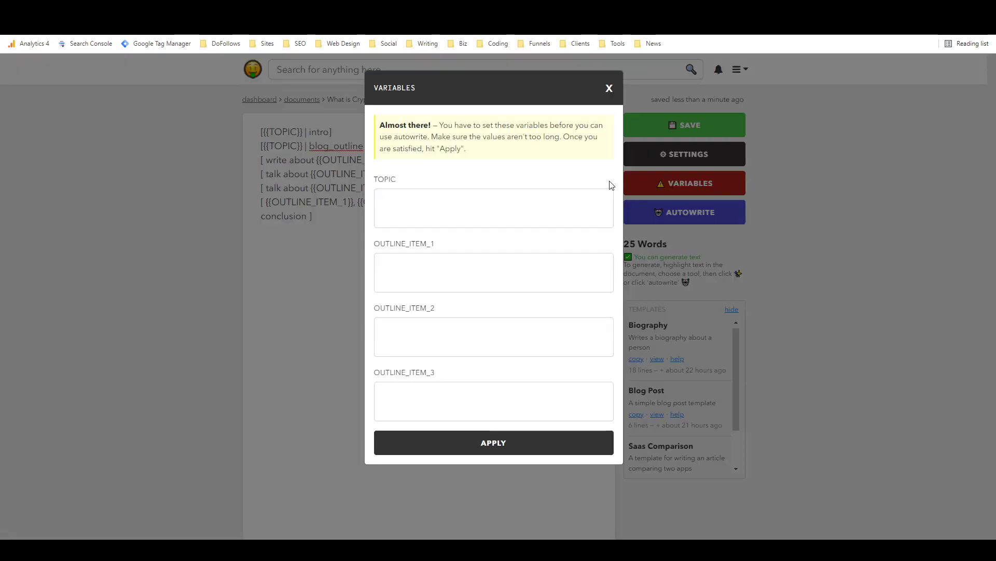
mouse_move(591, 105)
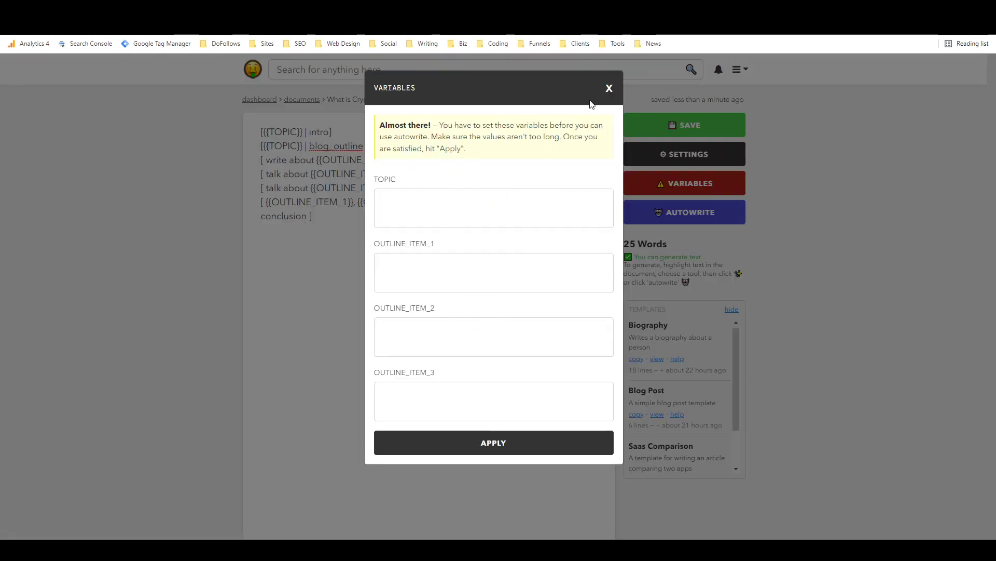
click(608, 88)
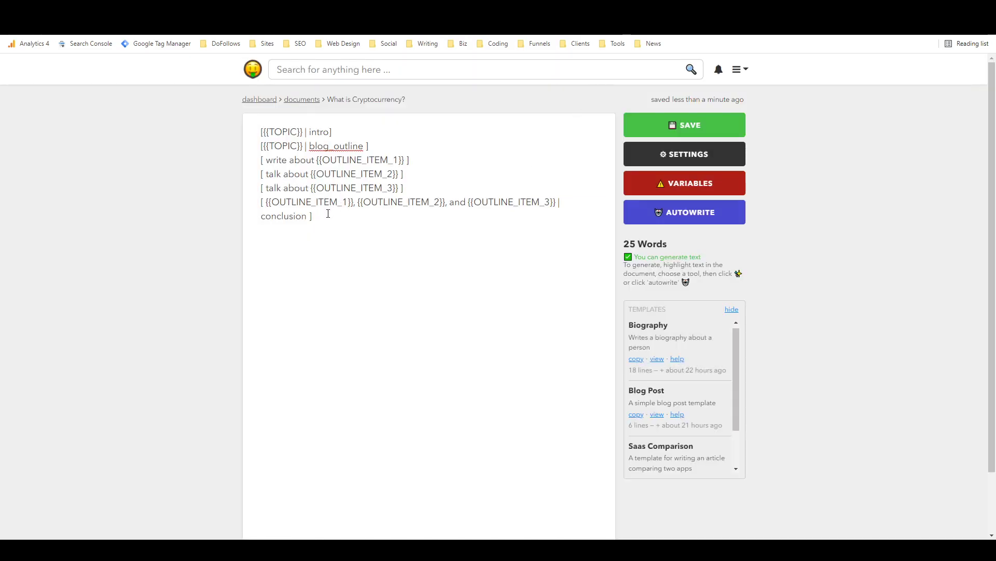
drag(261, 159, 312, 216)
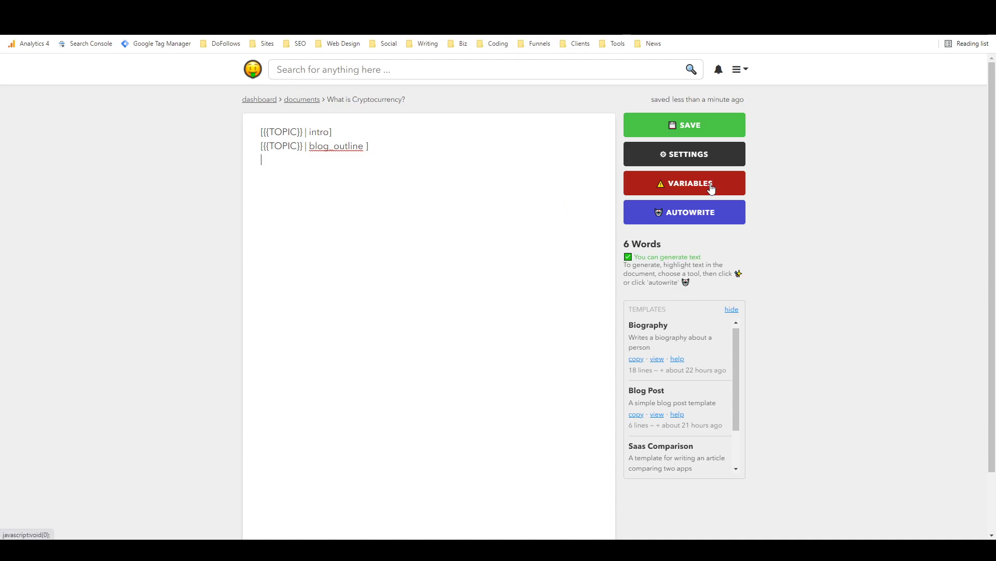
Apply 'what is cryptocurrency' as the TOPIC variable value.
click(685, 183)
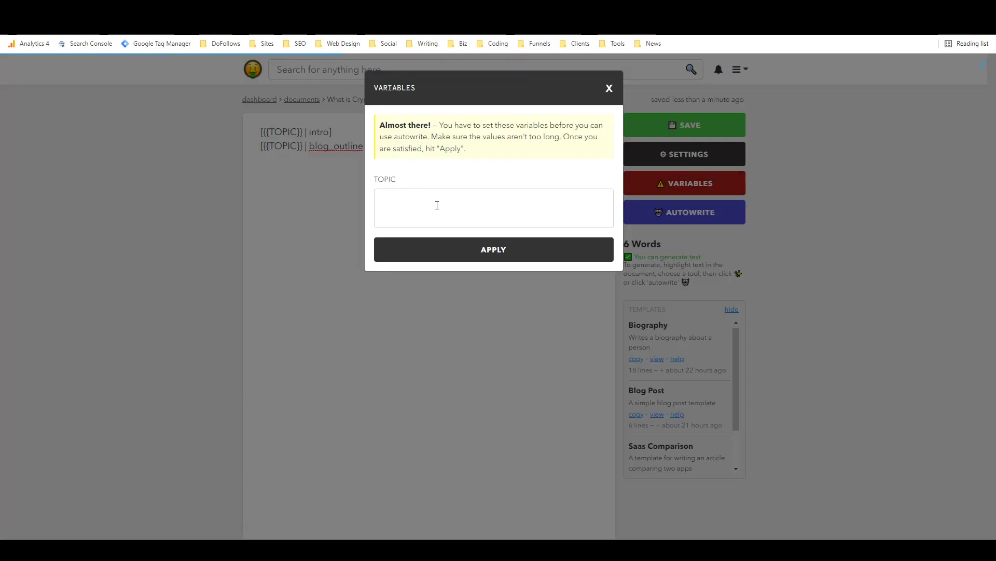
text(w)
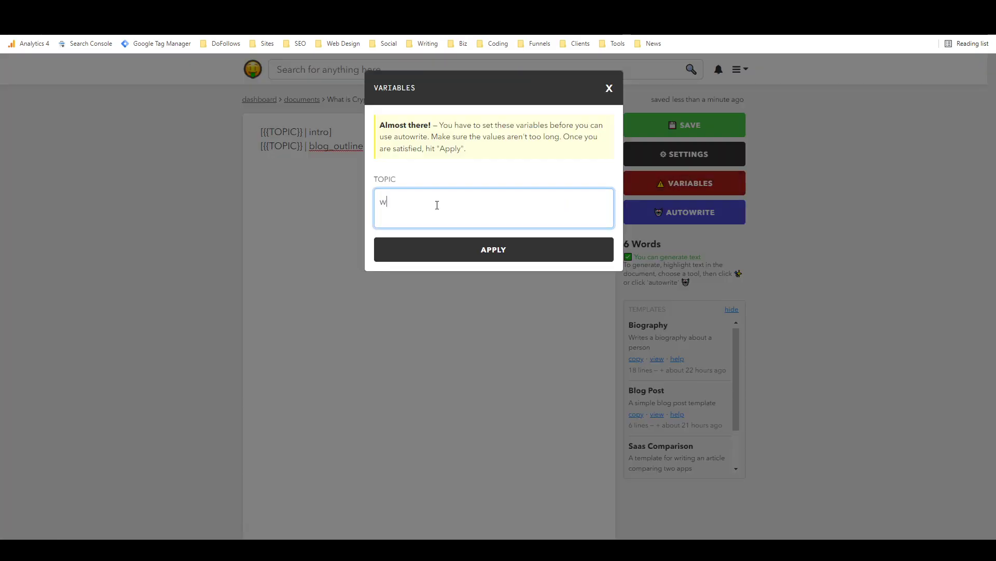
text(hat is cryptocurrency)
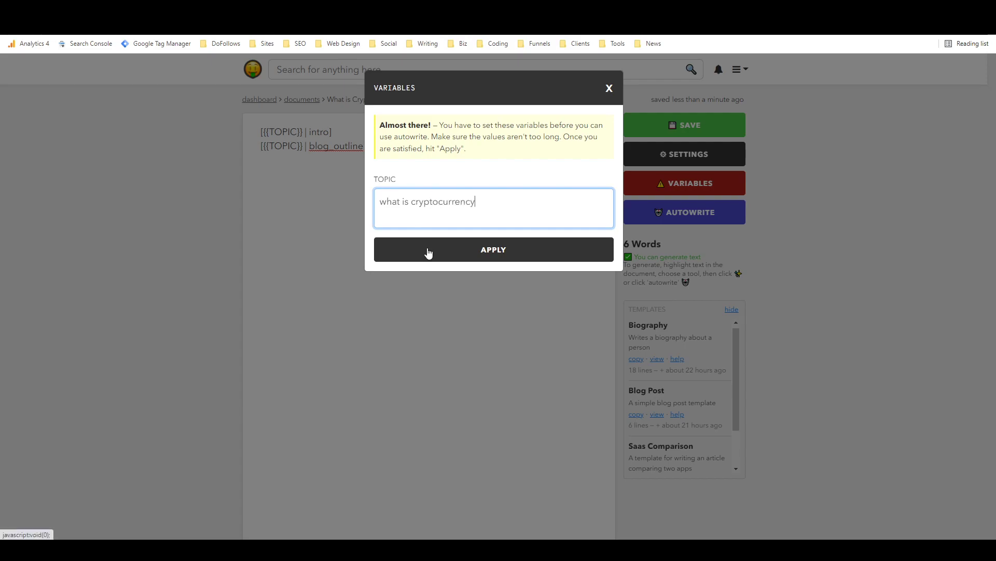
click(494, 249)
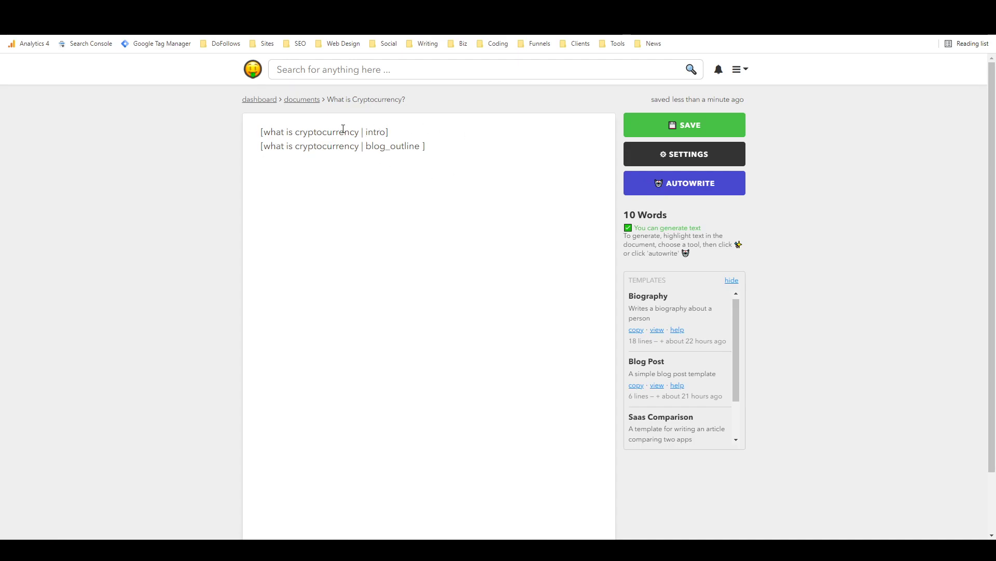
mouse_move(317, 161)
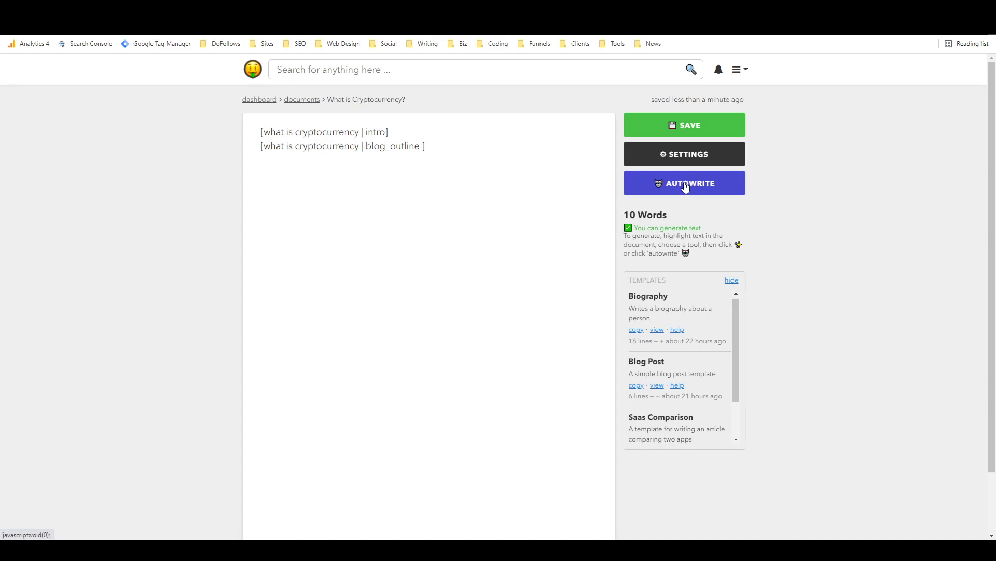
Autowrite both prompts to produce a Bitcoin intro paragraph and a four-point outline.
click(684, 183)
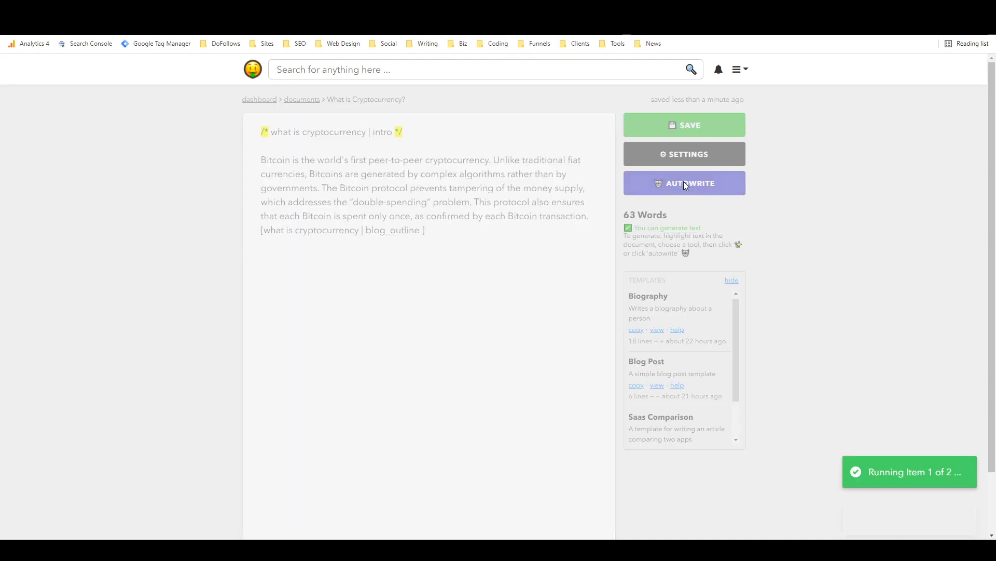
click(684, 183)
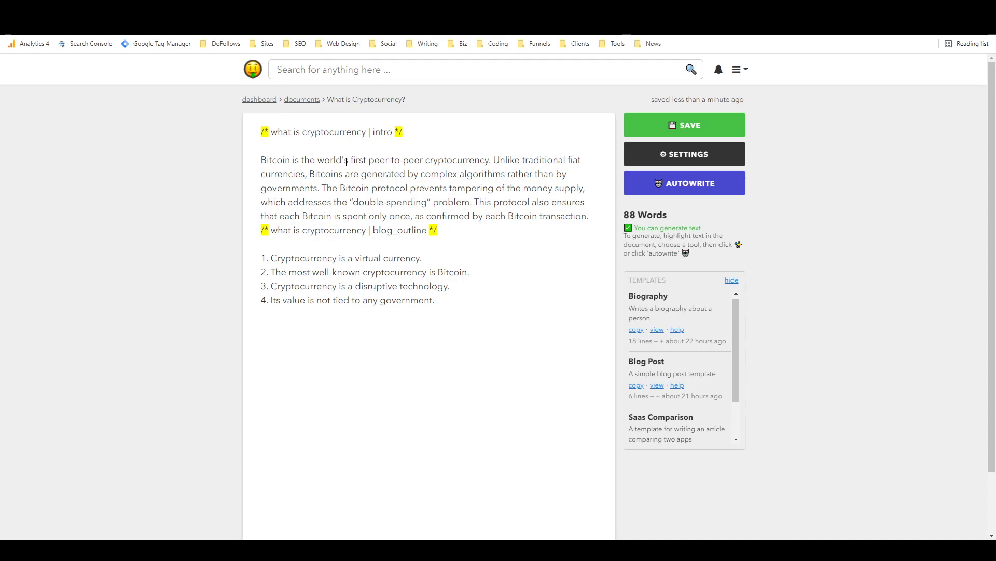
mouse_move(357, 189)
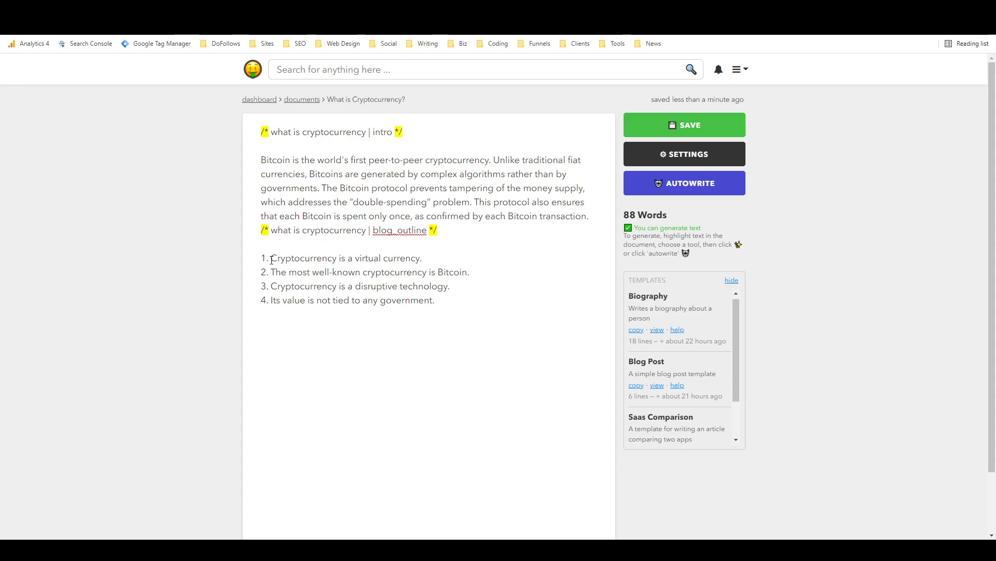
mouse_move(315, 294)
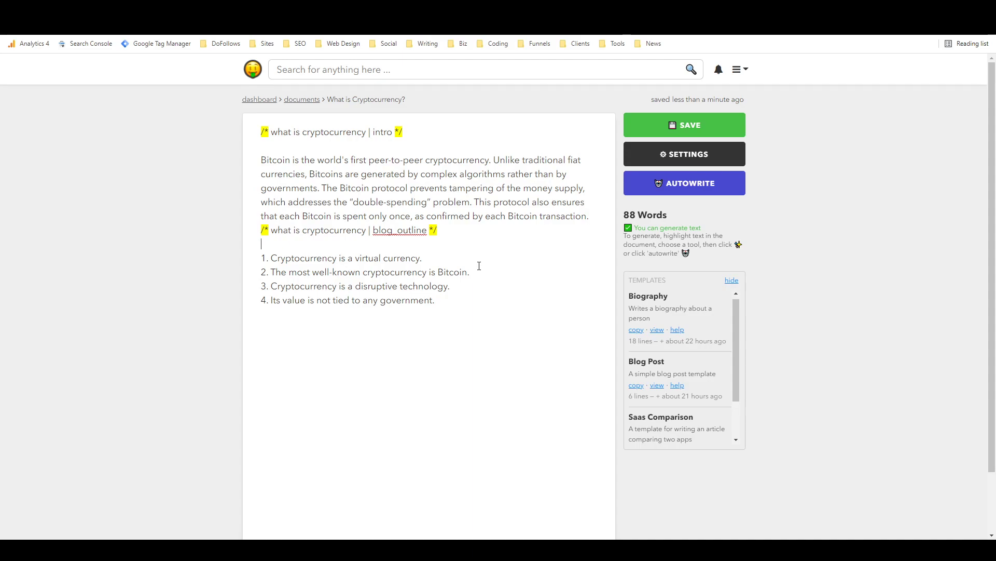
Clear the generated text, reapply the topic variable, and regenerate the intro and outline.
drag(263, 132, 435, 300)
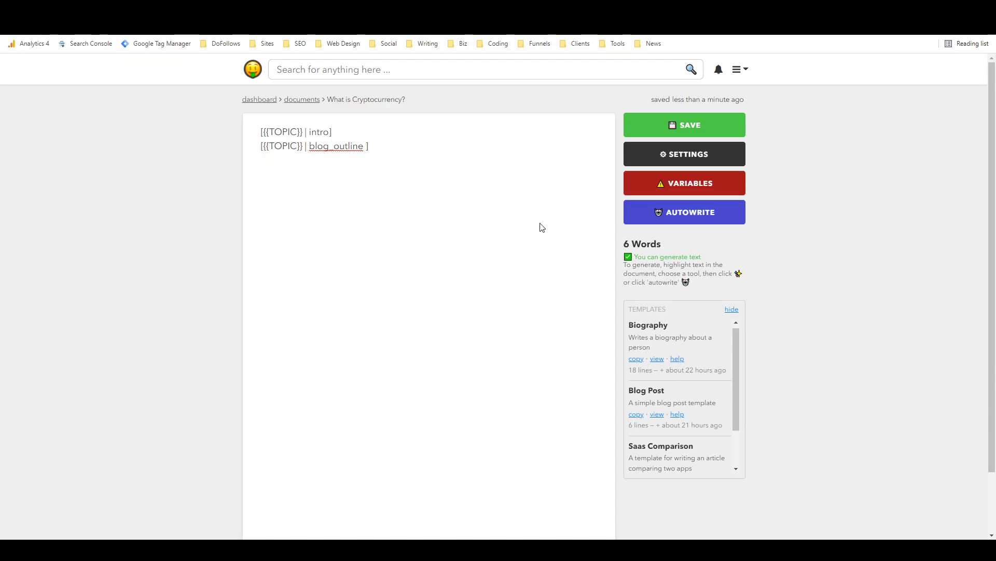
click(684, 183)
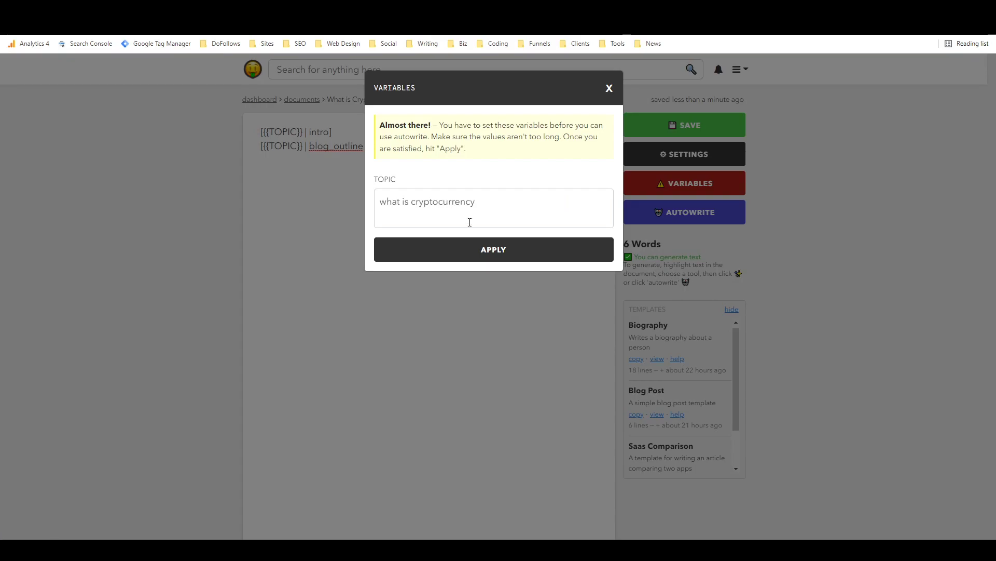
click(493, 248)
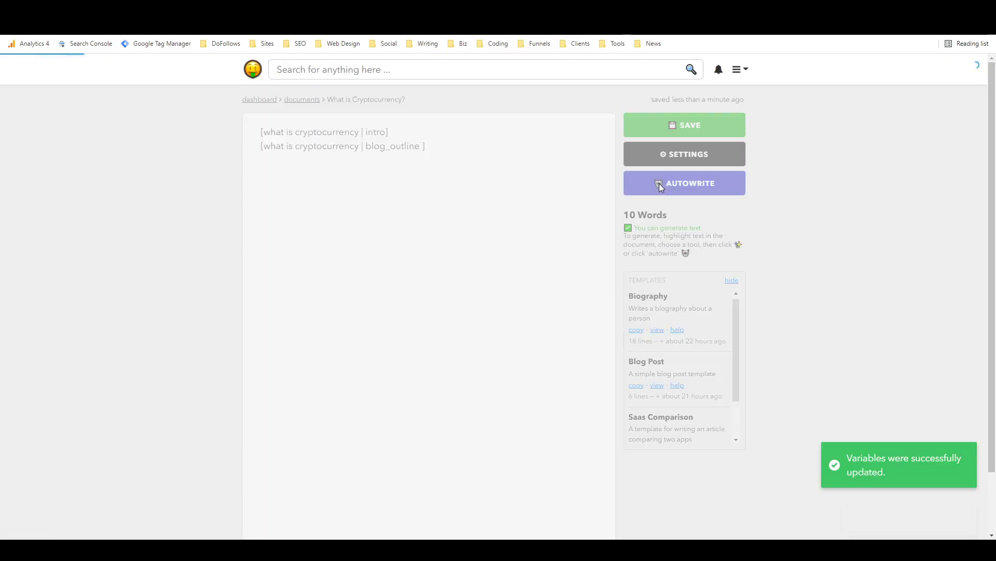
click(684, 183)
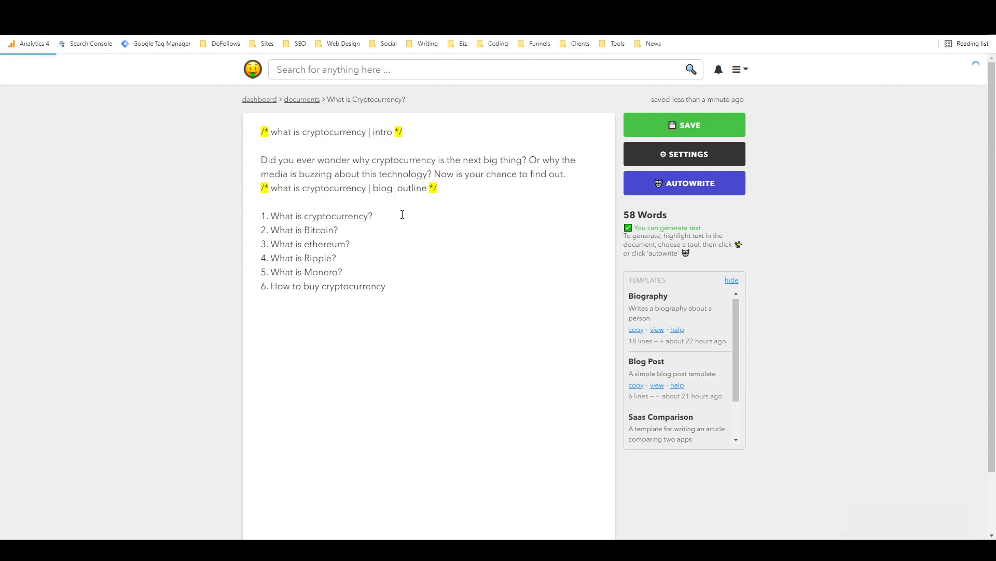
mouse_move(307, 189)
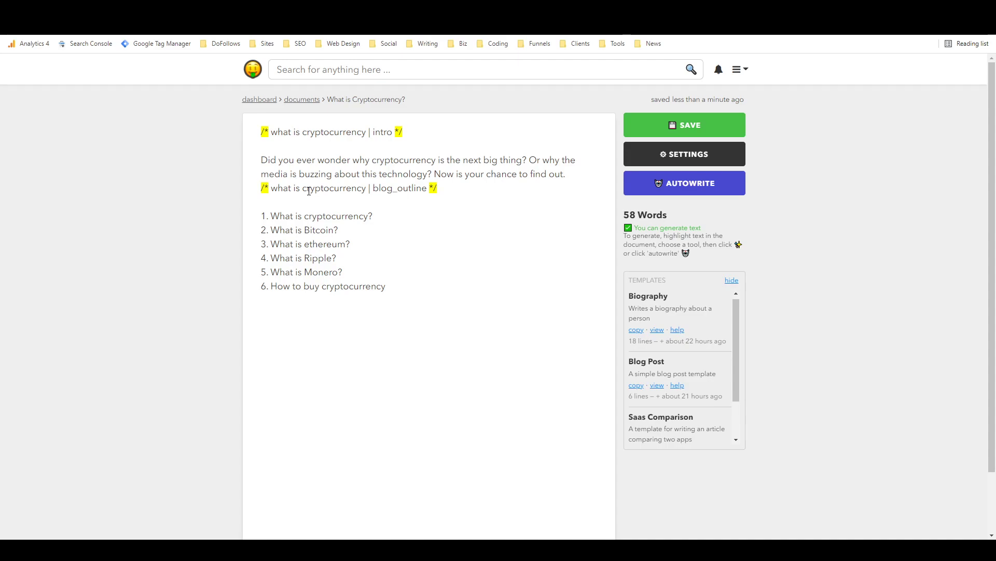
mouse_move(252, 232)
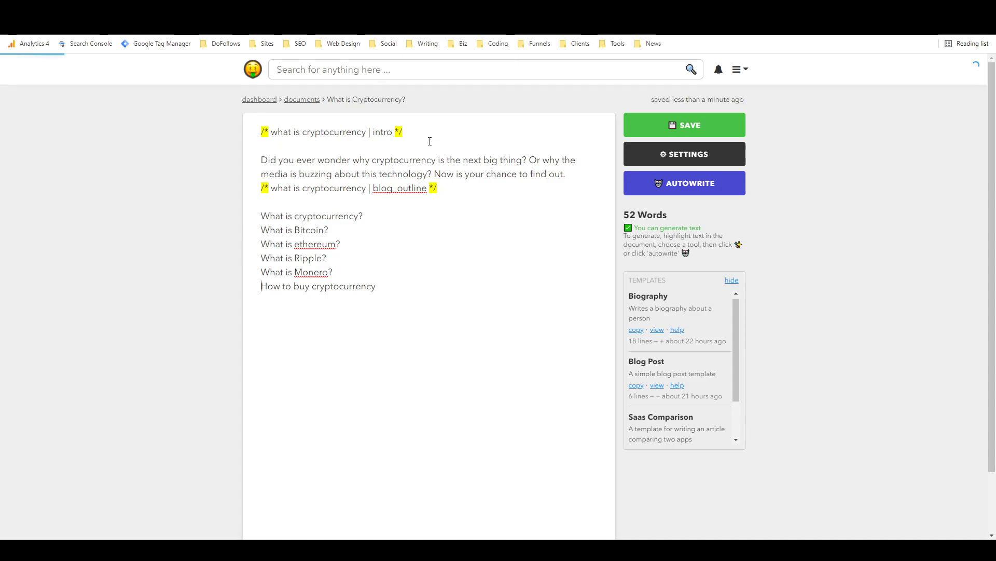
Replace the old prompts with an AIDA prompt on 'what is cryptocurrency' and autowrite the intro.
drag(380, 188, 437, 187)
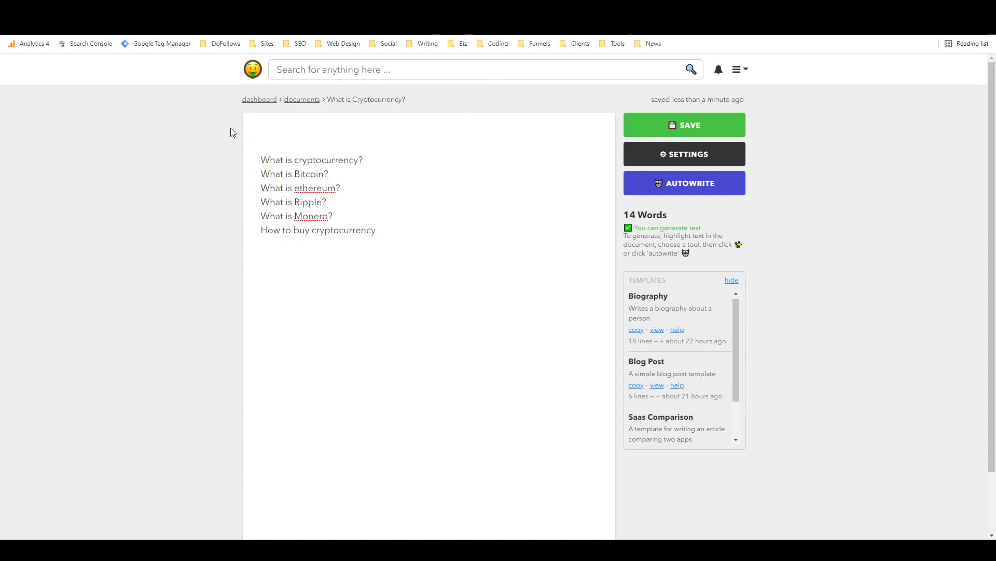
text([what i)
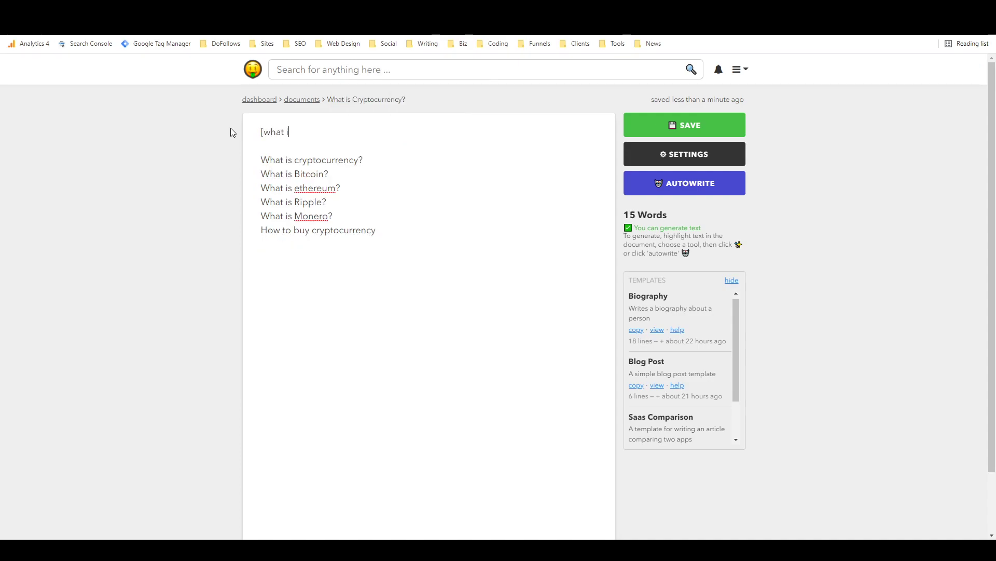
text(s cryptocurrency | AIDA)
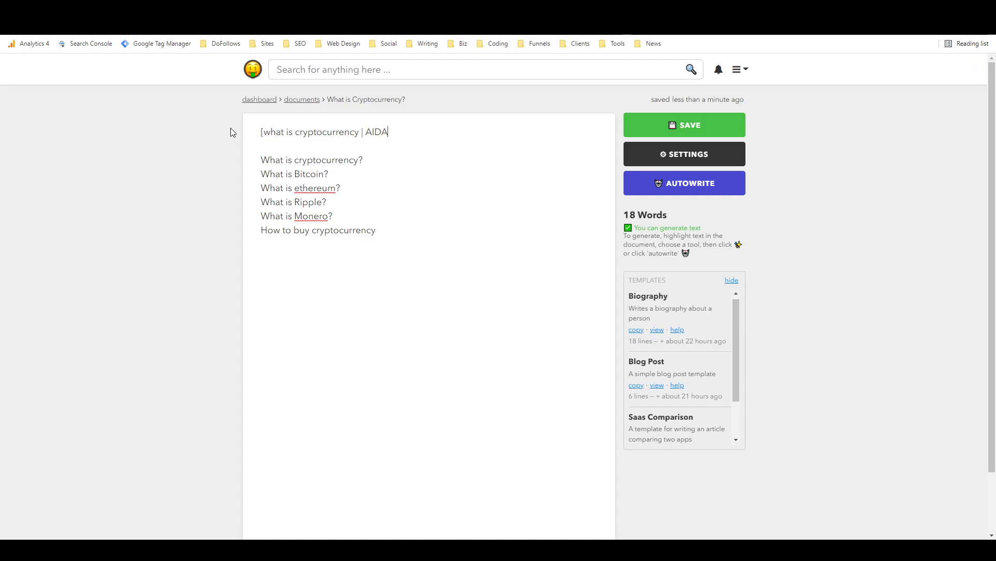
text(])
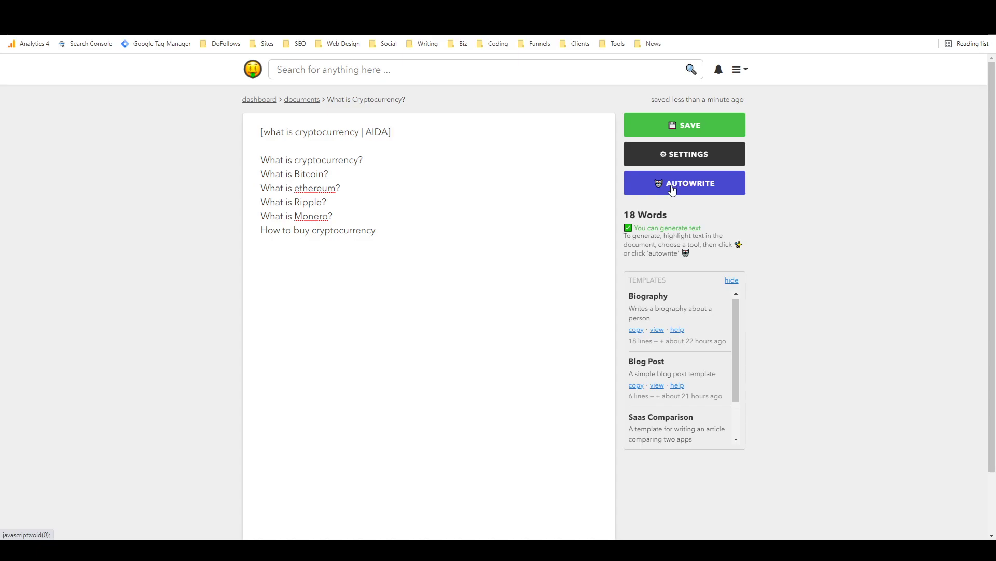
click(684, 184)
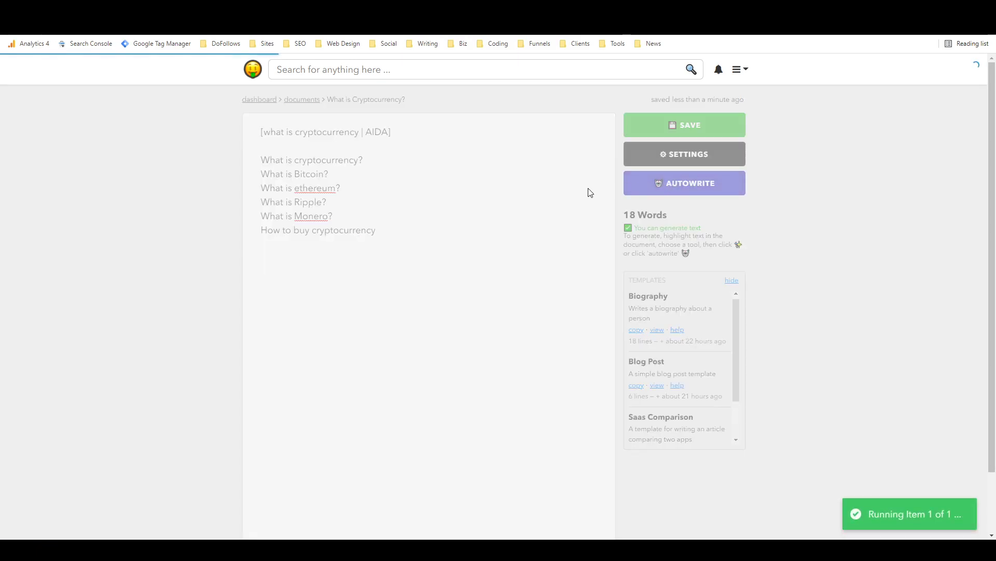
click(684, 184)
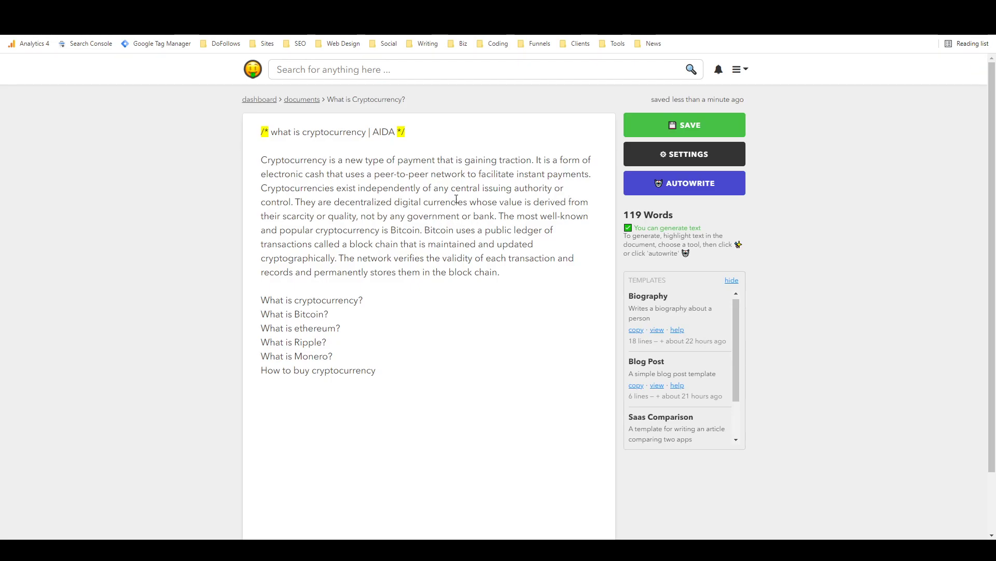
mouse_move(414, 176)
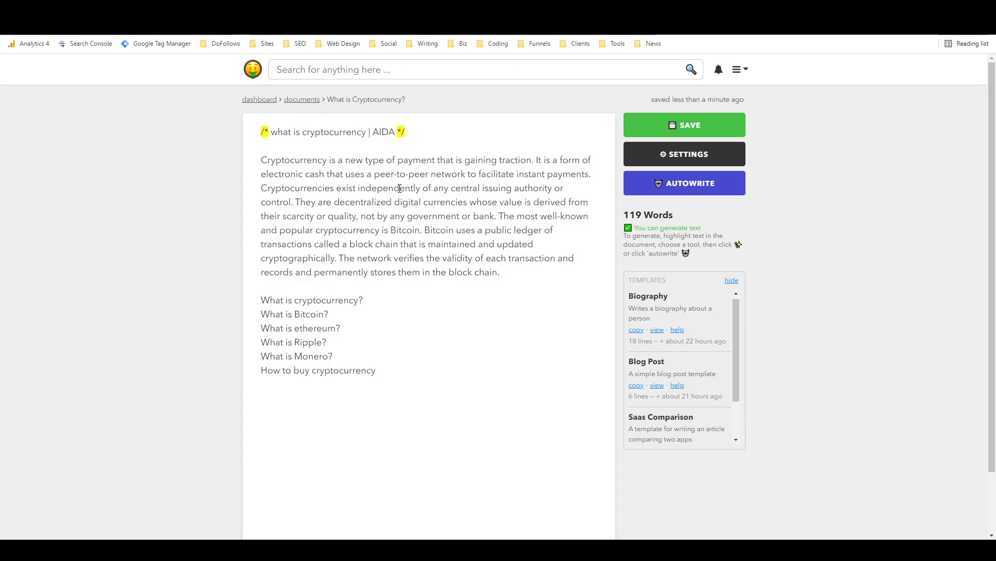
mouse_move(453, 191)
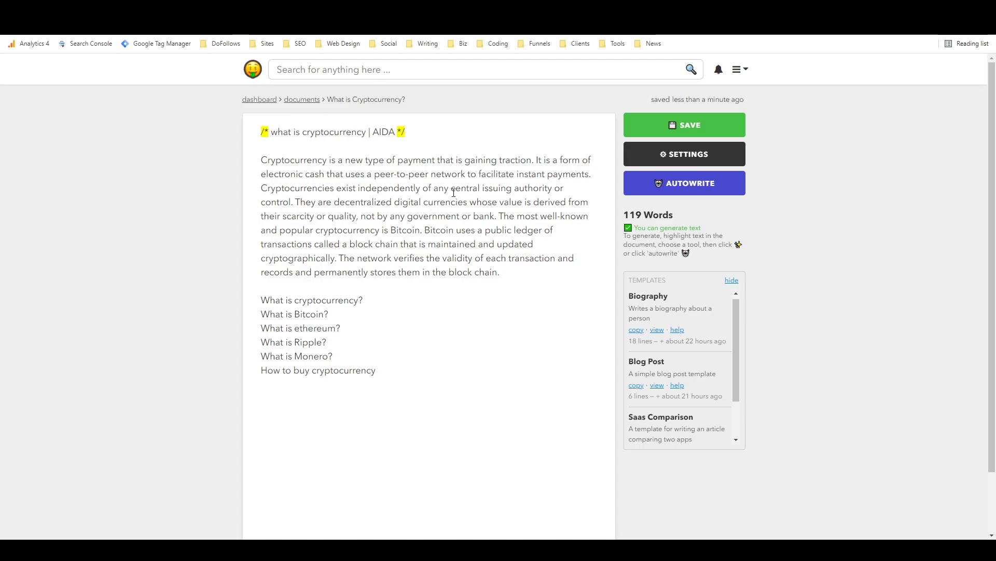
mouse_move(571, 182)
text(What i)
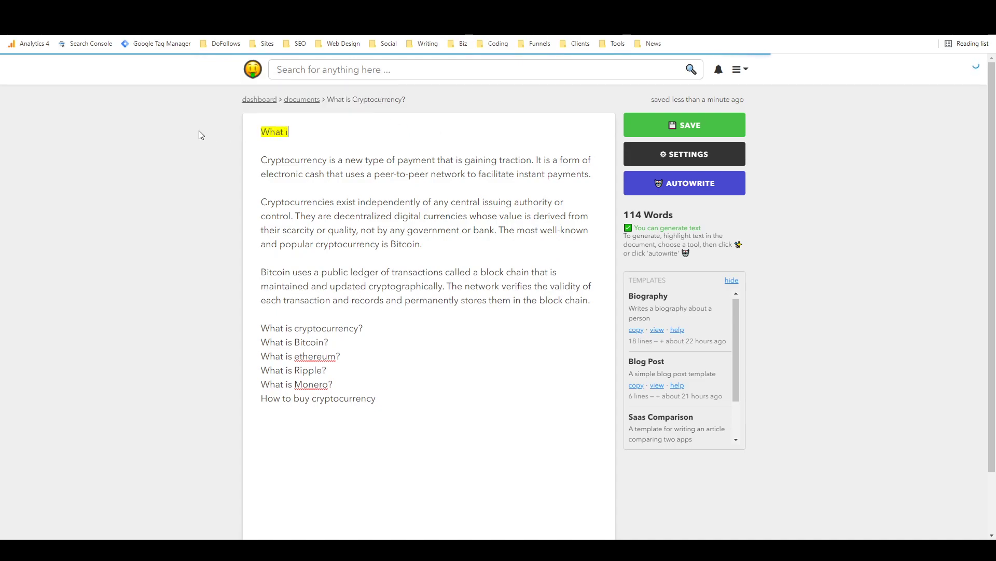
Edit the title line to 'What is Cryptocurrency in 2022 and Should I trust it?'.
text(s Cryptocu)
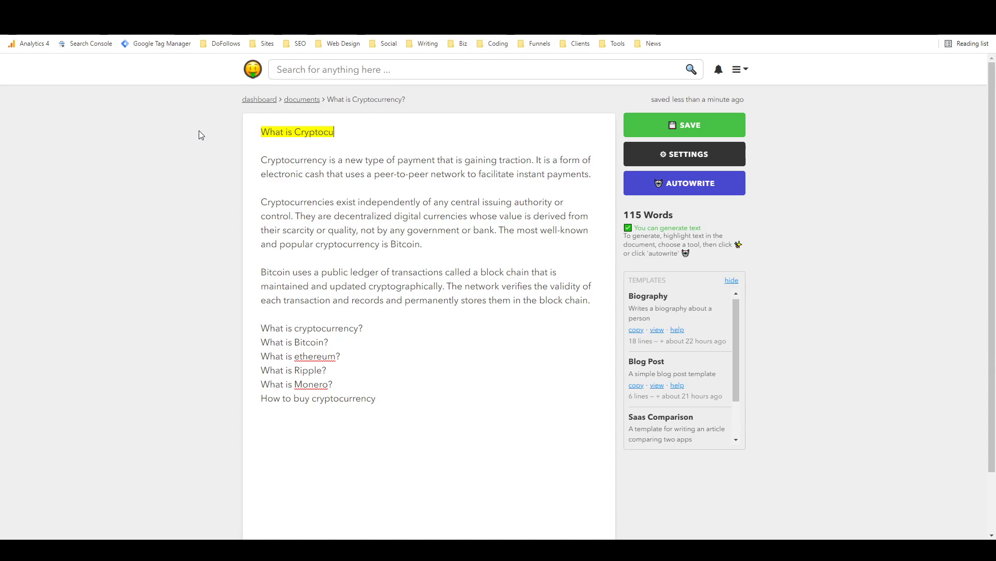
text(rrency?)
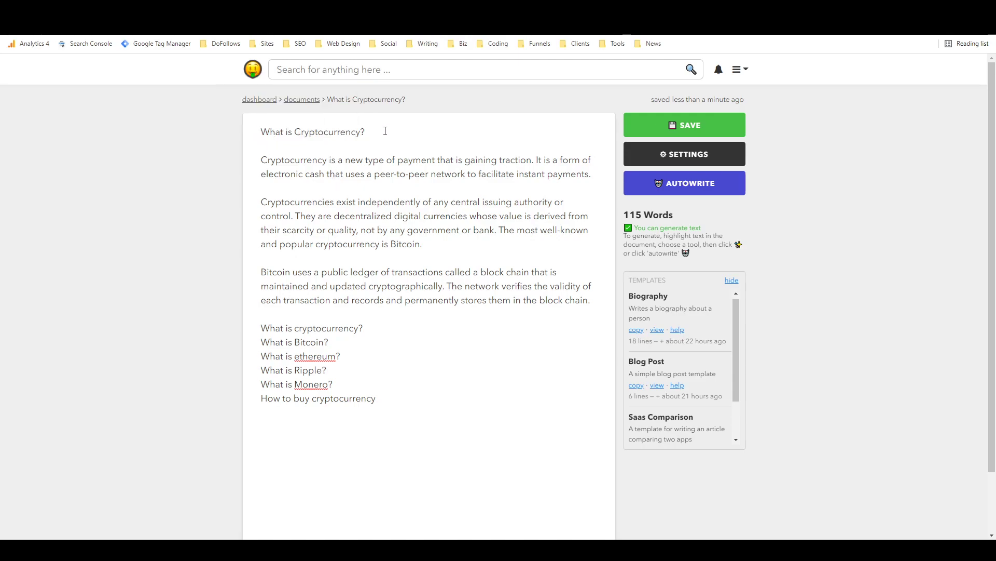
text(in)
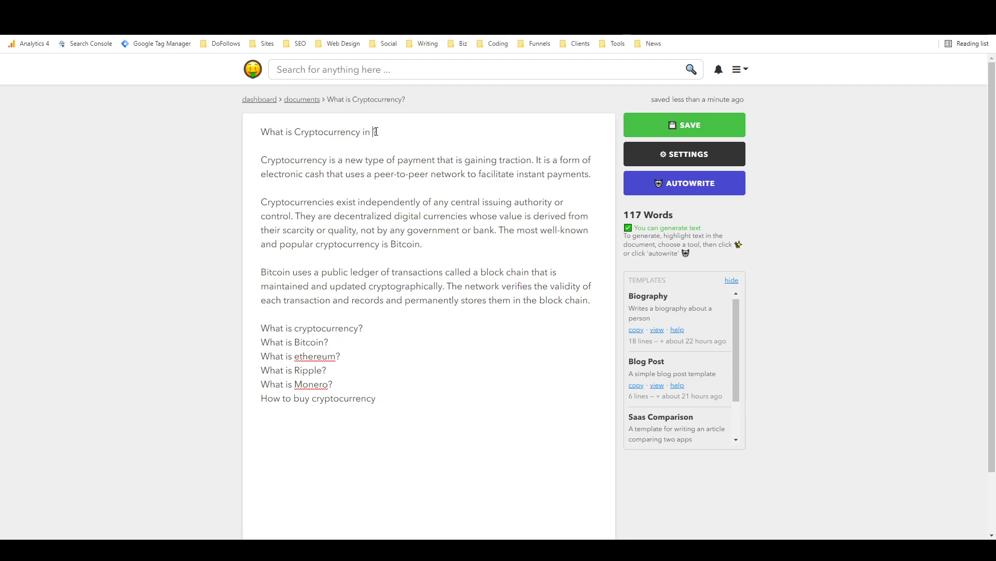
text(2022?)
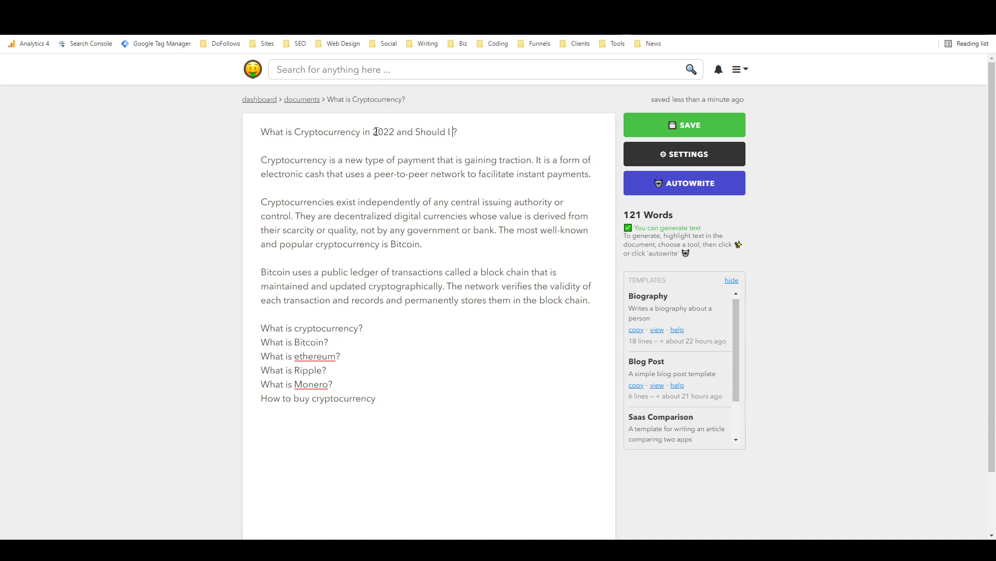
text(trust it)
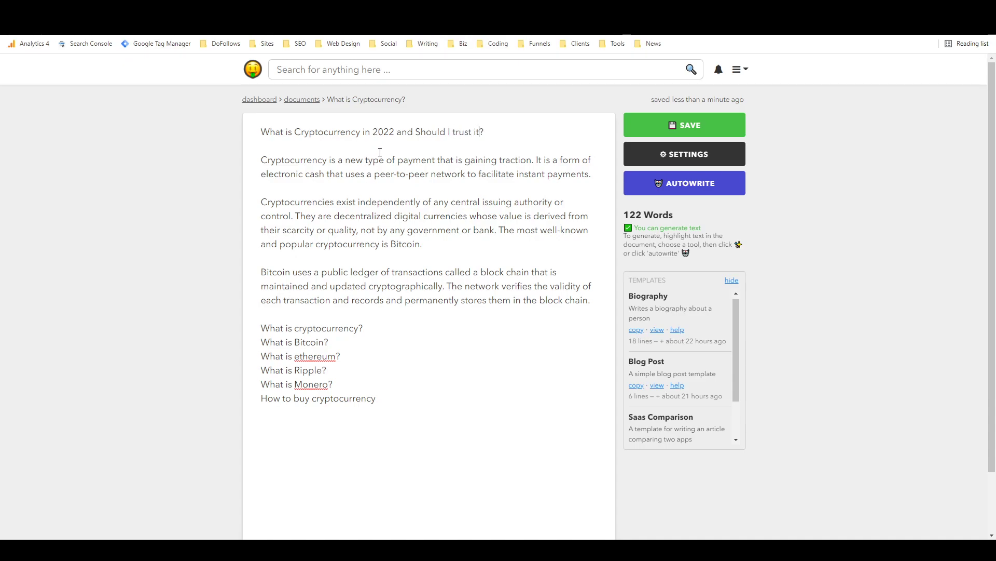
mouse_move(269, 188)
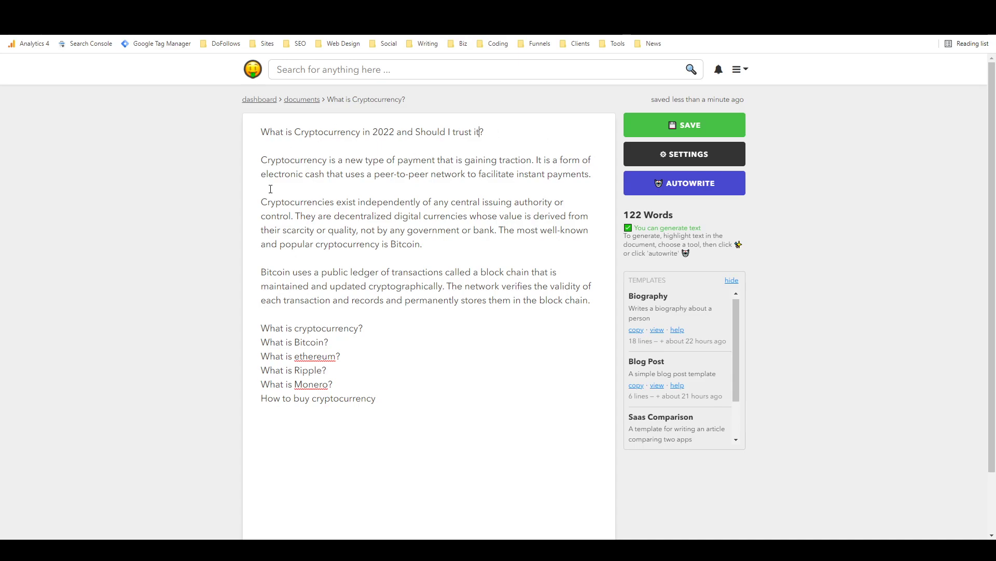
mouse_move(329, 245)
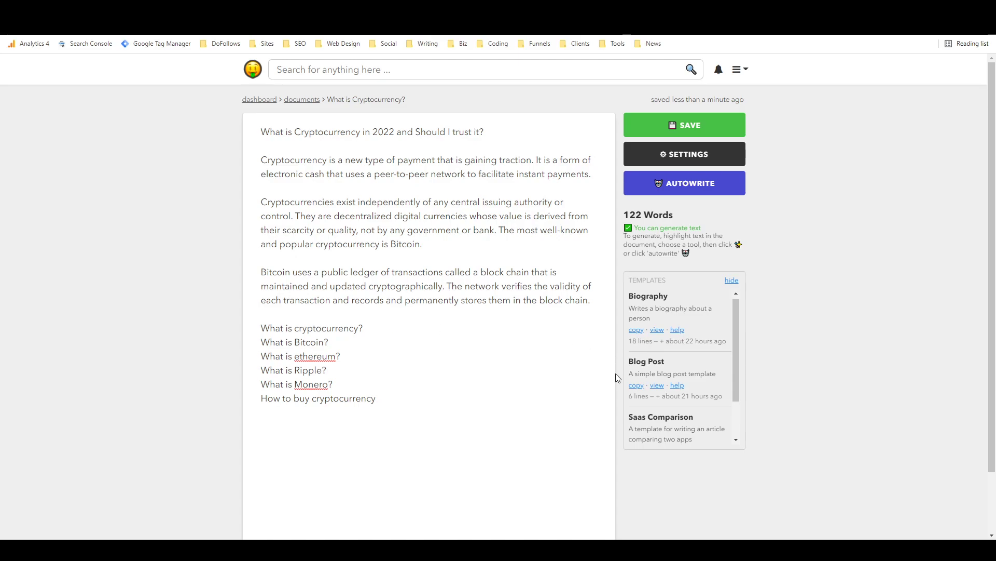
Paste the Blog Post template prompts and remove its intro and outline lines.
click(635, 386)
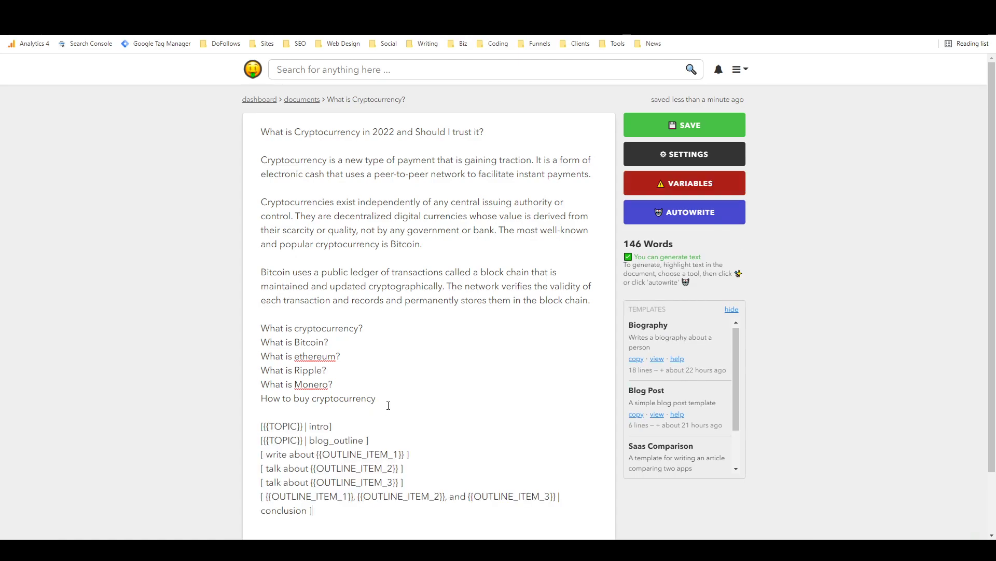
drag(260, 426, 368, 440)
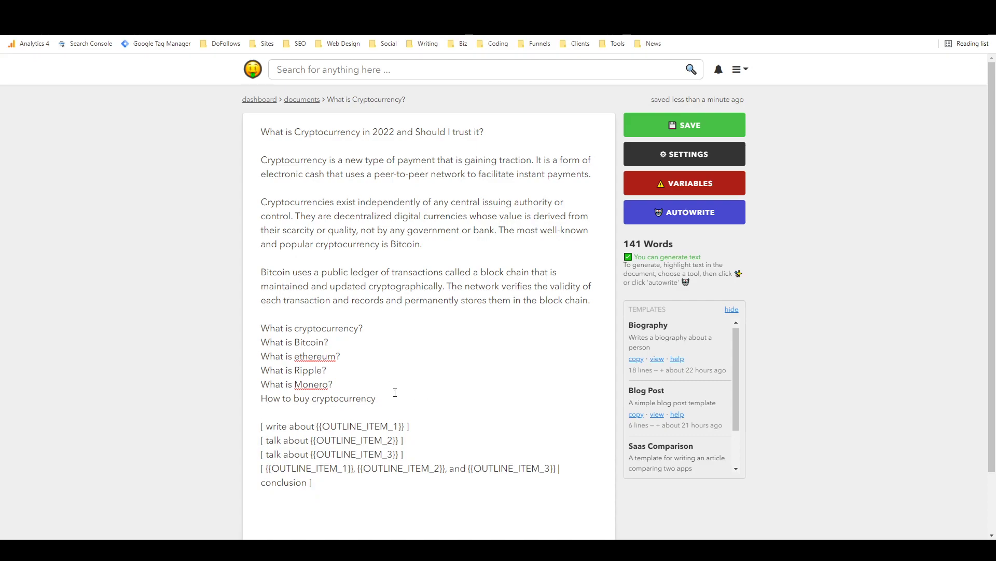
mouse_move(337, 365)
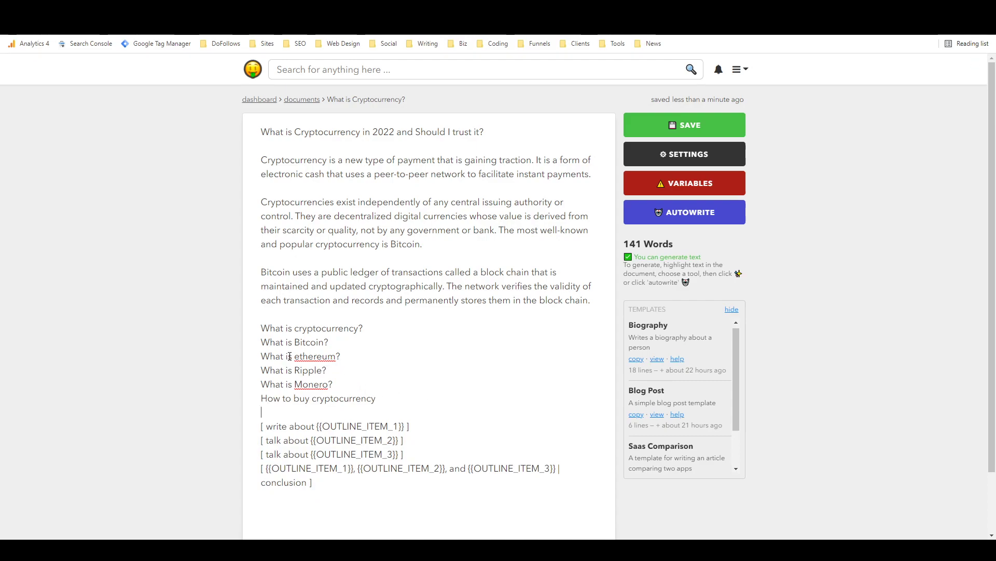
double_click(311, 328)
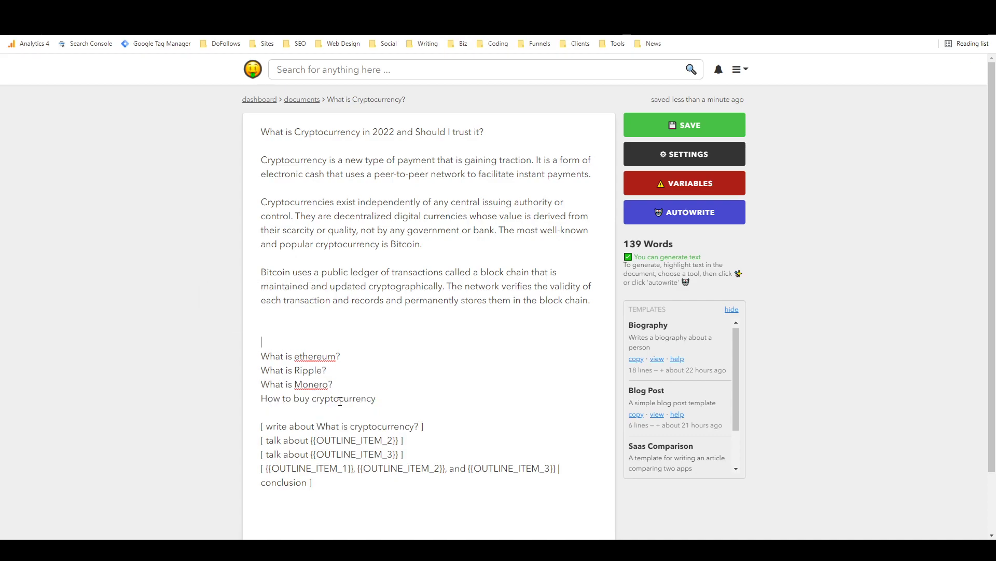
Fill the section and conclusion placeholders with the outline questions, including 'What is Bitcoin?'.
double_click(352, 439)
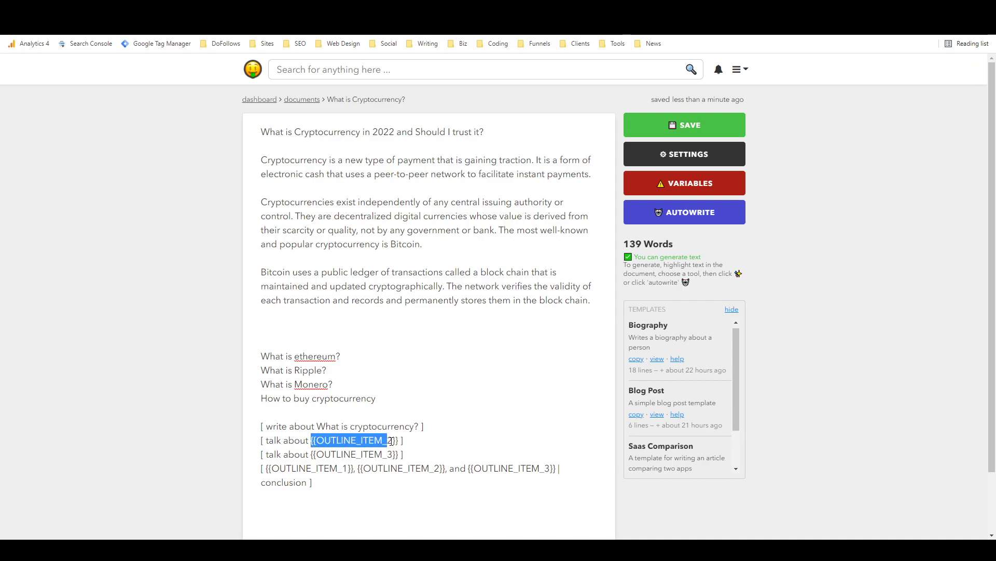
text(What is Bitcoin? ])
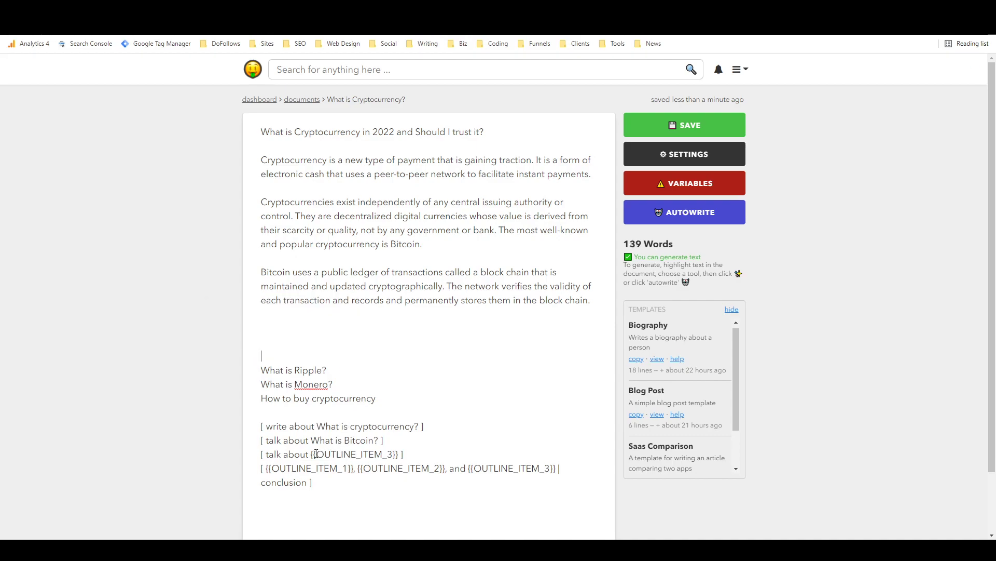
double_click(353, 454)
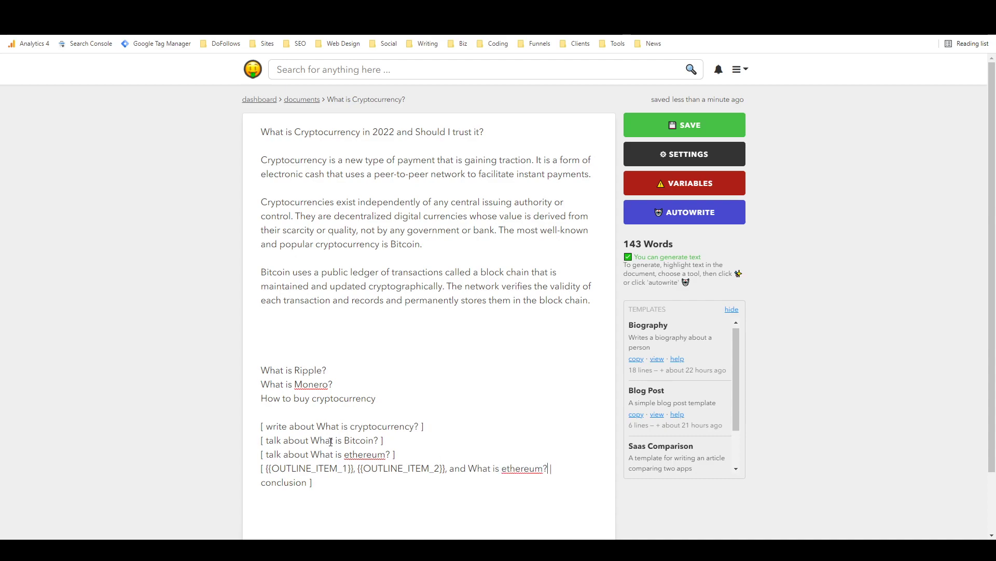
double_click(343, 440)
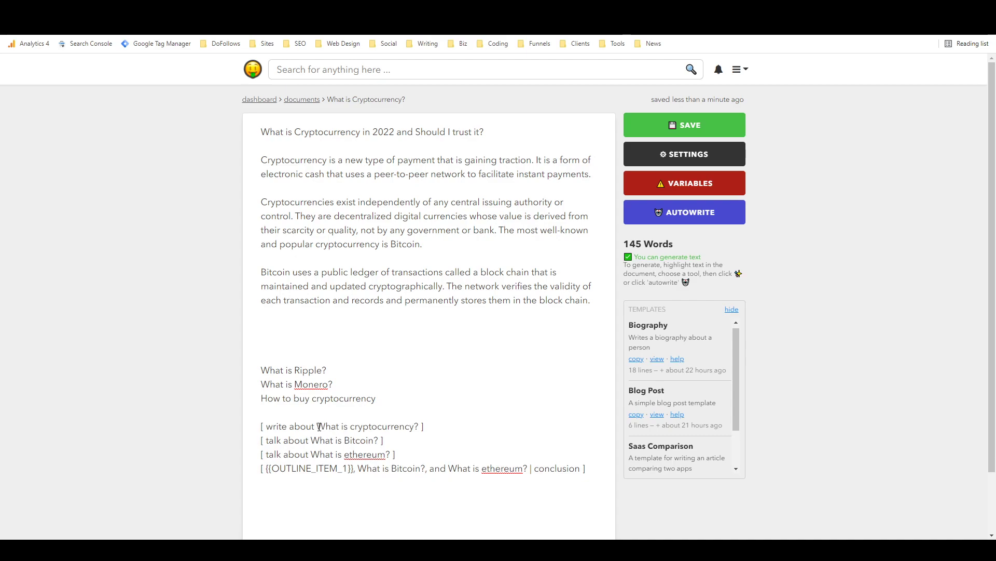
double_click(365, 426)
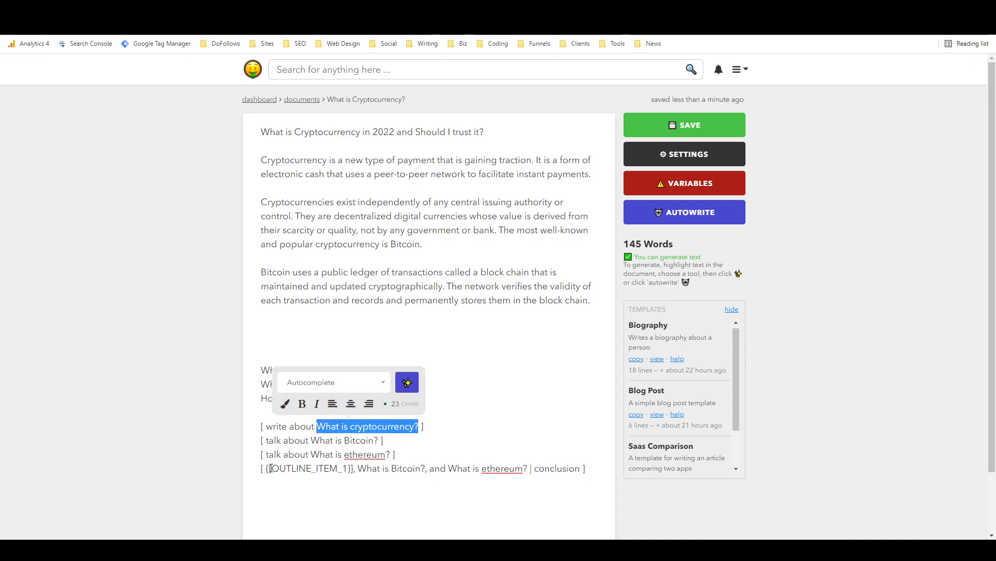
double_click(308, 468)
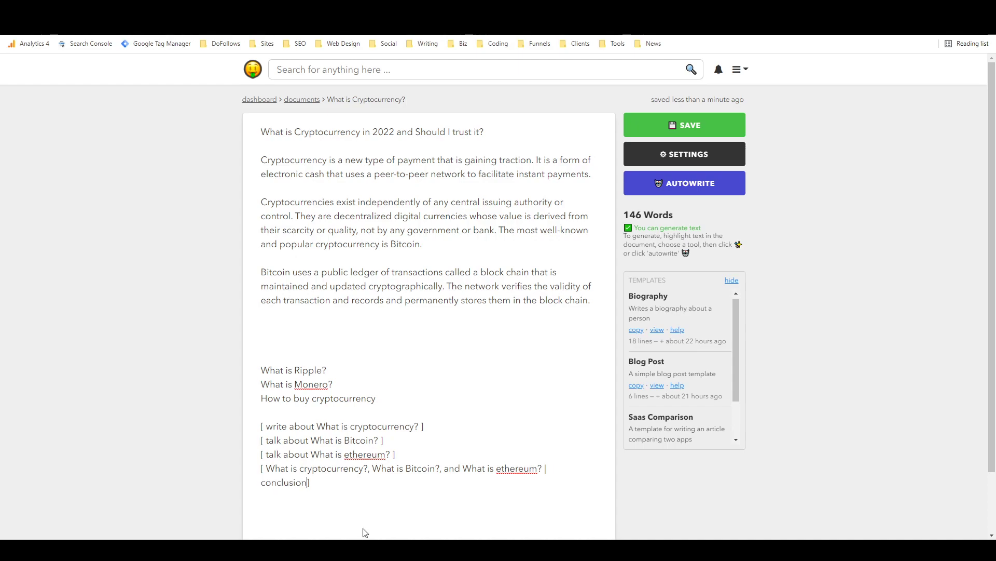
Move the remaining outline lines below the new section prompts.
drag(304, 384, 375, 399)
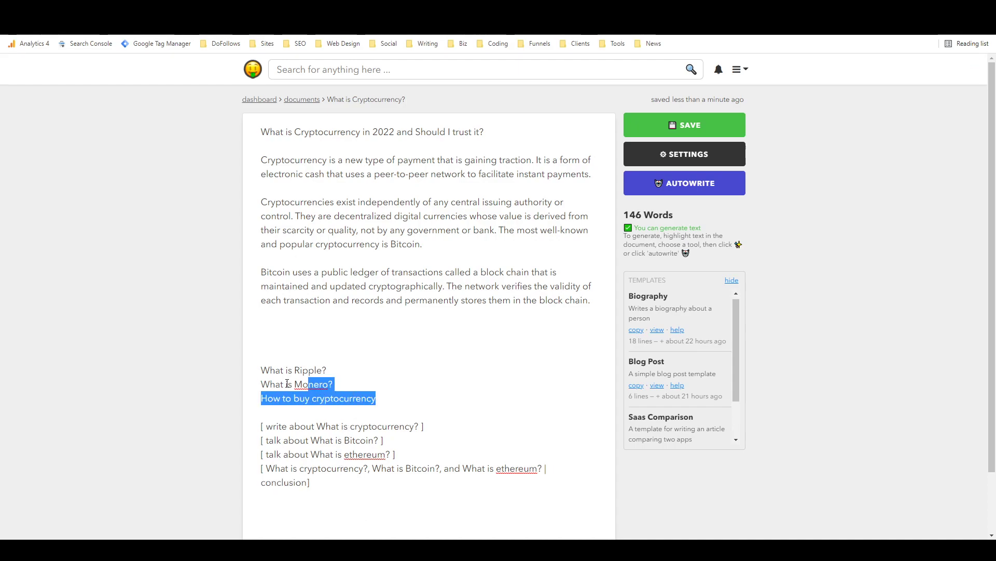
key(Delete)
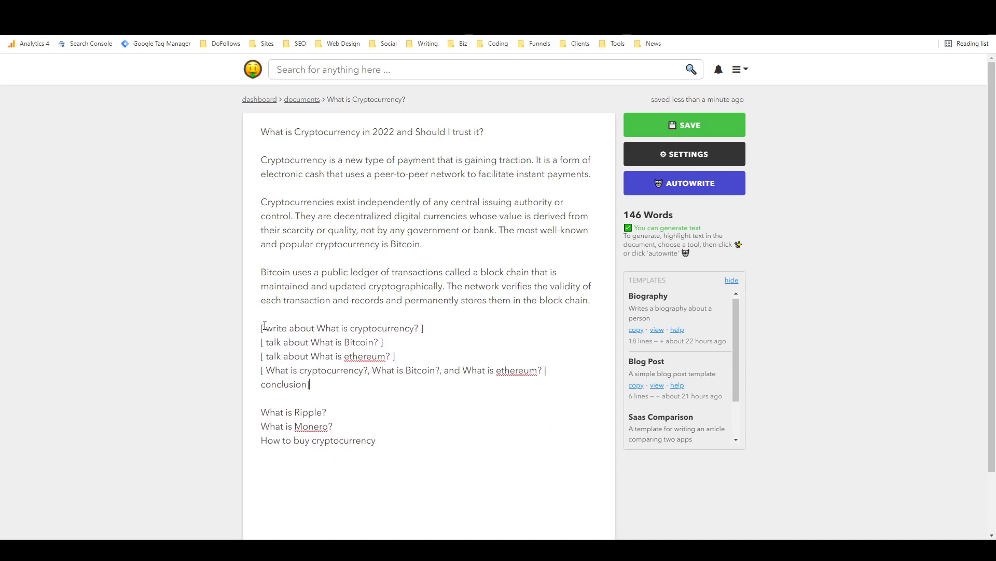
click(684, 183)
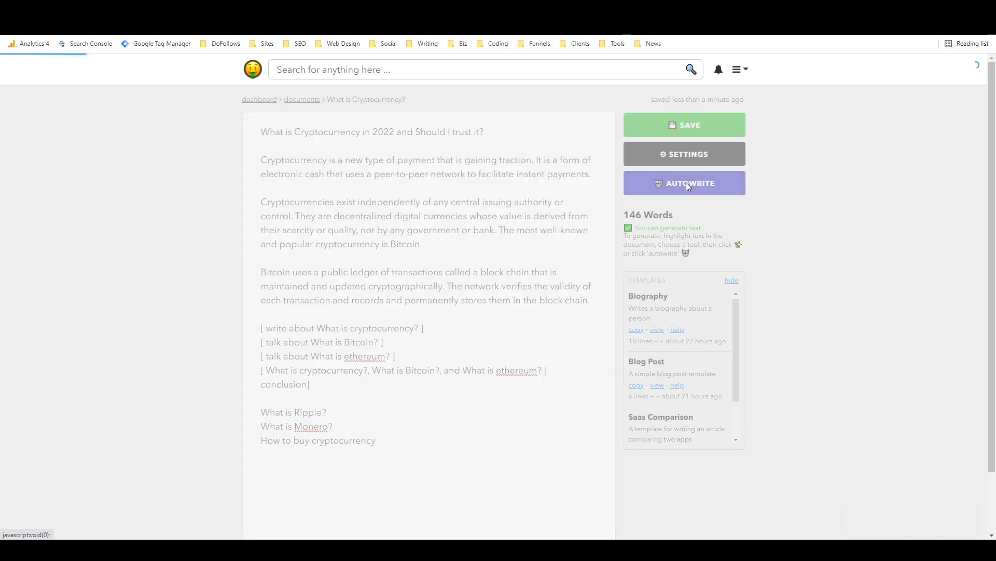
Autowrite the sections and replace the conclusion prompt comment with a 'Conclusion' heading.
click(684, 183)
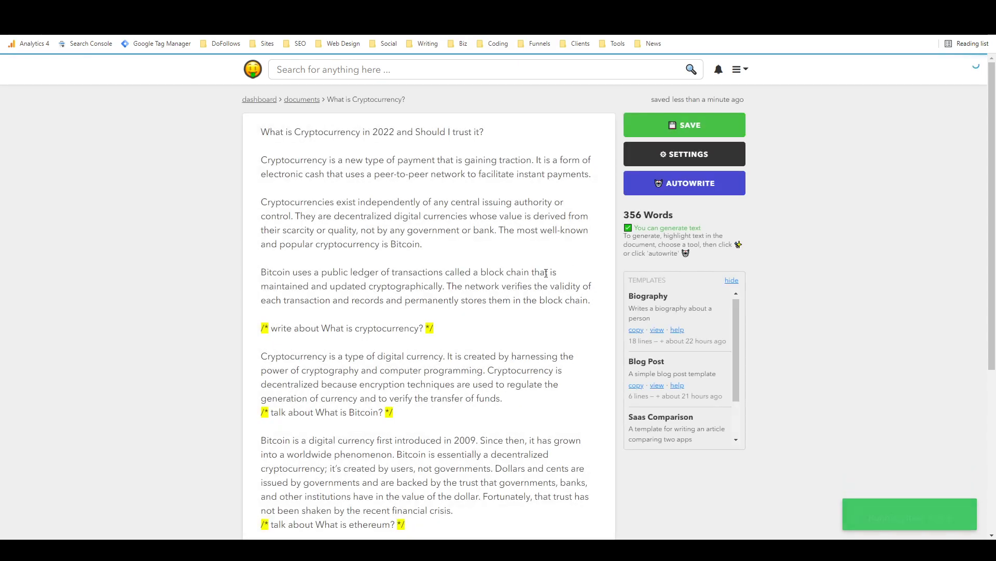
scroll(down, 3)
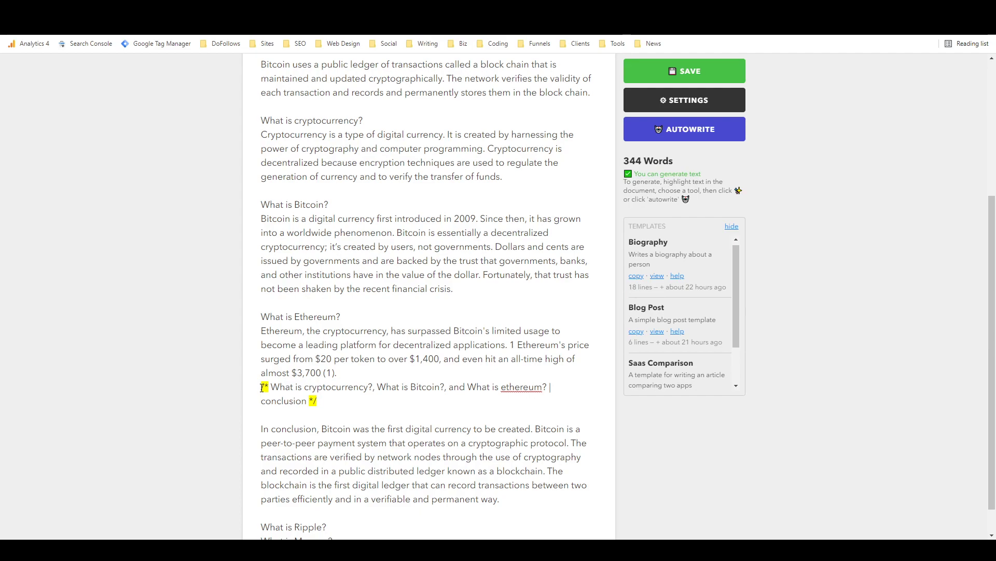
drag(263, 387, 317, 400)
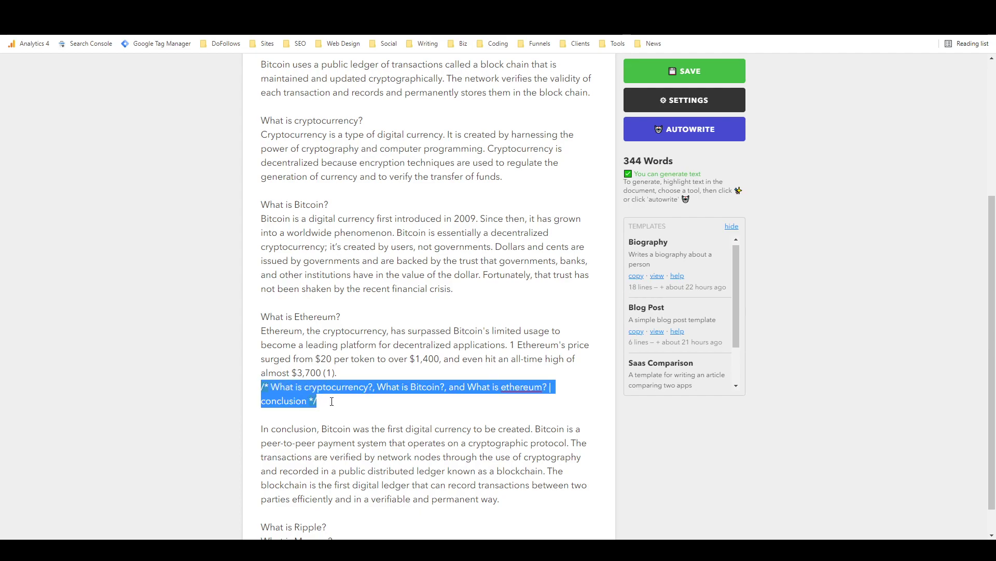
key(Delete)
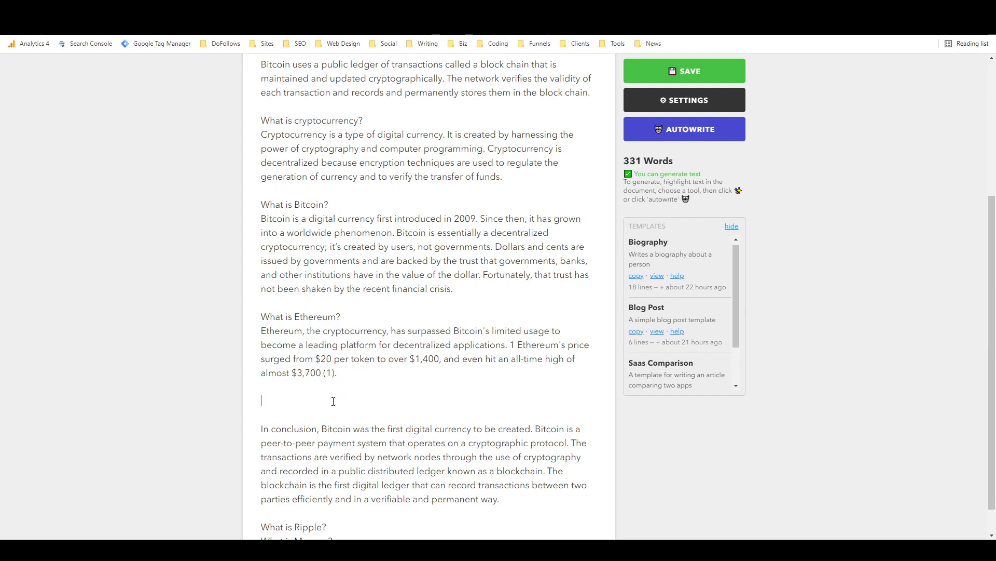
text(Cond)
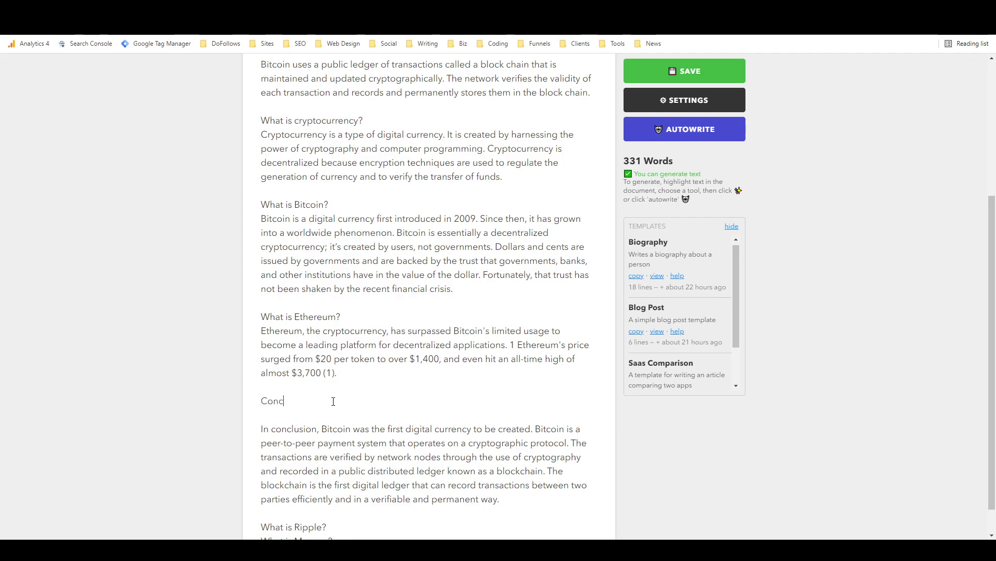
text(lusion)
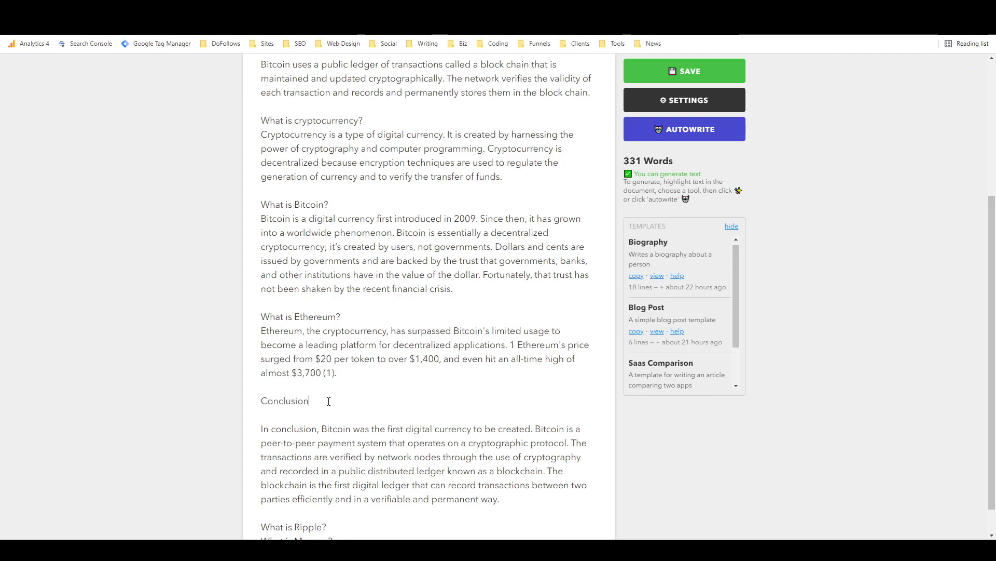
scroll(down, 3)
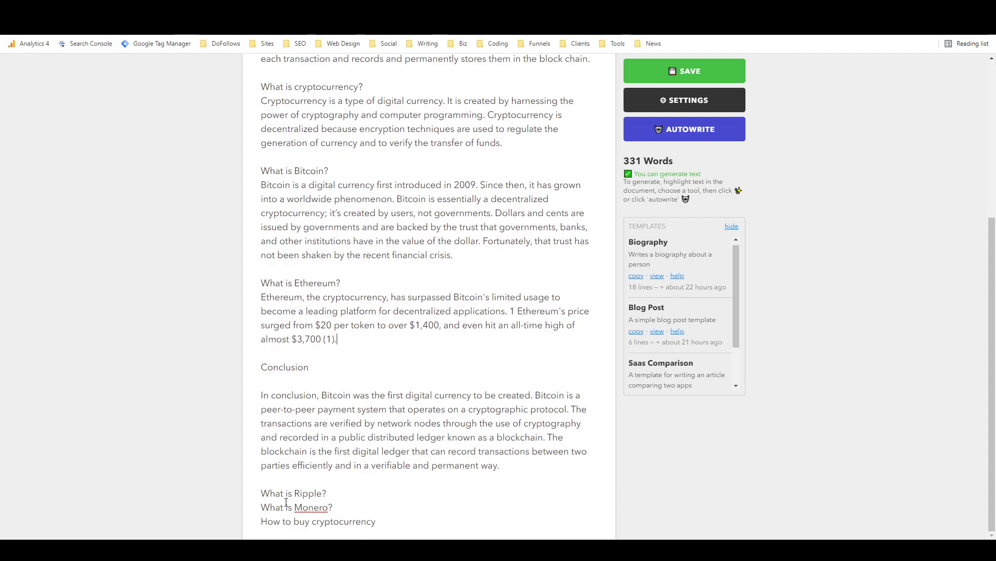
click(374, 521)
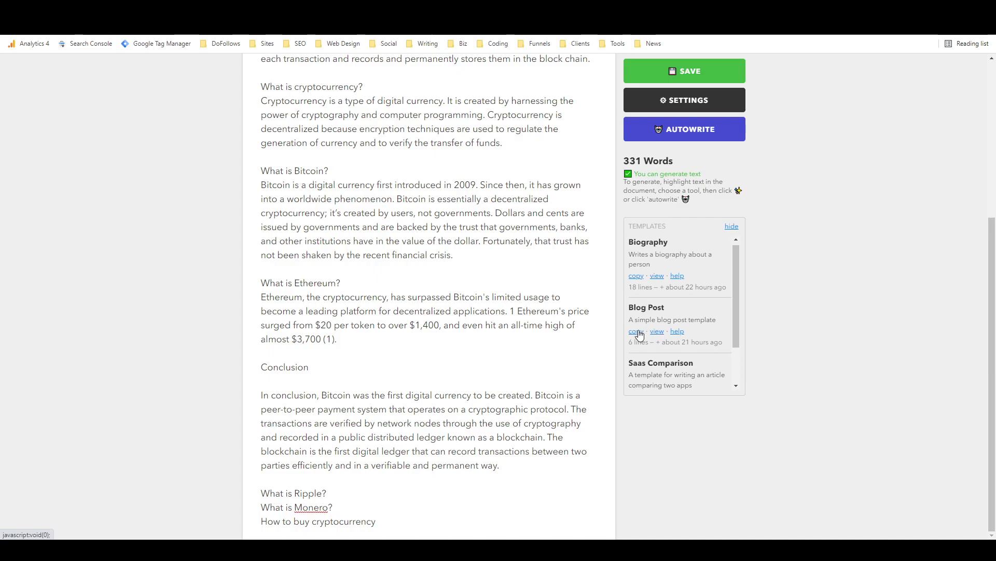
Add outline-item prompts after Ethereum for 'What is Ripple?', Monero and 'How to buy cryptocurrency'.
click(657, 331)
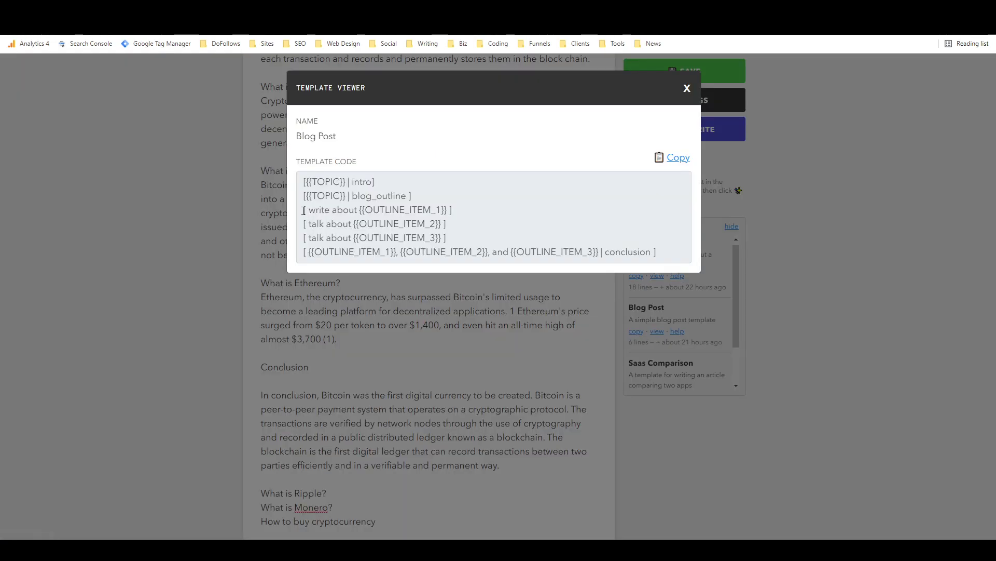
drag(303, 209, 453, 237)
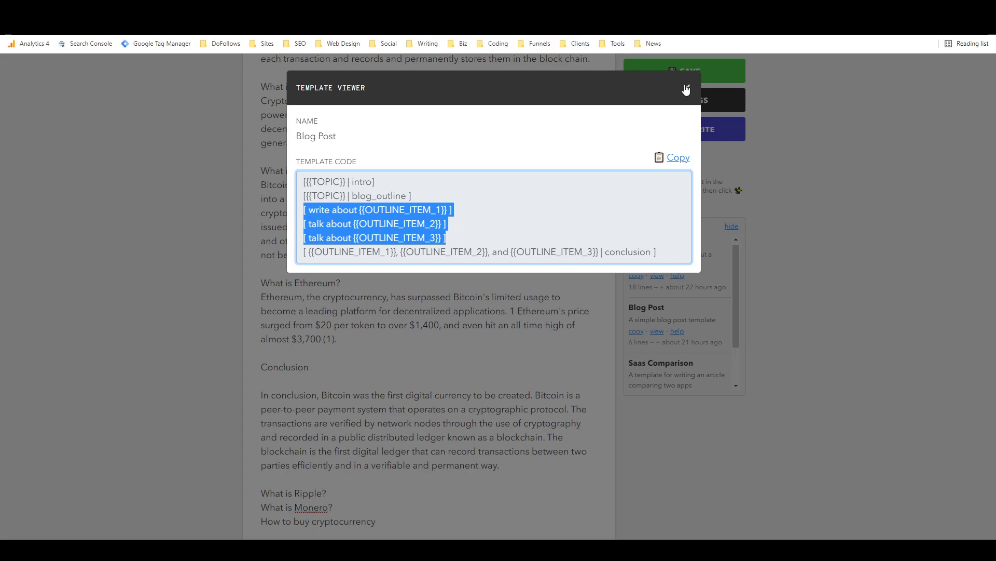
click(685, 88)
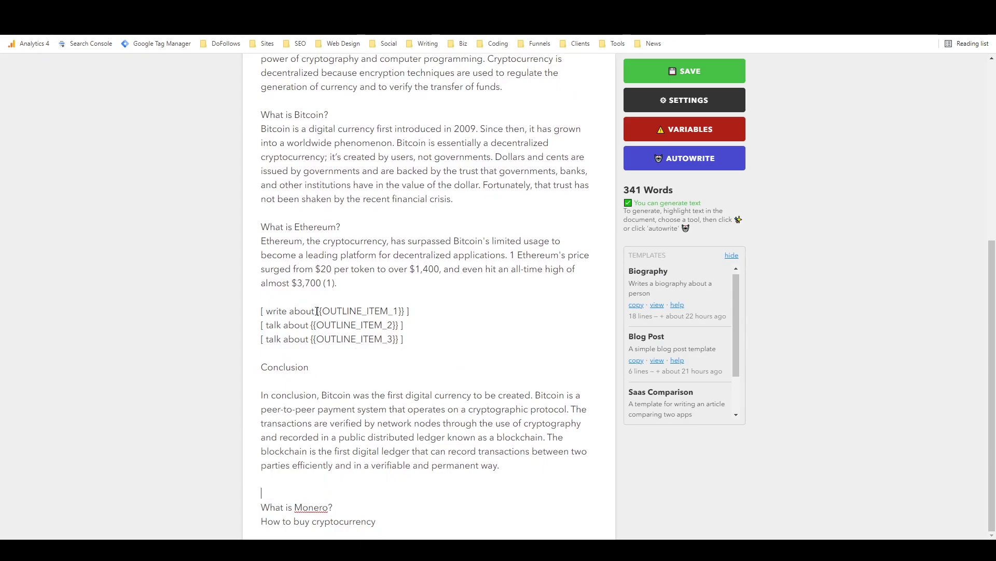
text(What is Ripple? ])
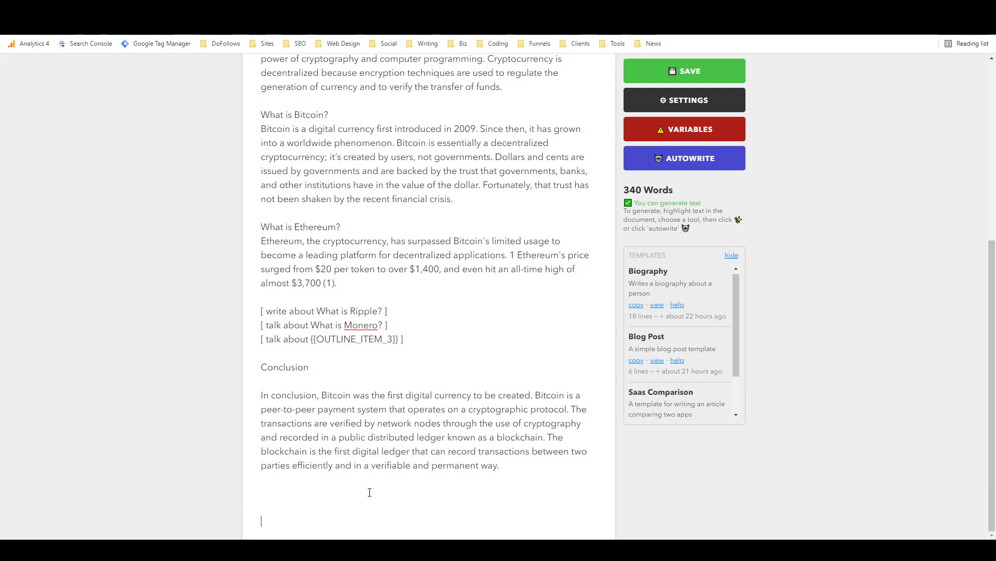
double_click(353, 339)
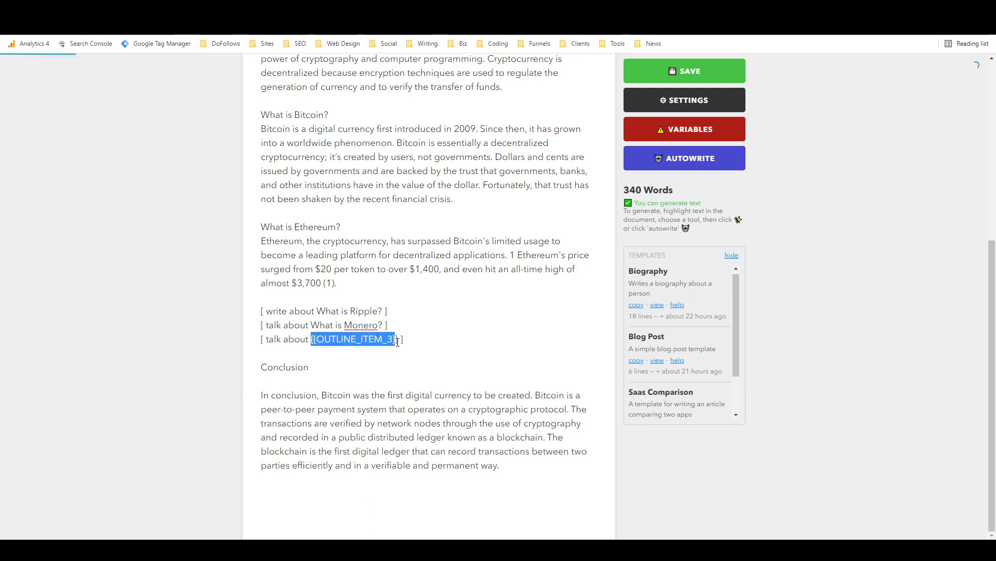
text(How to buy cryptocurrency ])
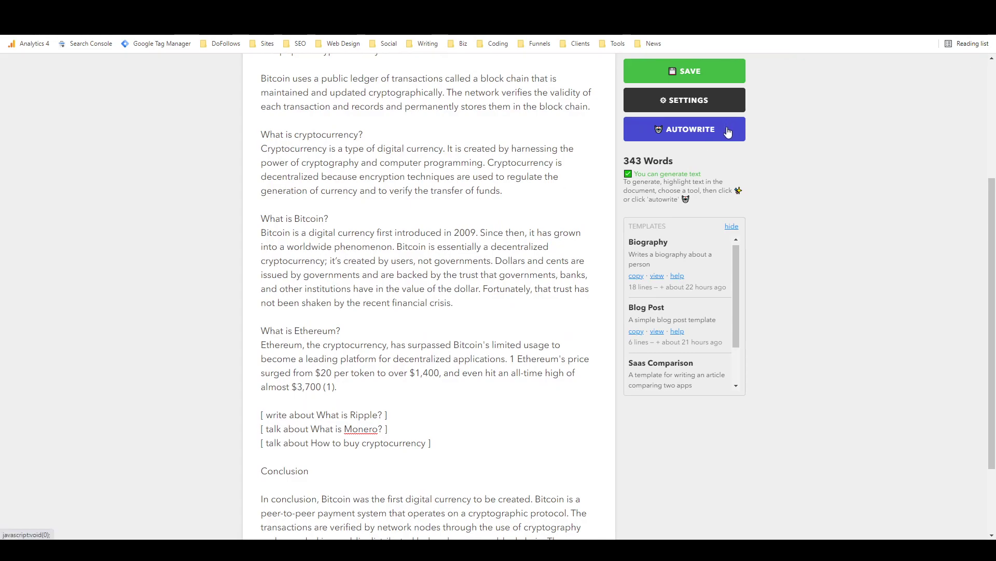
Autowrite the Ripple, Monero and how-to-buy cryptocurrency sections and review the generated text.
click(684, 129)
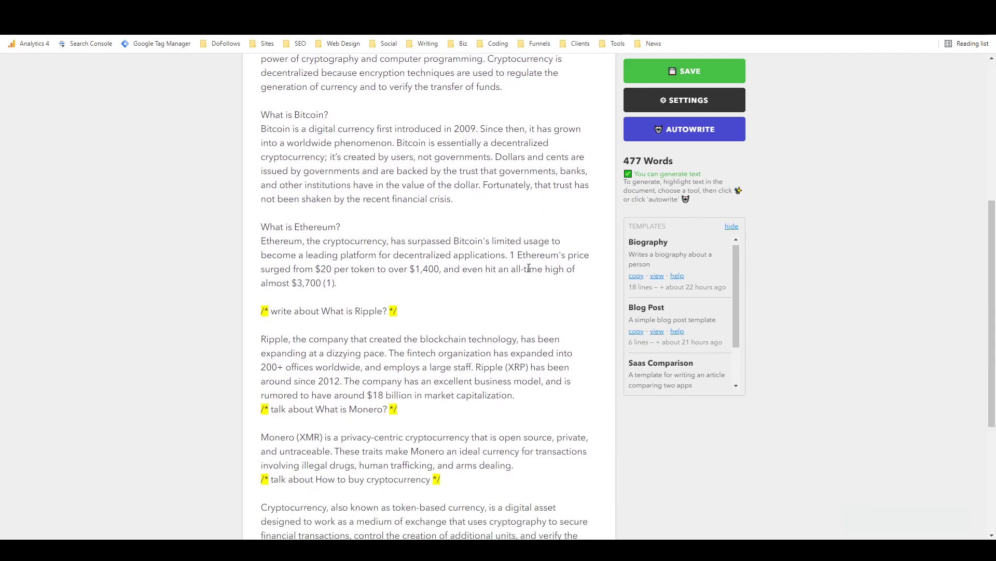
scroll(down, 3)
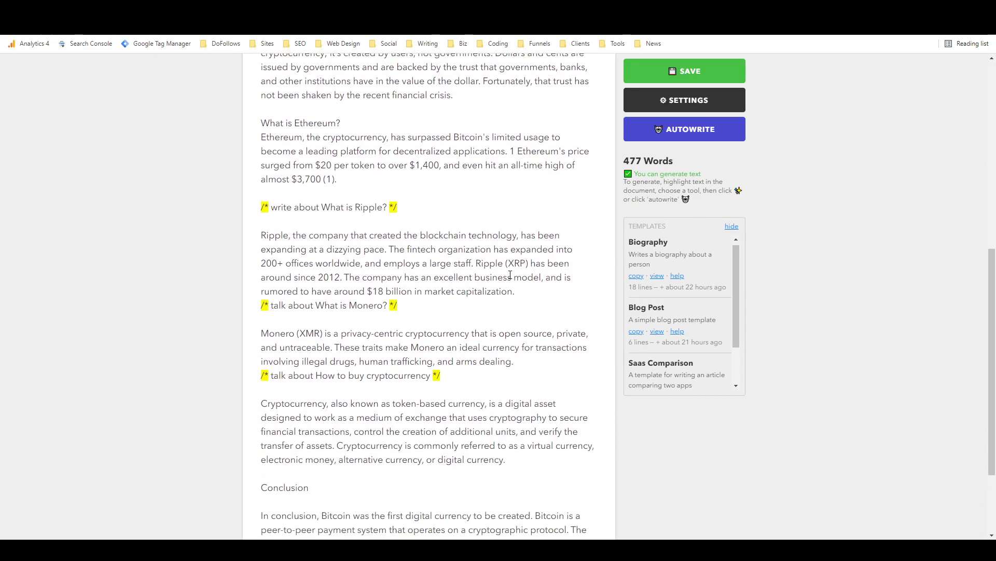
scroll(down, 3)
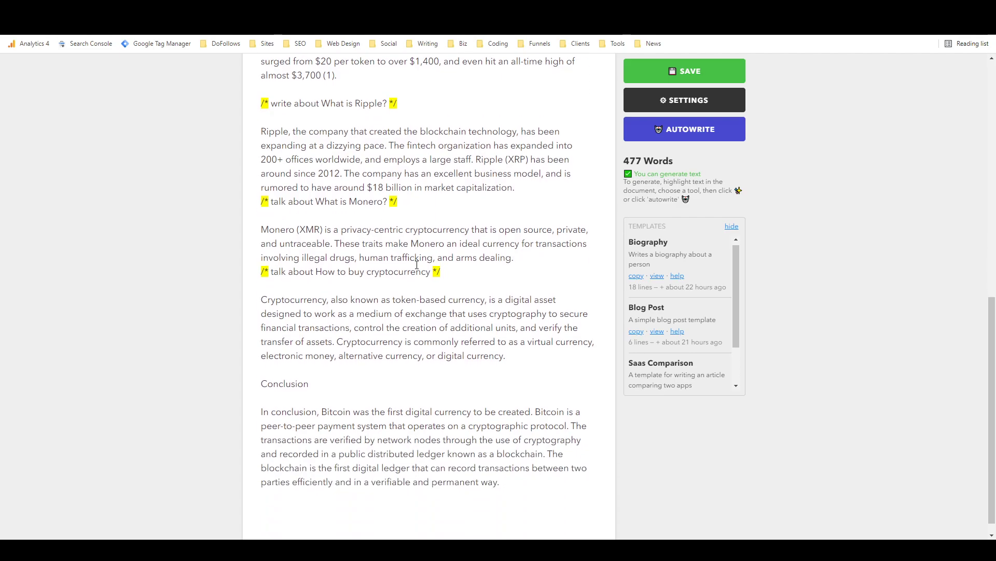
mouse_move(383, 236)
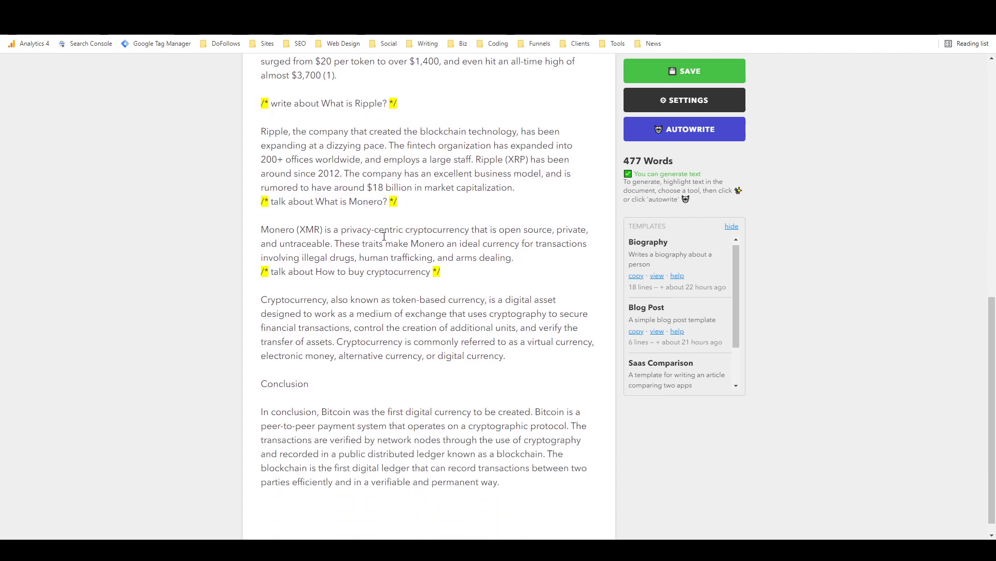
scroll(up, 3)
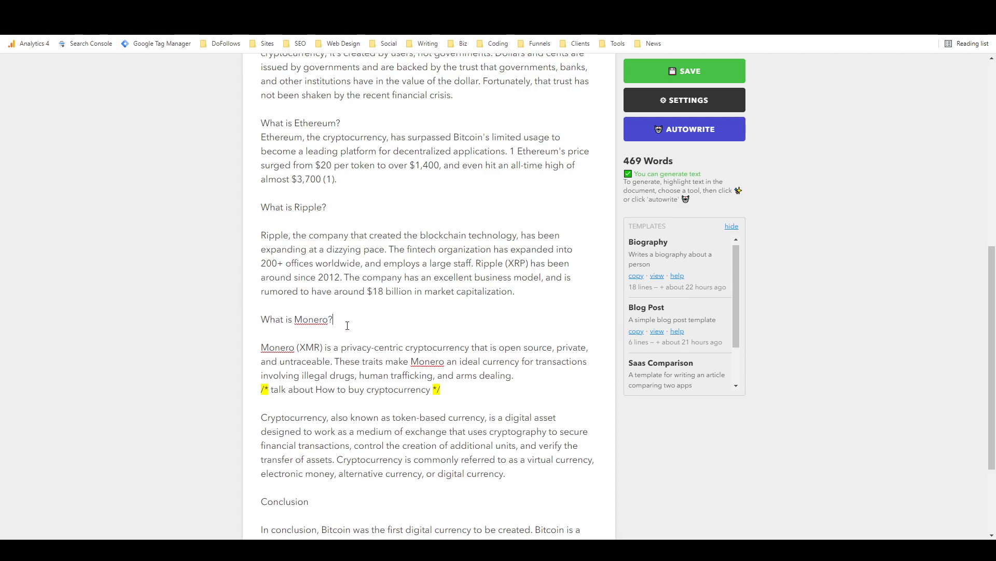
Strip the leftover comment markup from the 'How to buy cryptocurrency' heading.
double_click(303, 390)
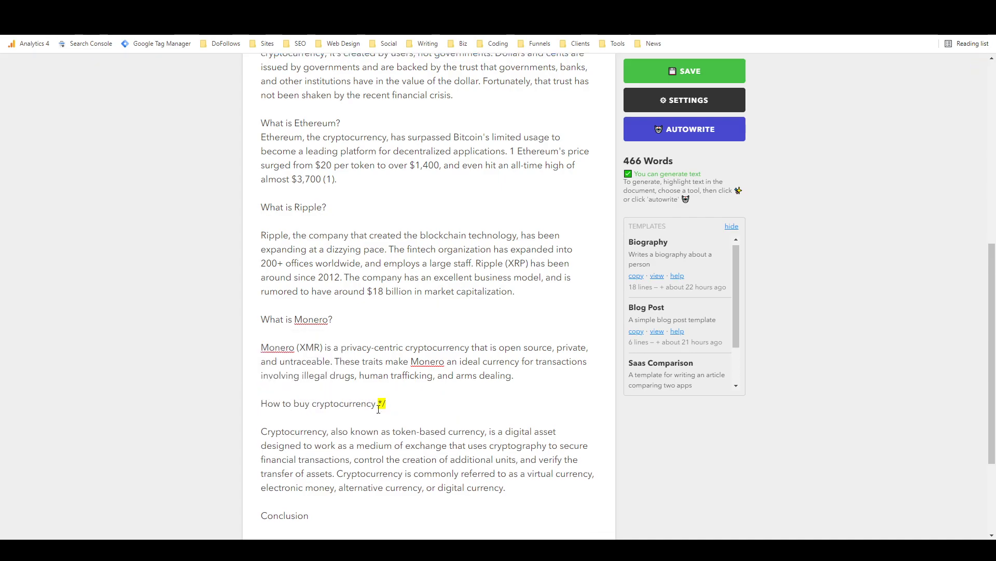
key(Backspace)
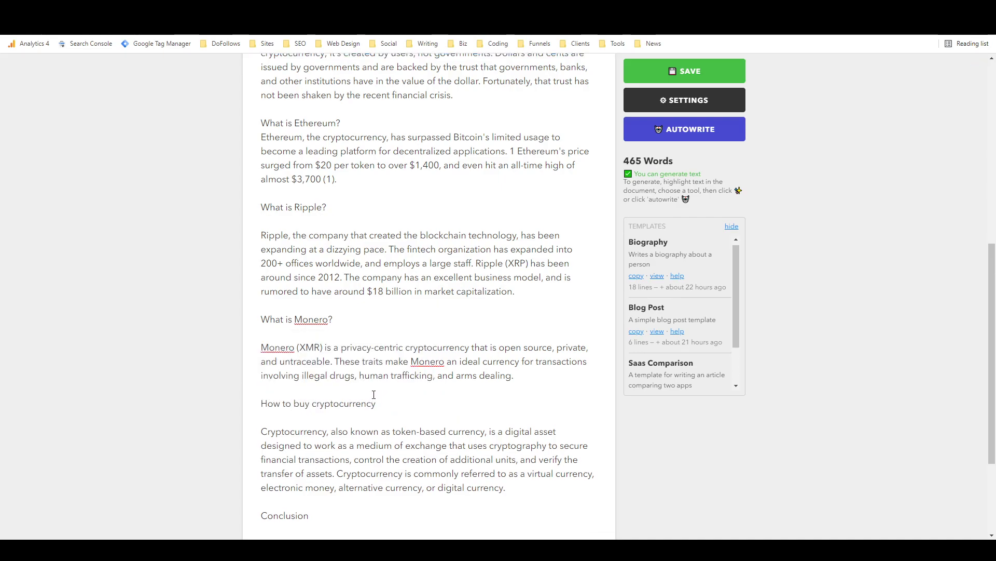
scroll(down, 3)
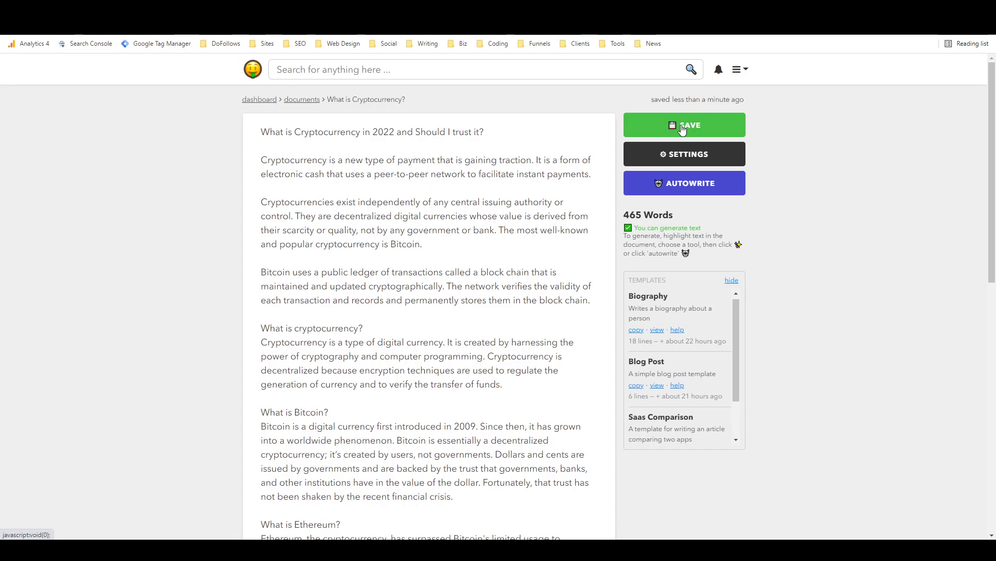
Save the 465-word cryptocurrency article and confirm it saved.
click(685, 124)
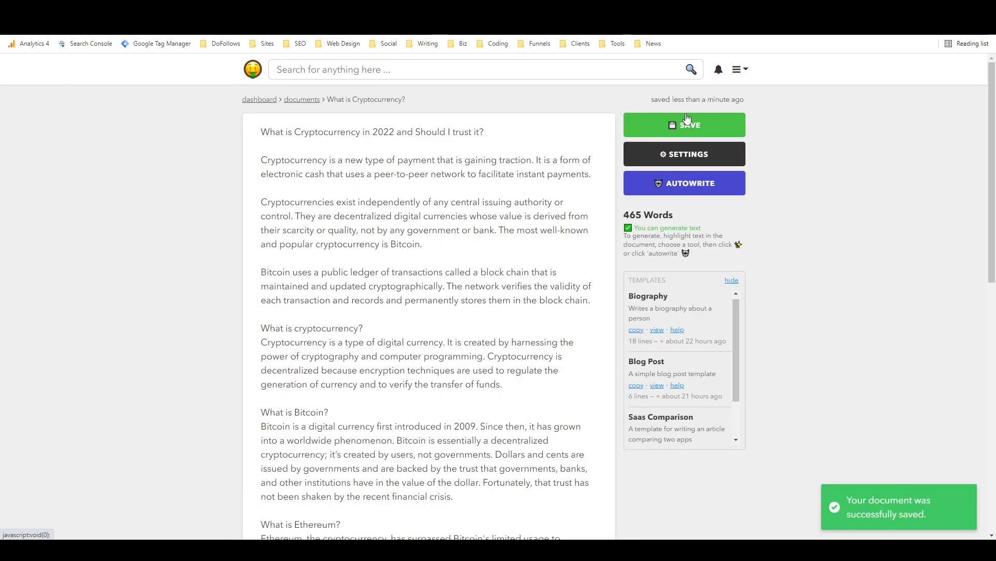
scroll(down, 3)
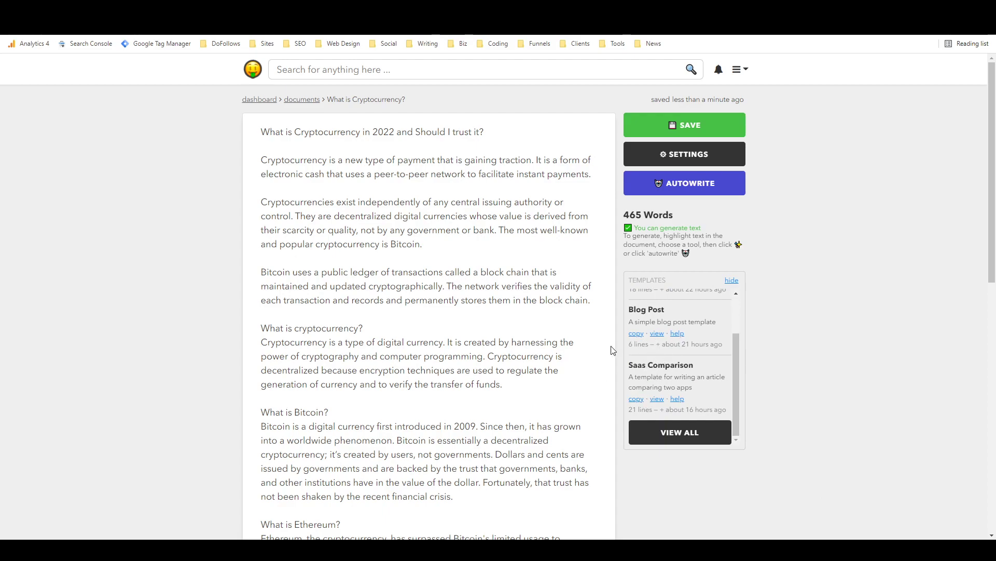
mouse_move(302, 99)
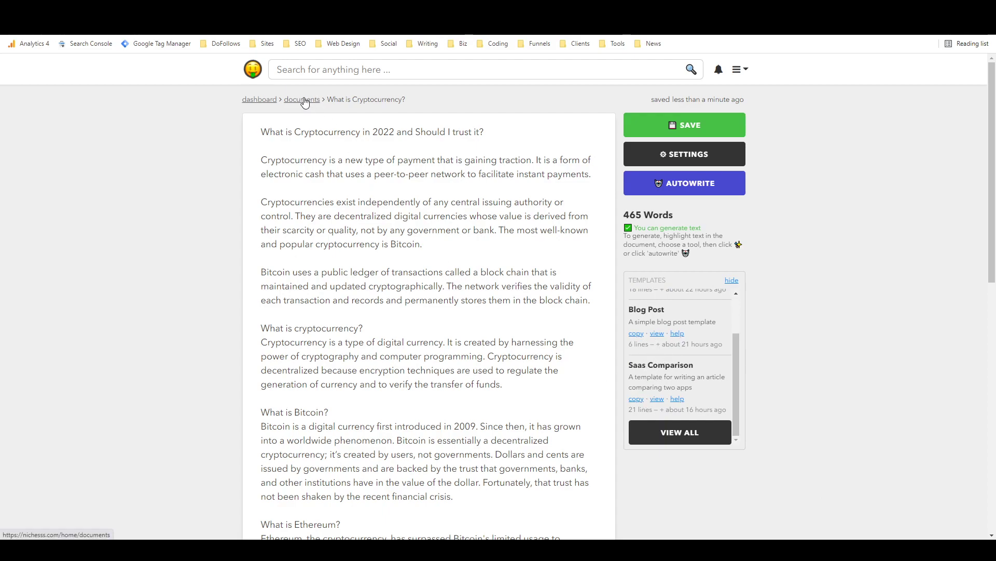
Create document 'Clickfunnels vs Unbounce For Landing Pages' with description 'Best landing page builder'.
click(301, 99)
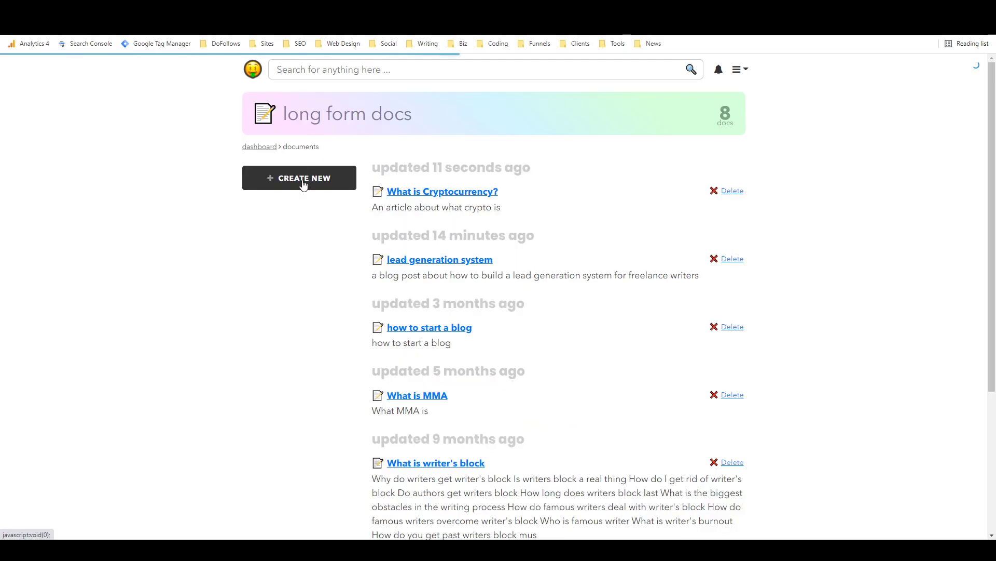
click(299, 178)
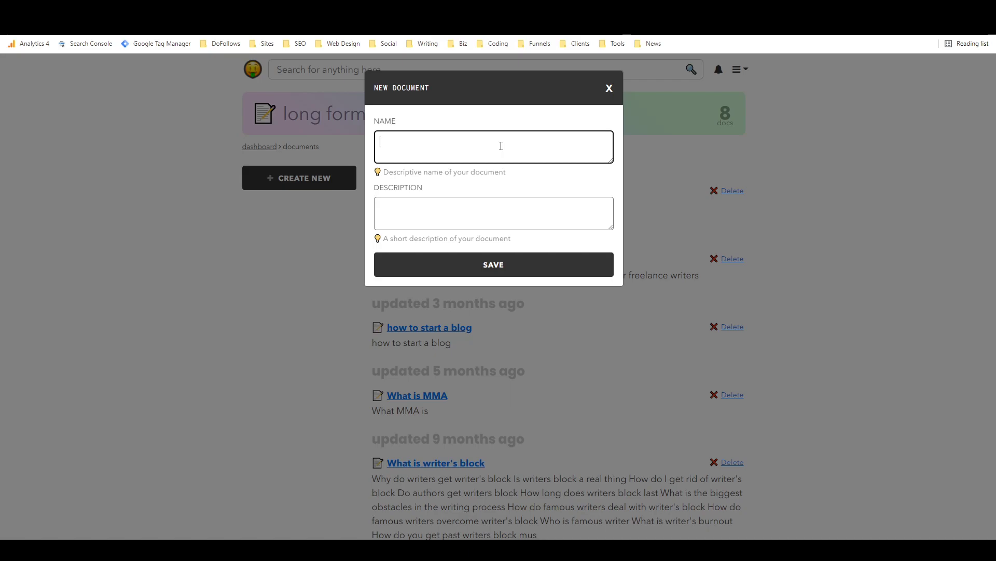
text(c)
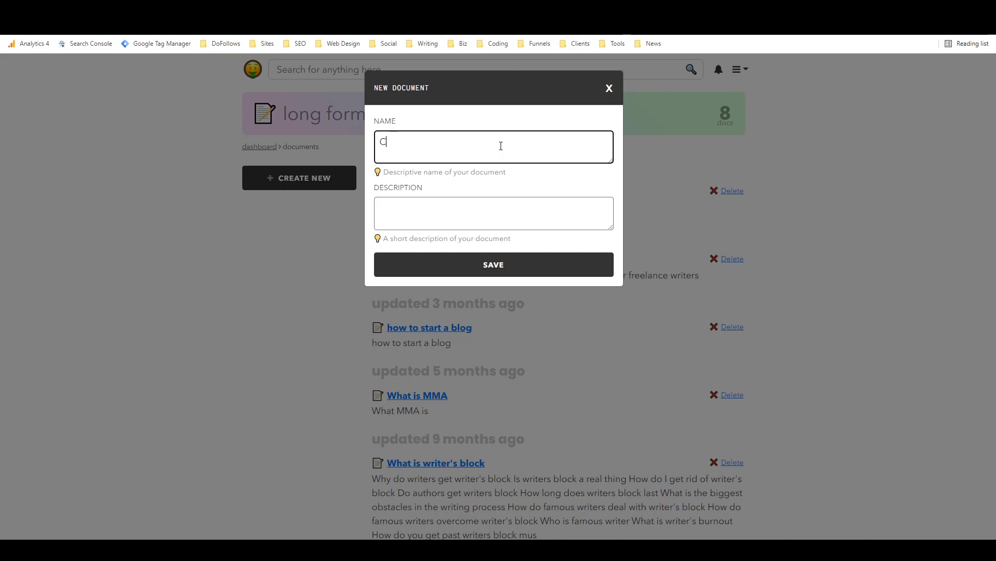
text(Clickfunnels vs)
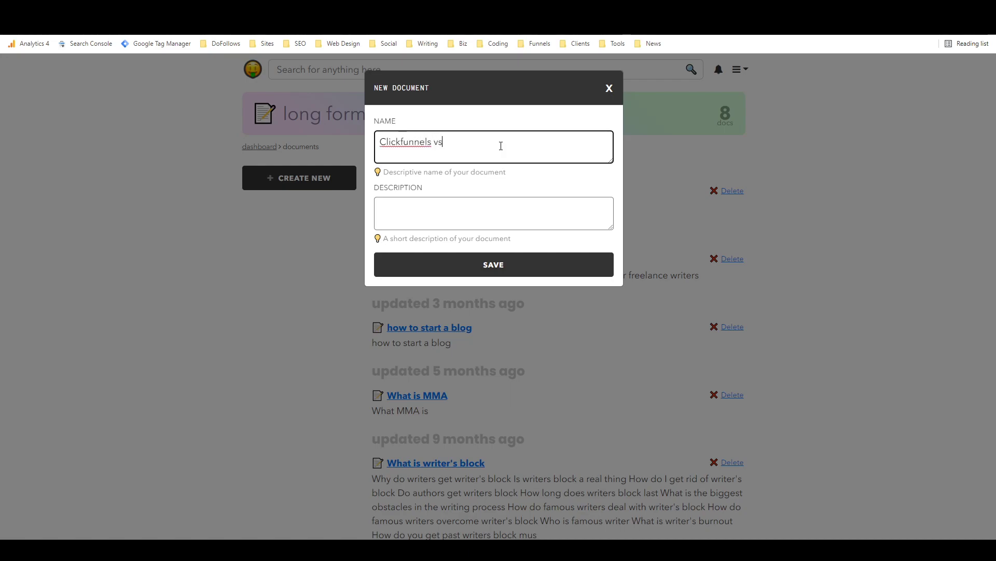
text(Unbounce)
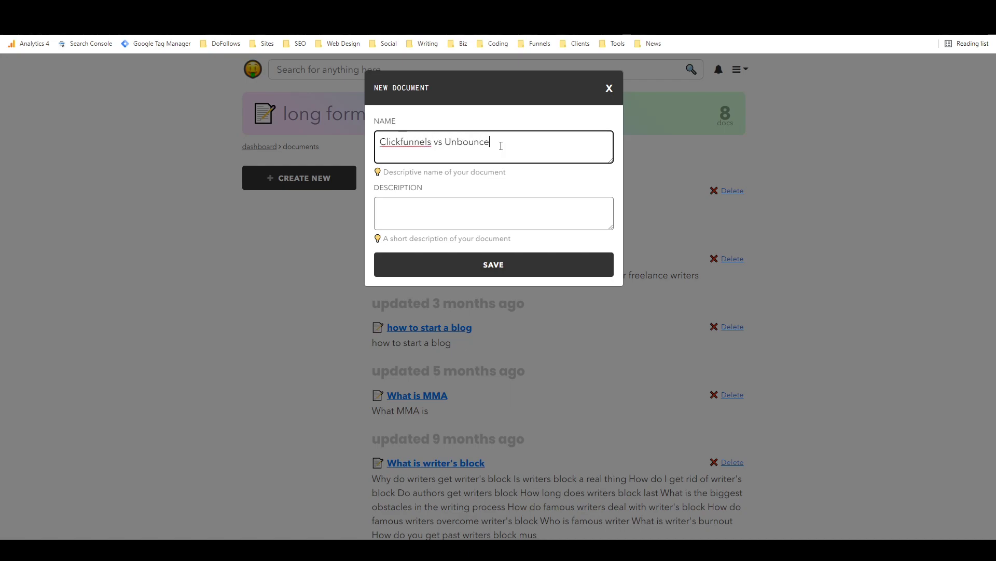
text(F)
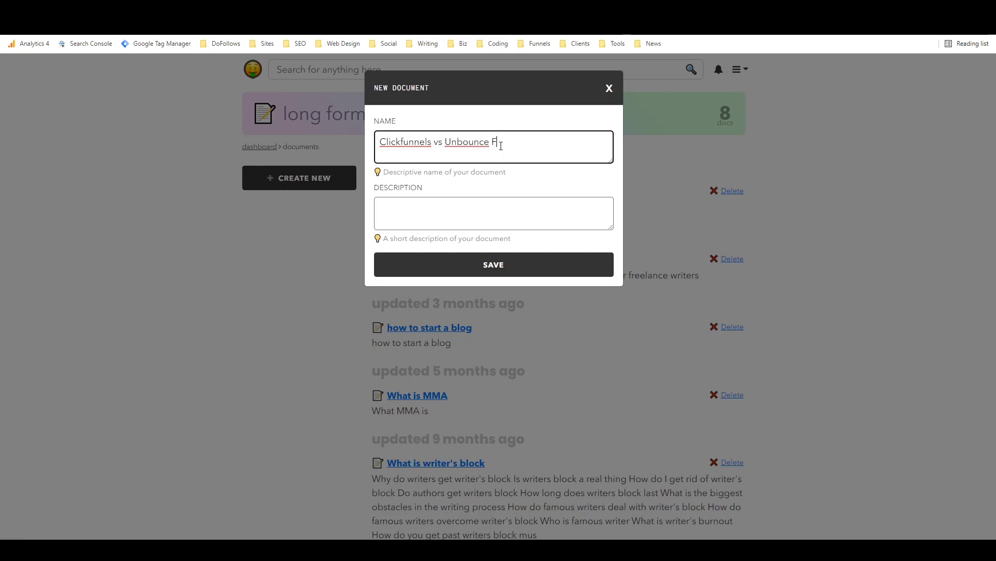
text(or Landing Pages)
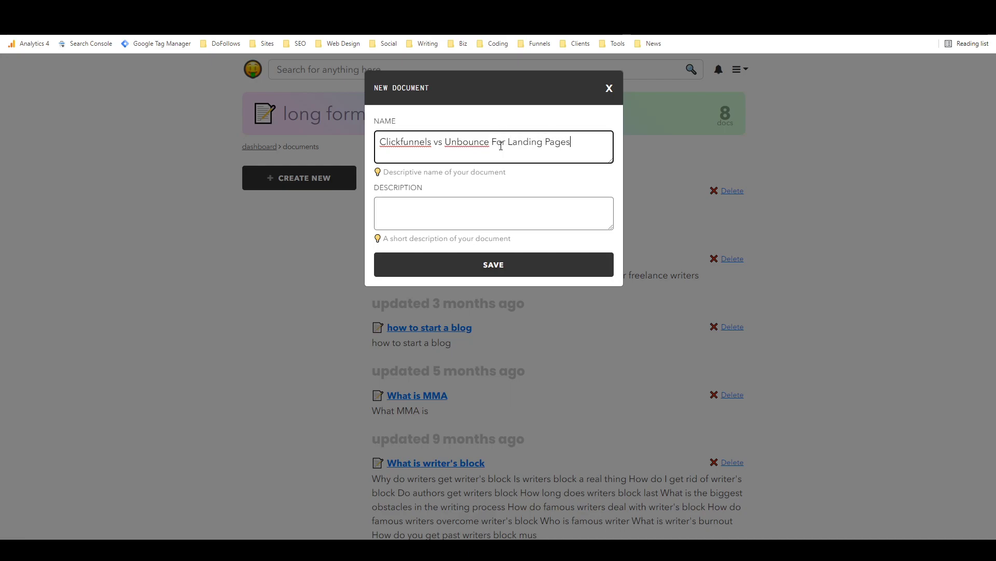
click(493, 213)
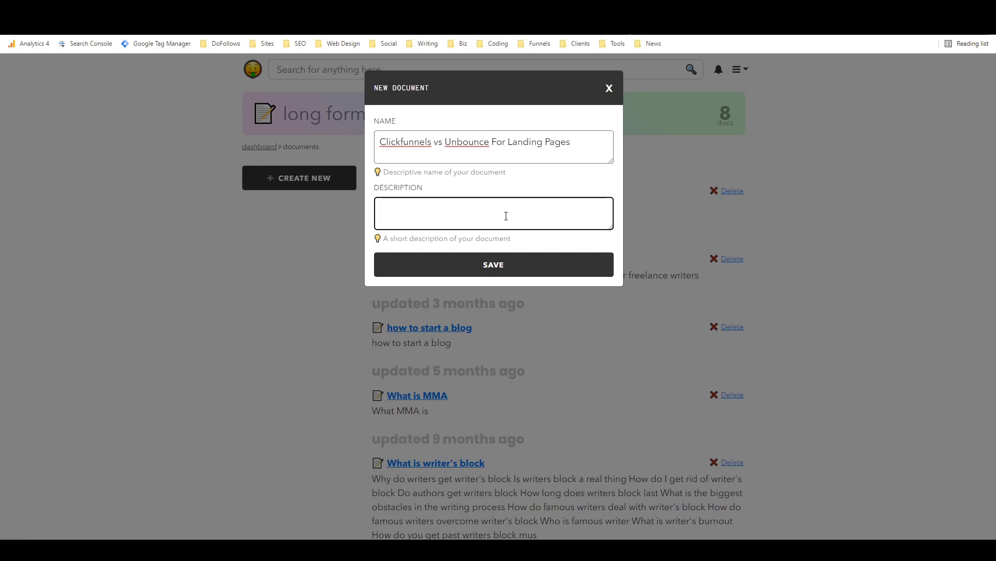
text(Best landing page b)
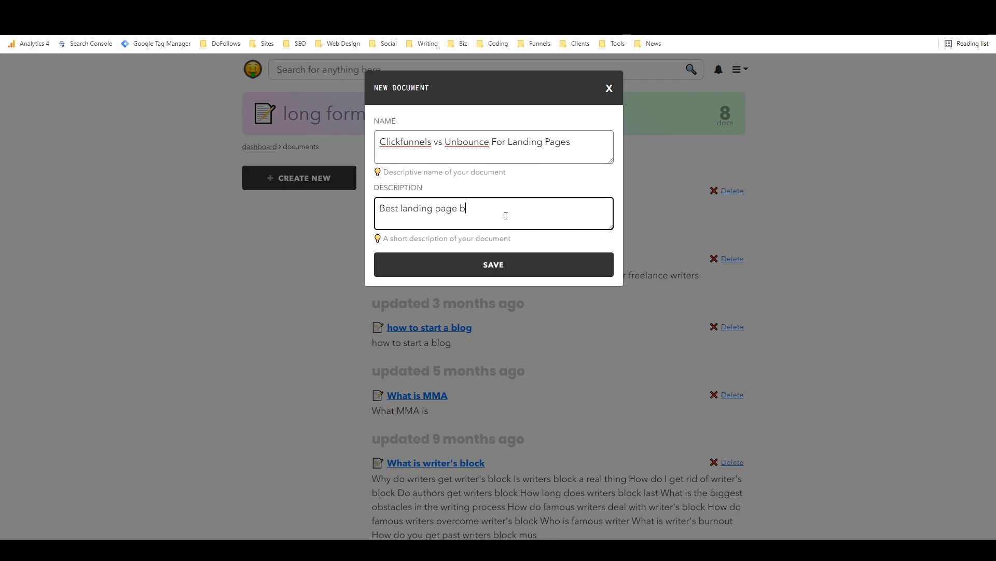
text(uilder)
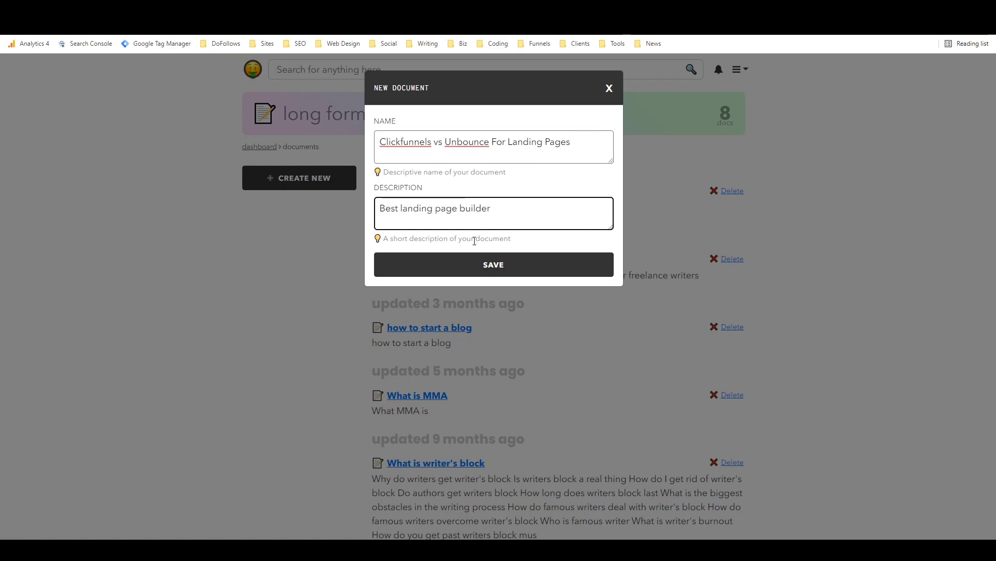
click(493, 265)
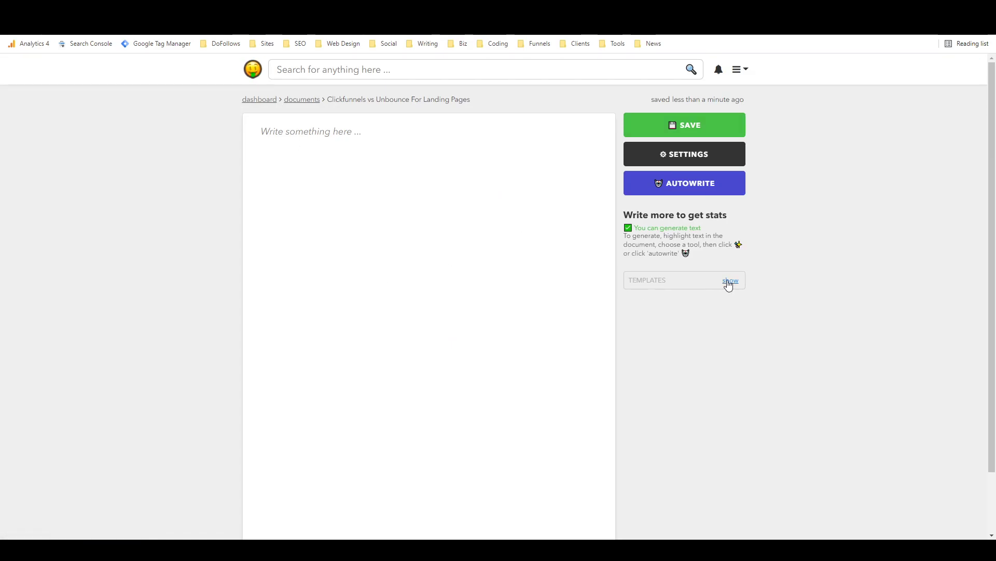
Copy the Saas Comparison template into the blank Clickfunnels vs Unbounce document.
click(730, 280)
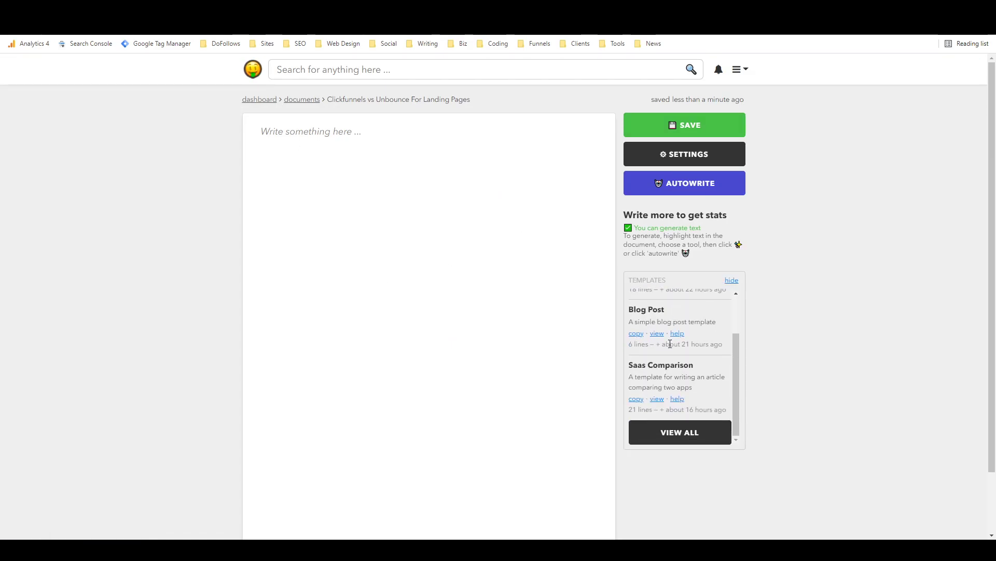
click(657, 399)
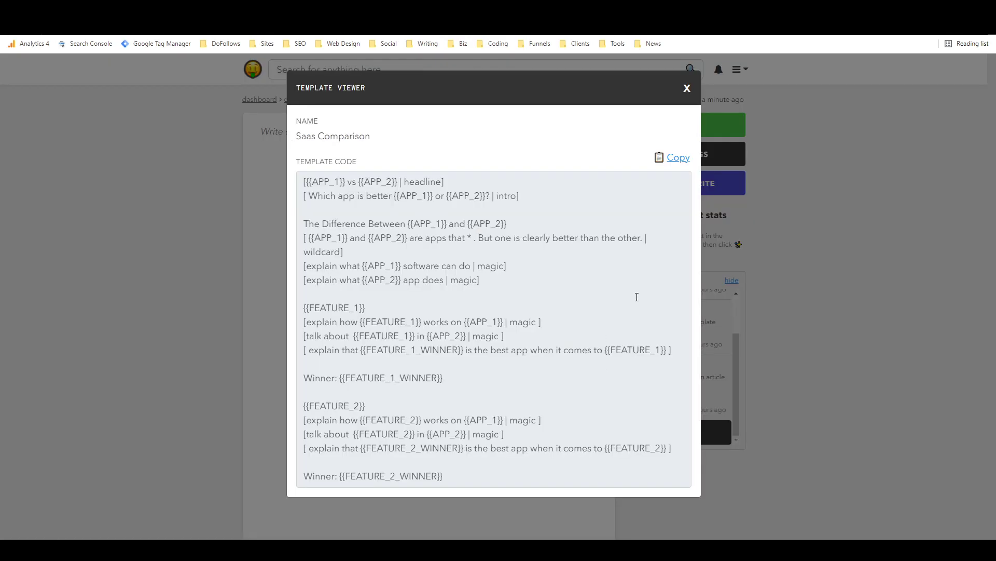
mouse_move(555, 246)
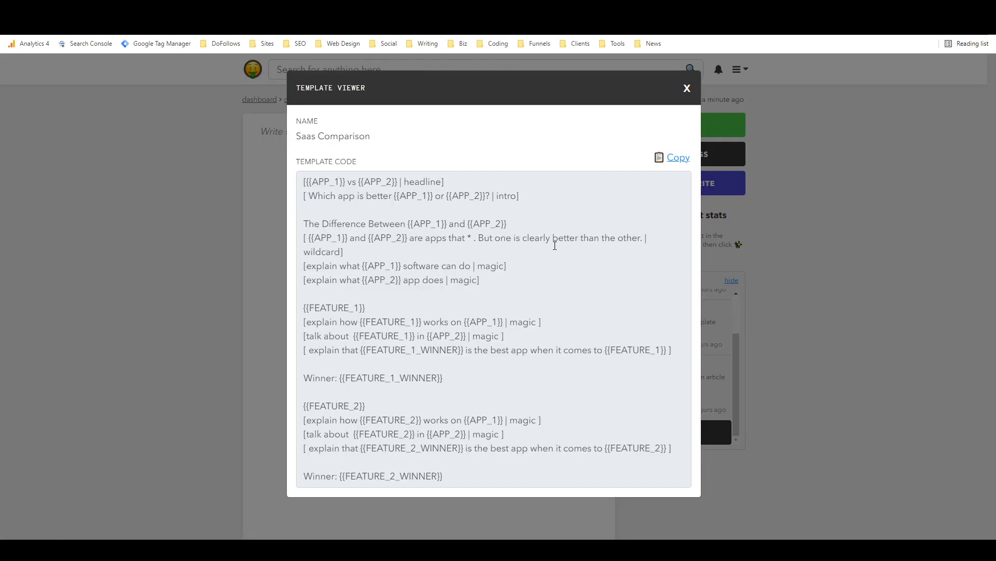
click(673, 157)
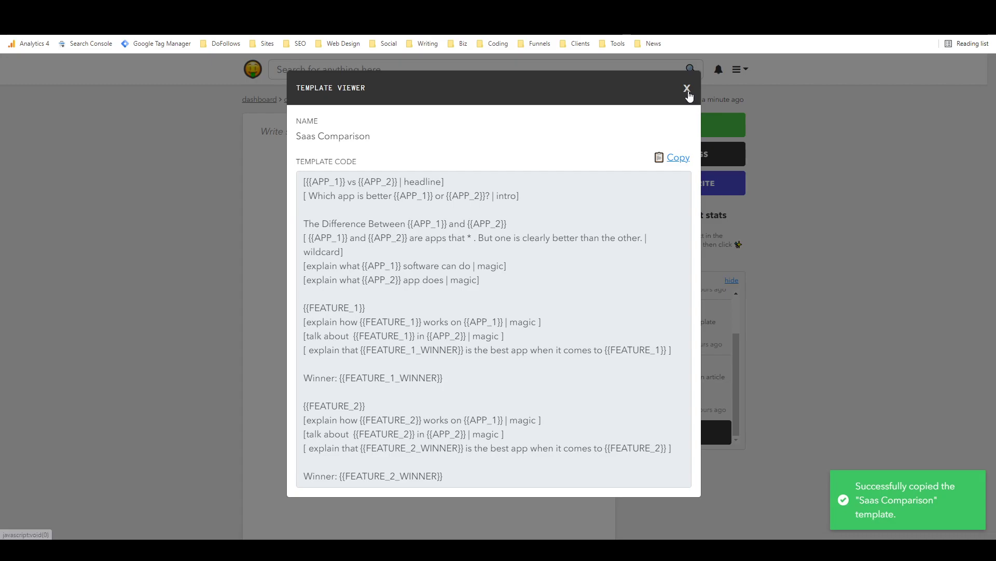
click(686, 88)
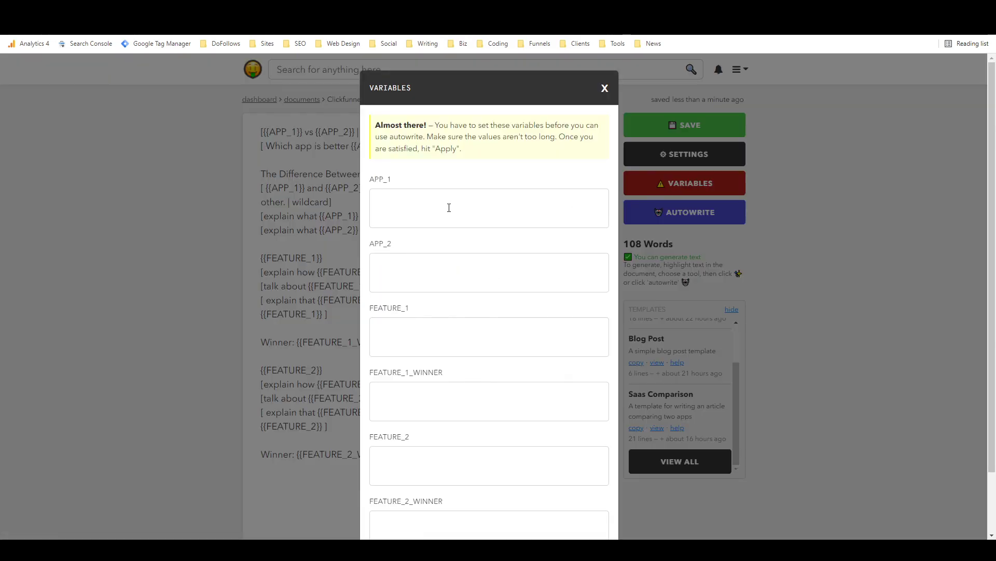
Apply variables Clickfunnels, Unbounce, Ease of use (winner Unbounce), Integrations (winner Clickfunnels).
text(Clickfunnels)
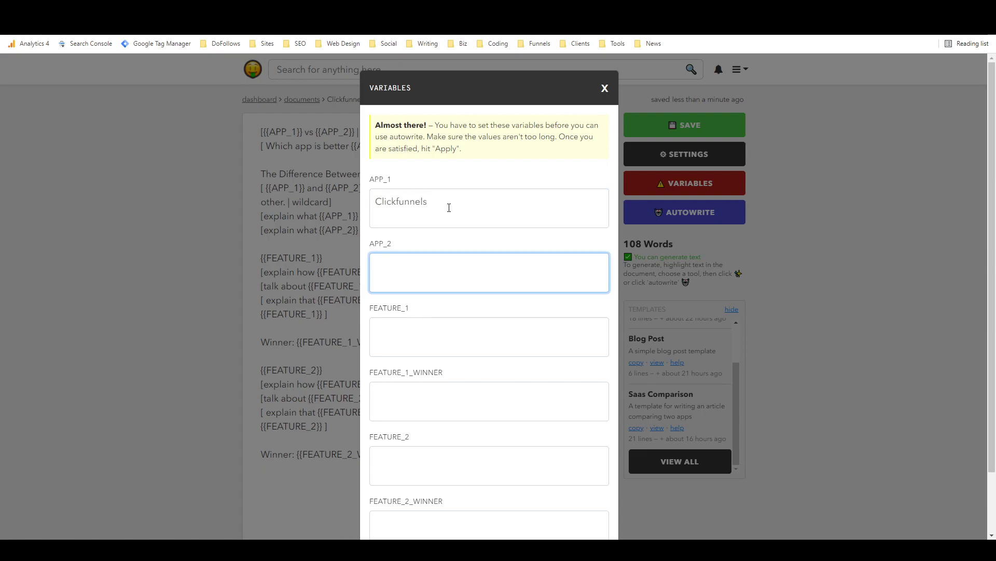
text(Unbounce)
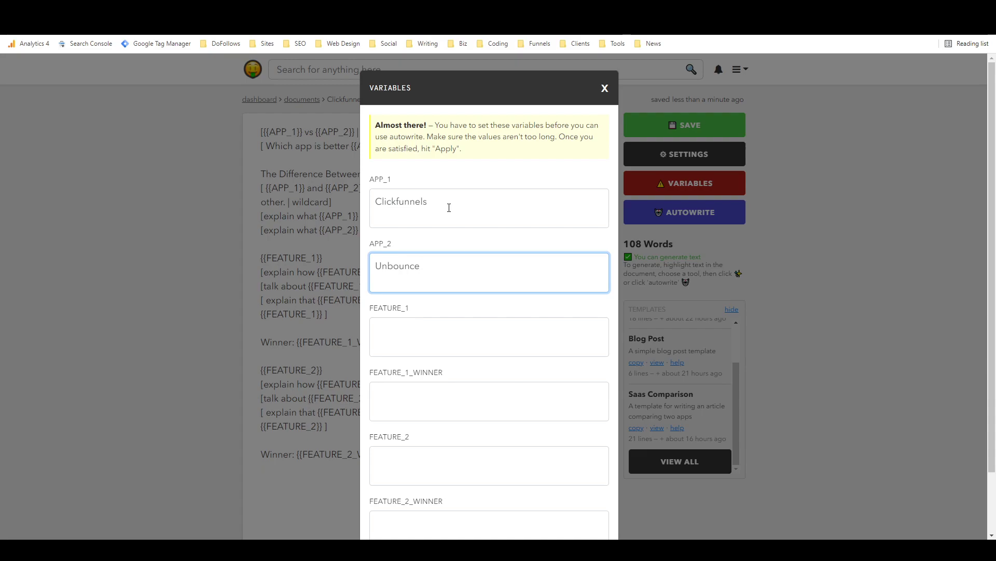
click(489, 336)
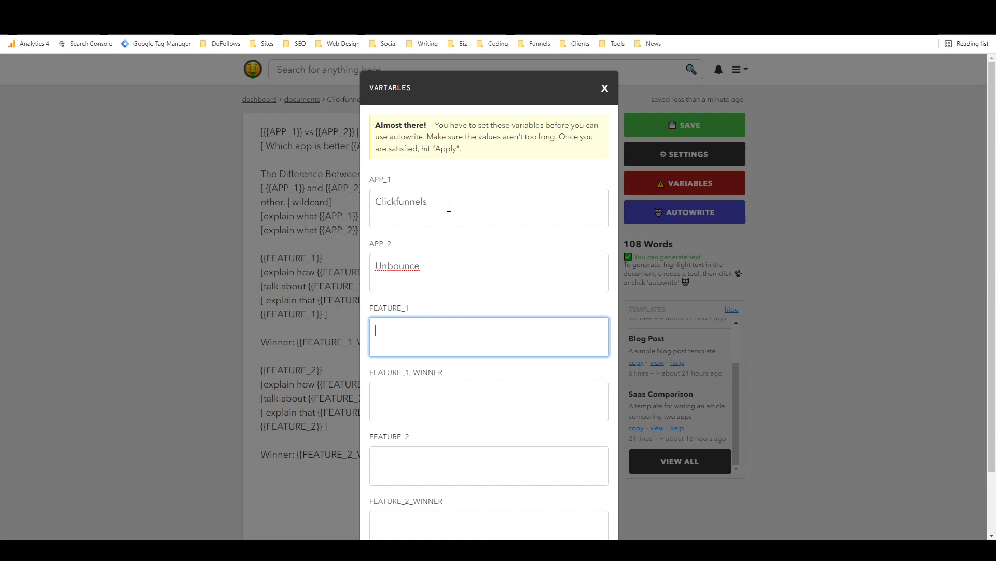
text(E)
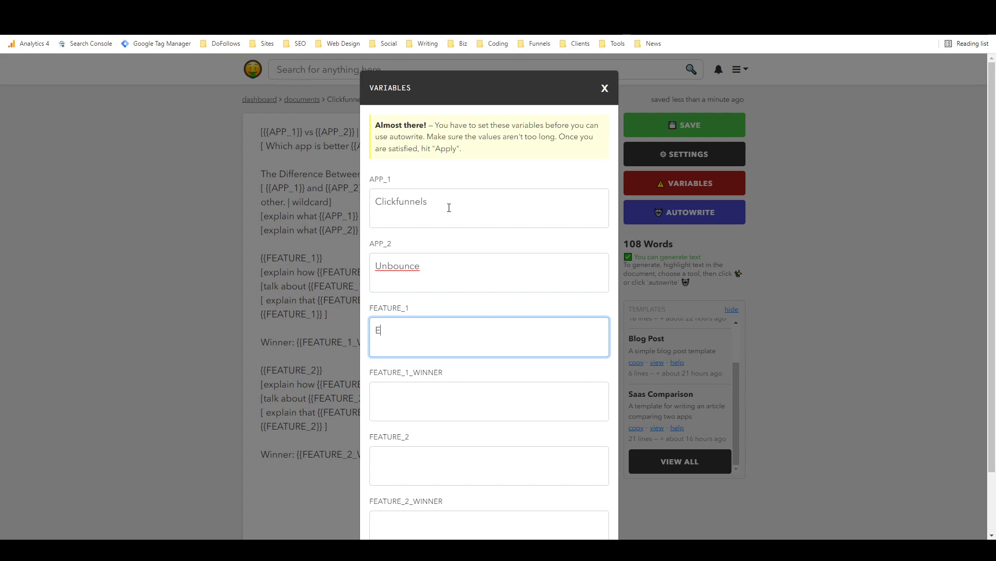
text(ase of use)
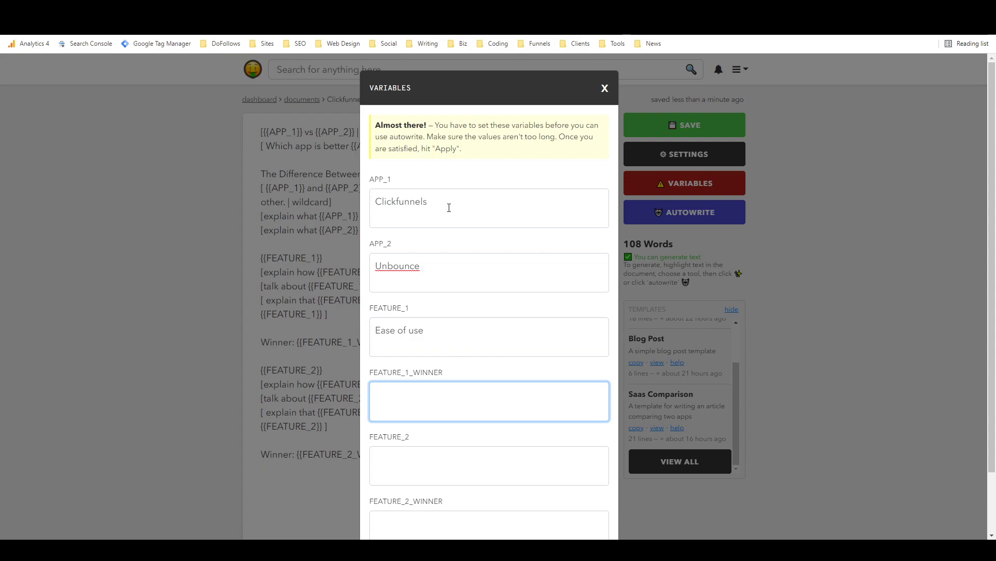
text(Unbounce)
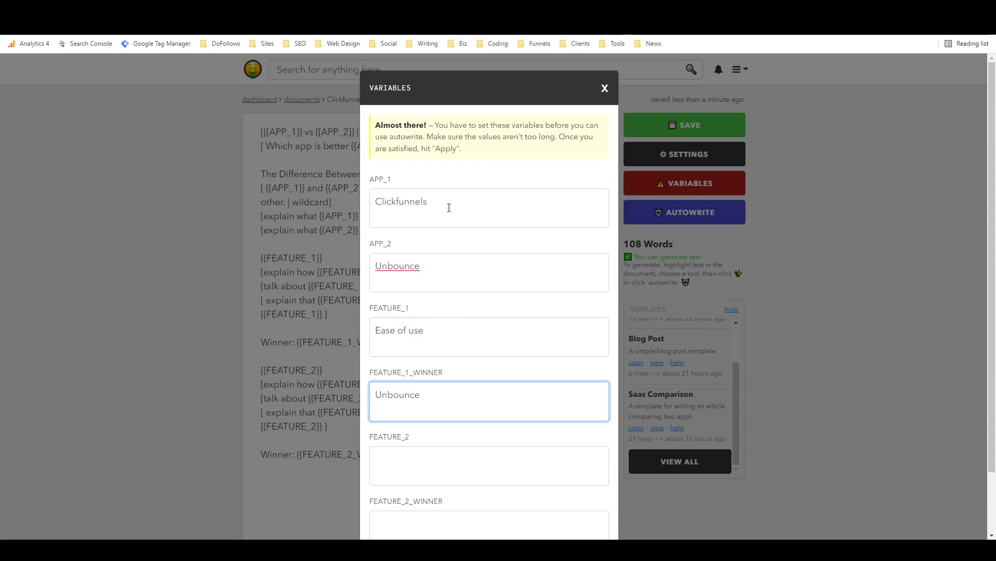
text(Integrations)
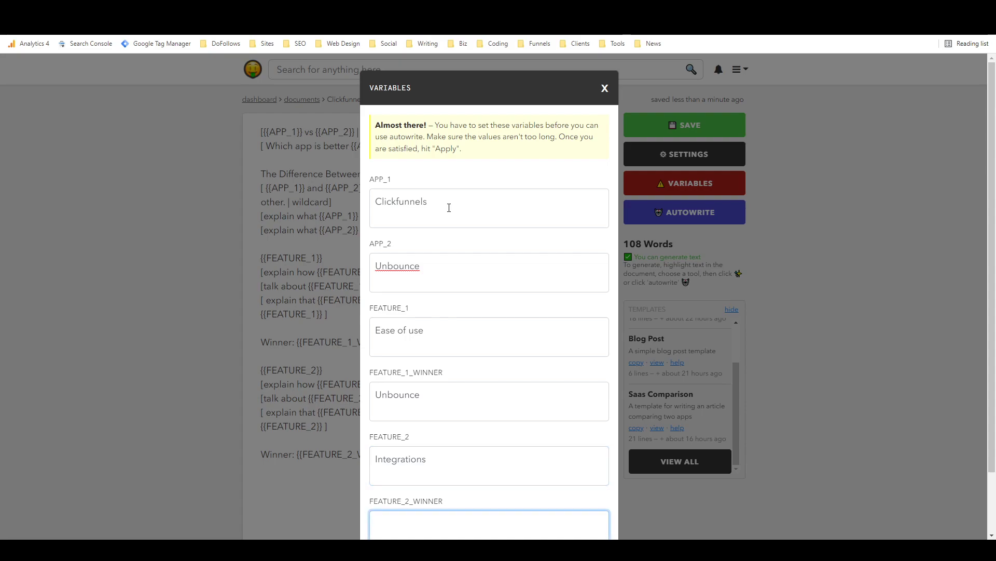
text(Clickfunnels)
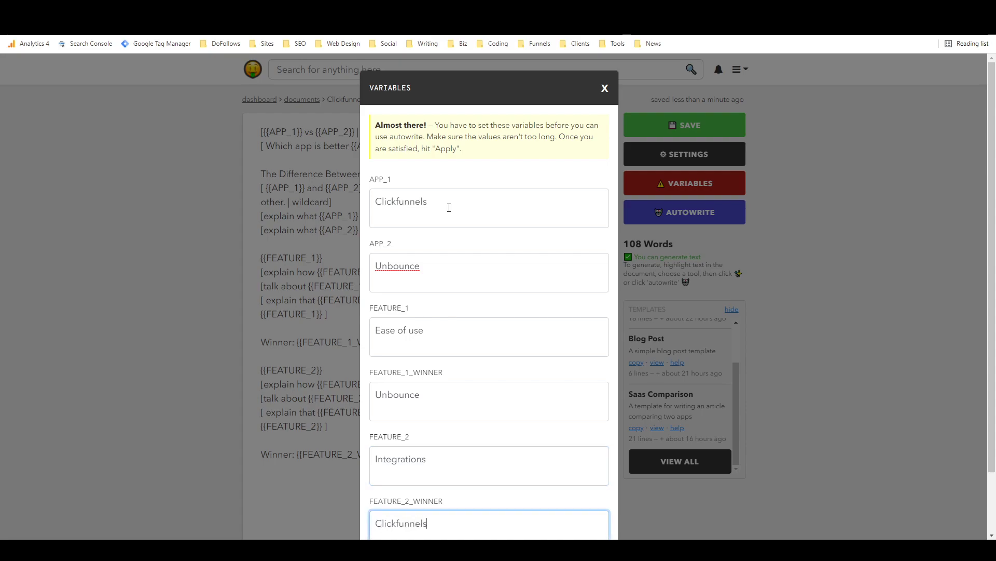
scroll(down, 3)
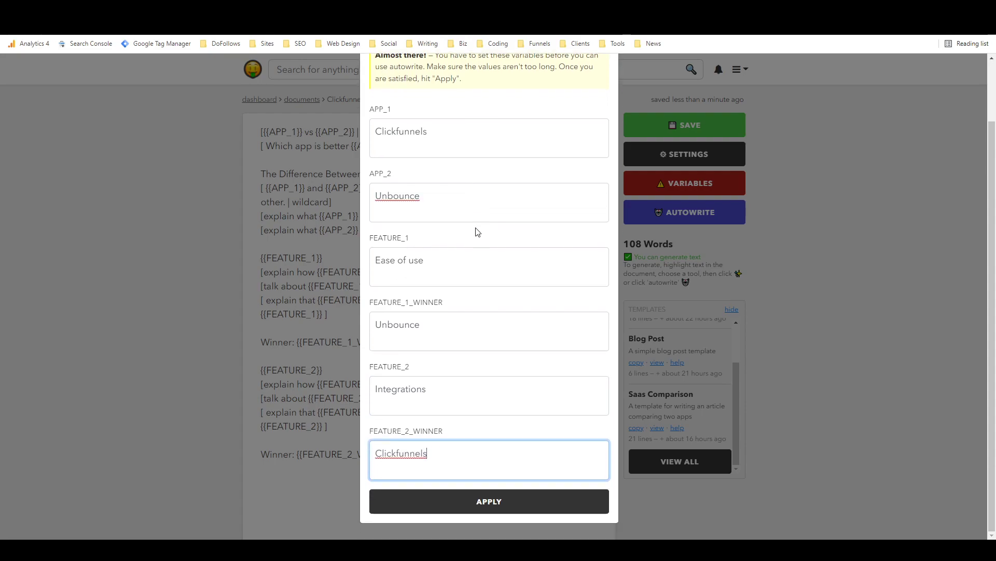
click(489, 501)
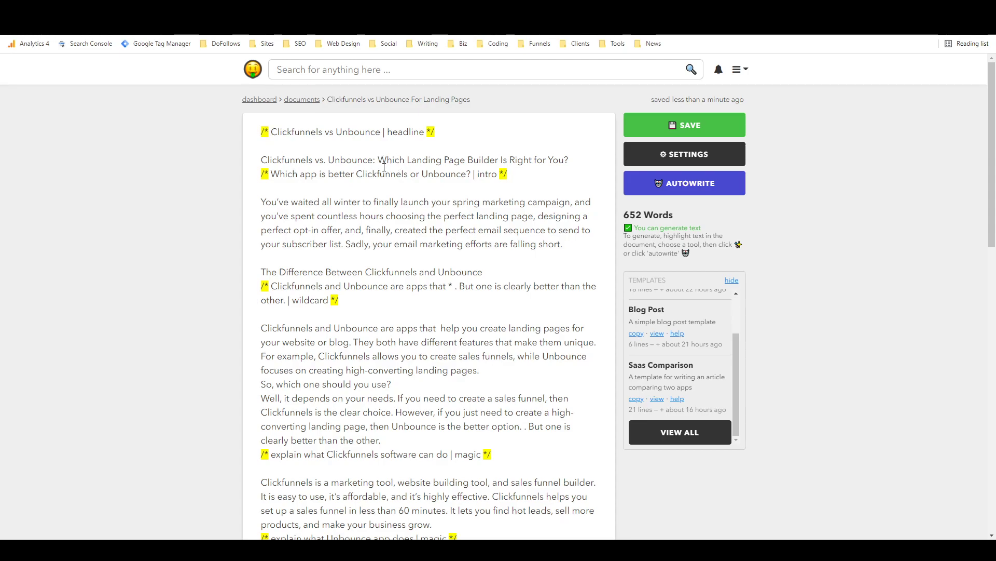
Remove the headline wildcard comment and the Clickfunnels and Unbounce prompt wording.
triple_click(349, 132)
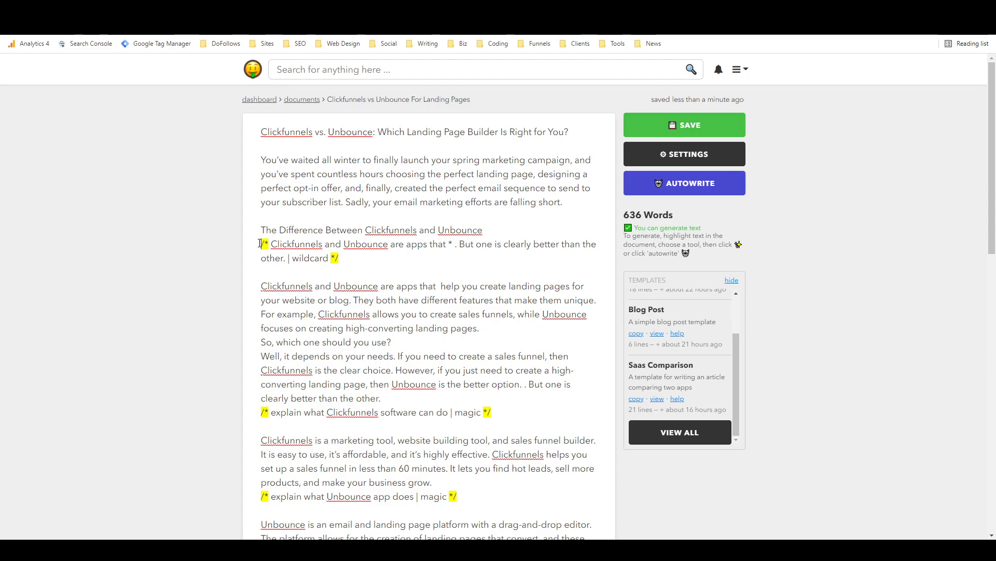
drag(259, 244, 337, 258)
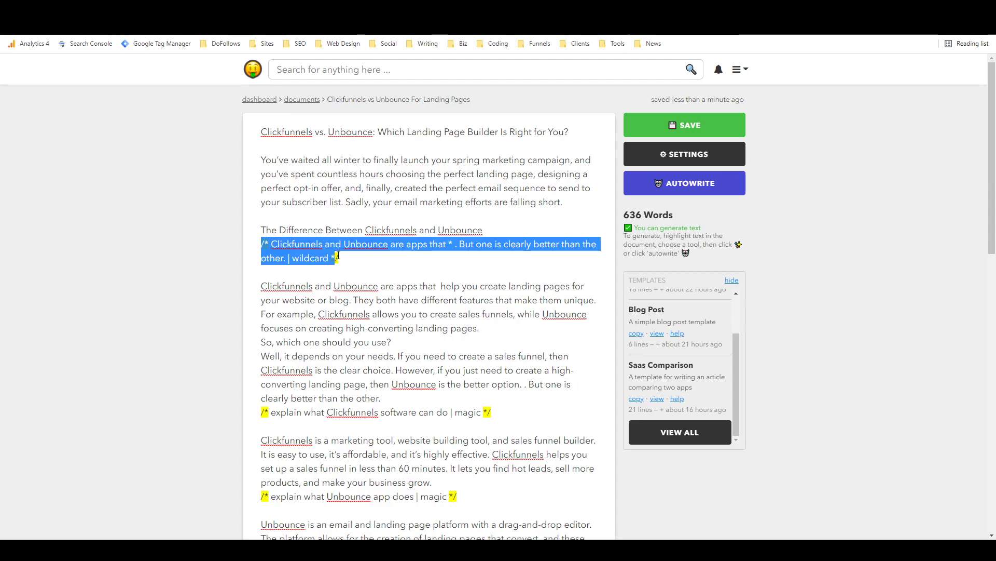
key(Delete)
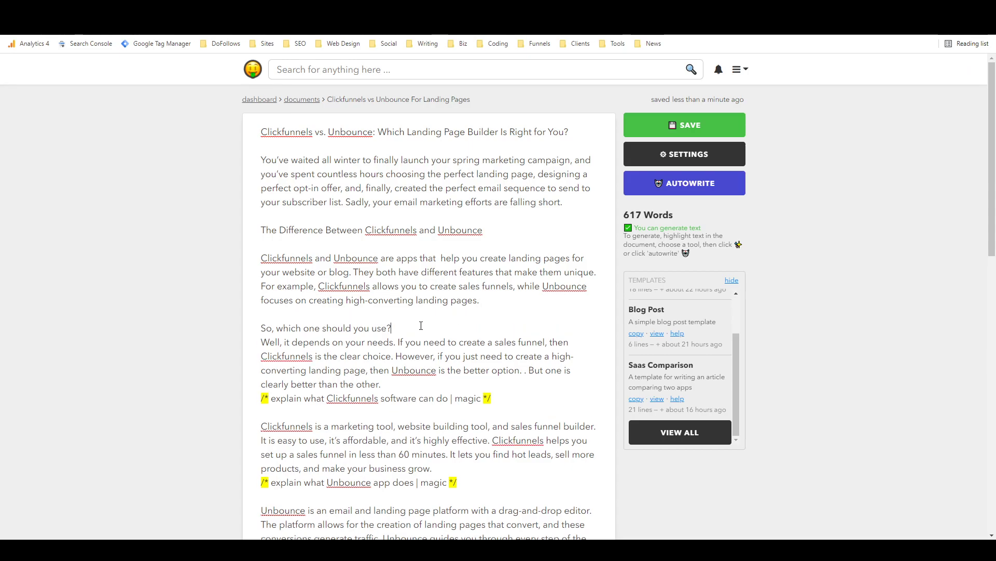
scroll(down, 3)
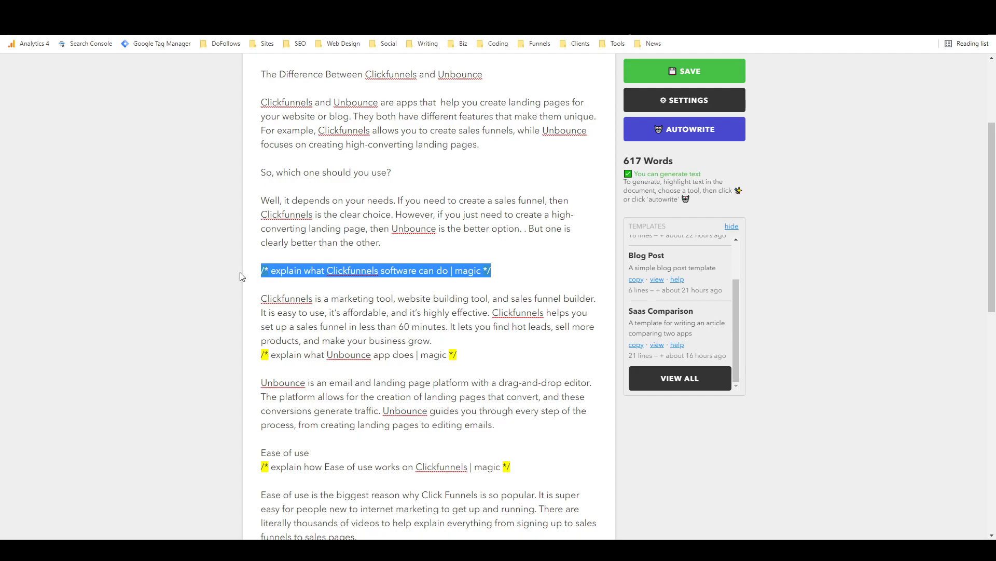
click(312, 269)
text(W)
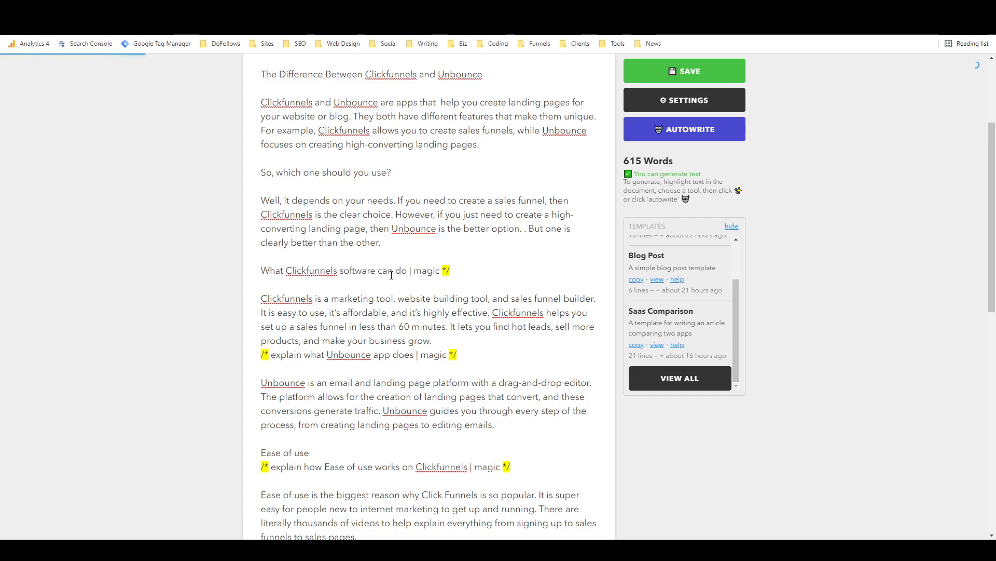
drag(450, 270, 407, 270)
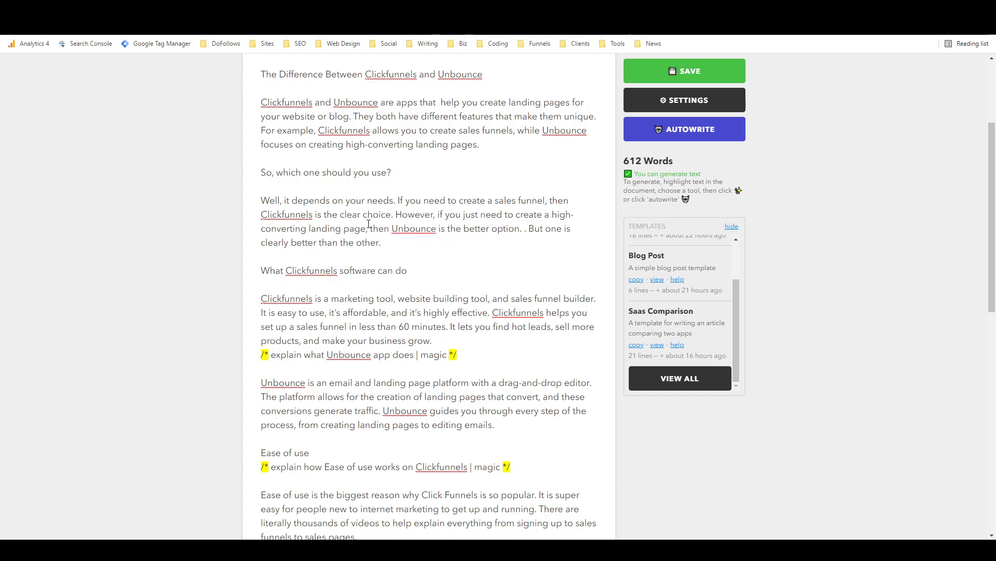
scroll(down, 3)
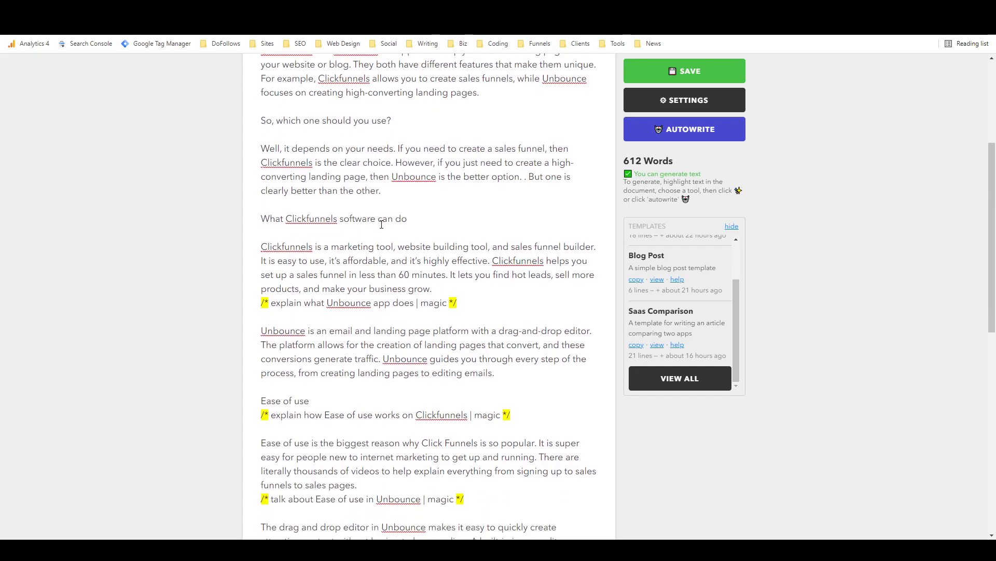
click(407, 219)
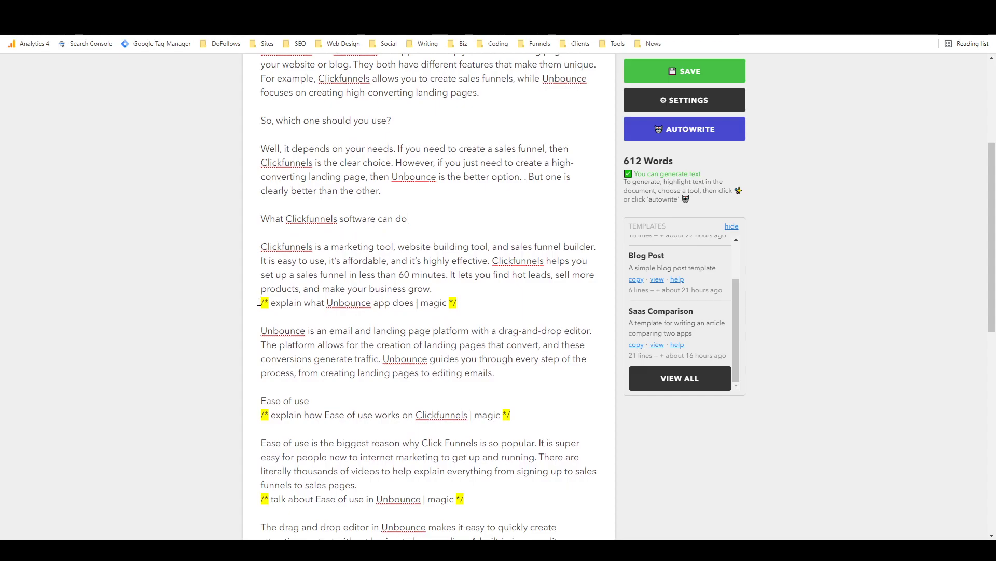
drag(259, 303, 313, 303)
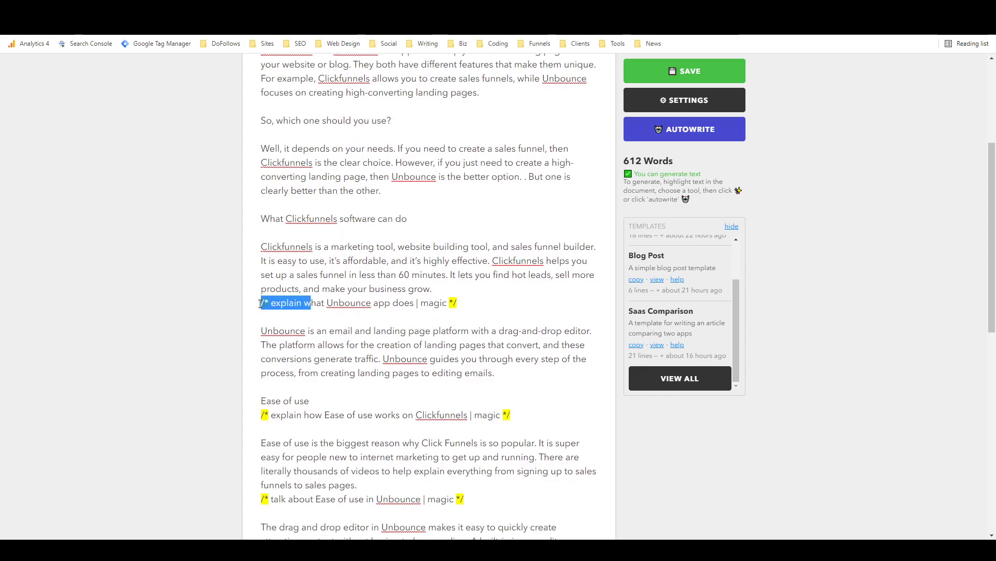
key(Delete)
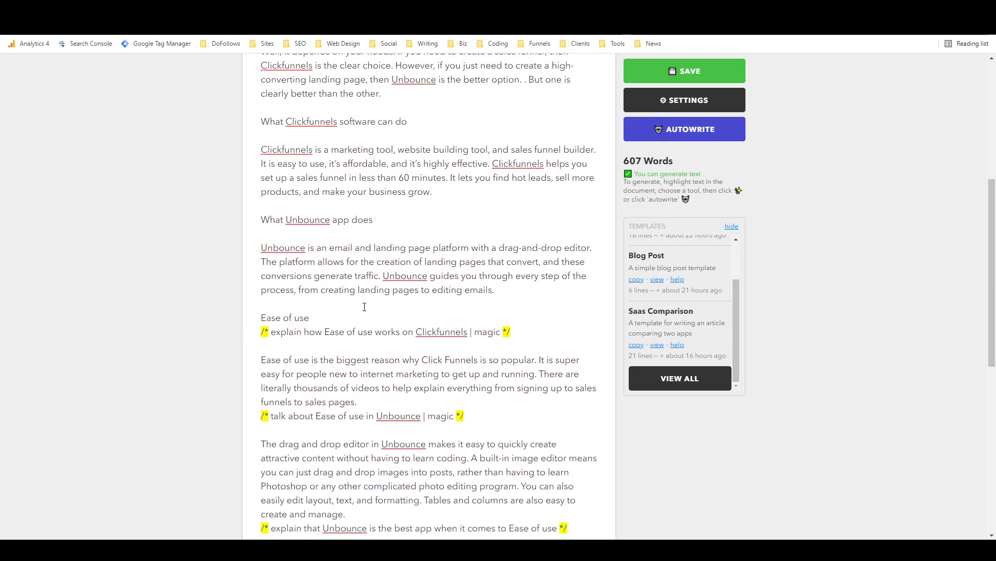
Delete the prompt comments and markers in the Ease of use section.
scroll(down, 3)
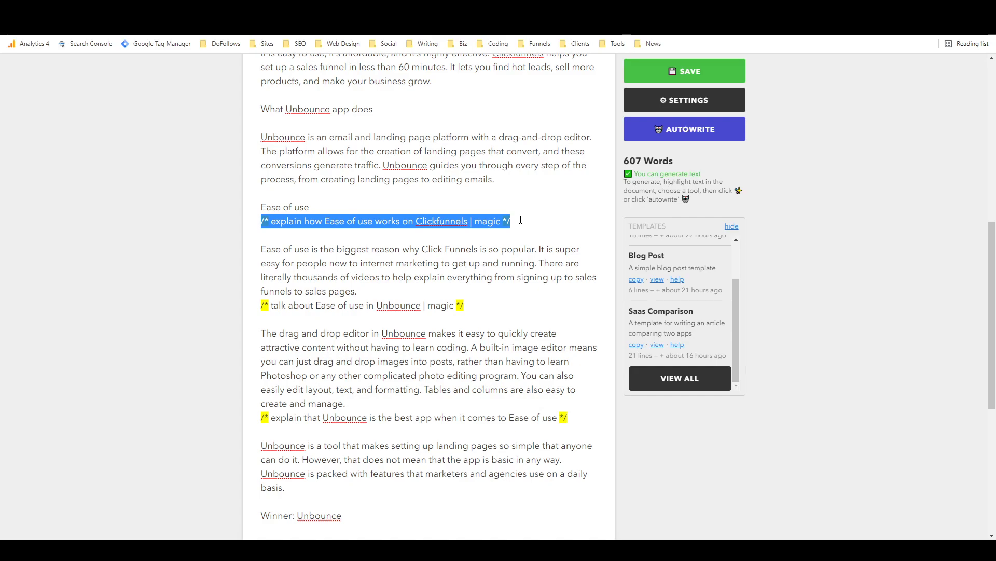
key(Delete)
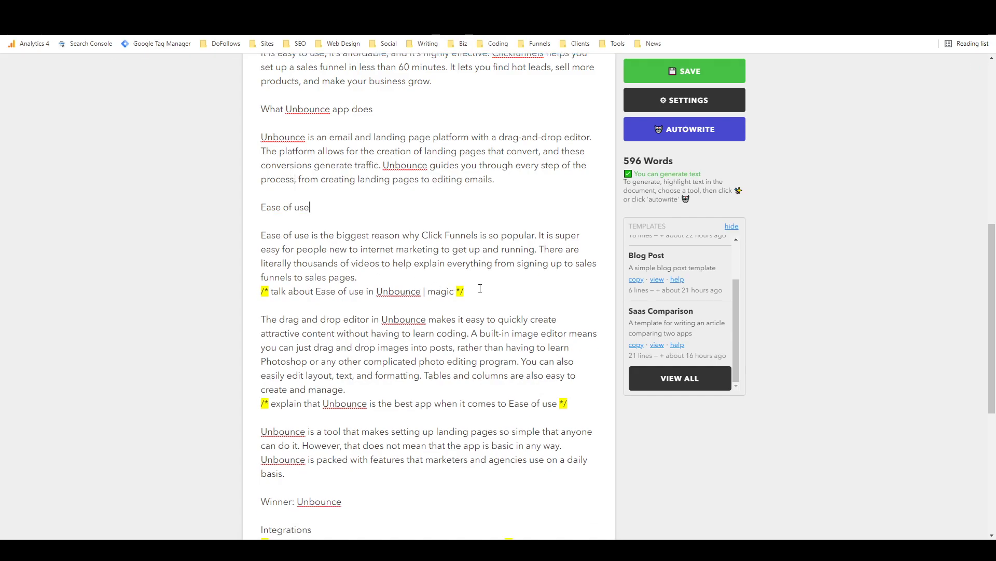
drag(261, 291, 464, 291)
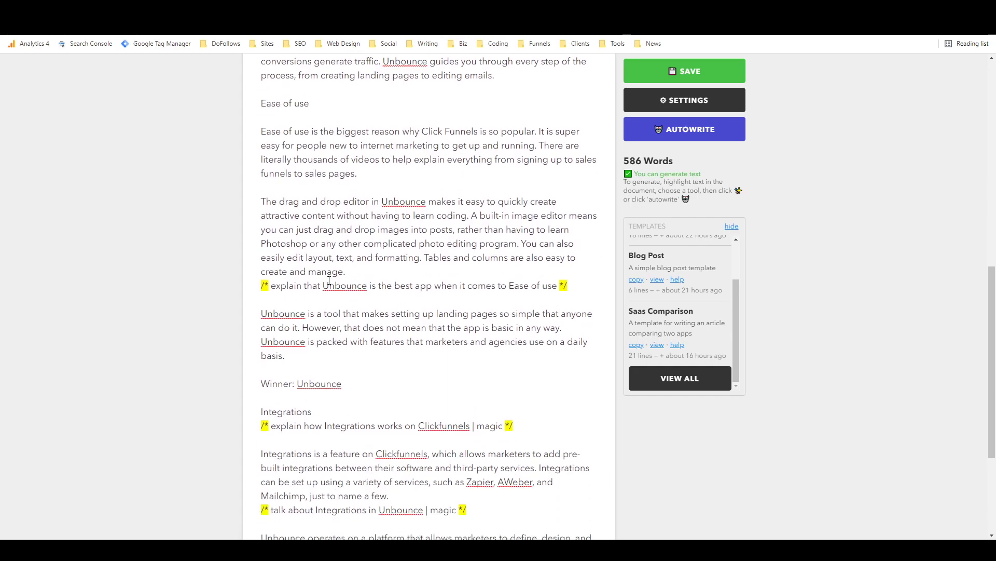
mouse_move(344, 264)
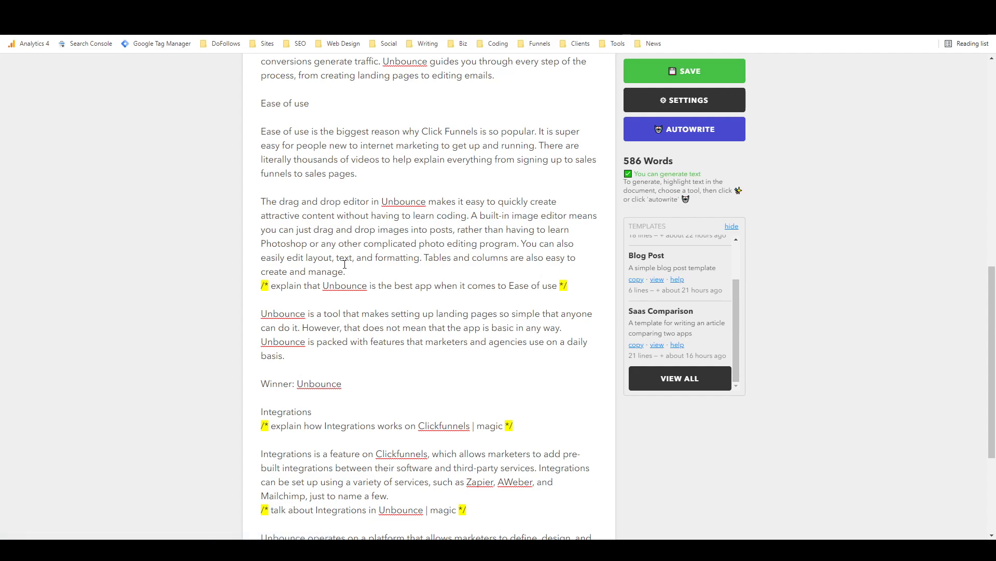
mouse_move(320, 286)
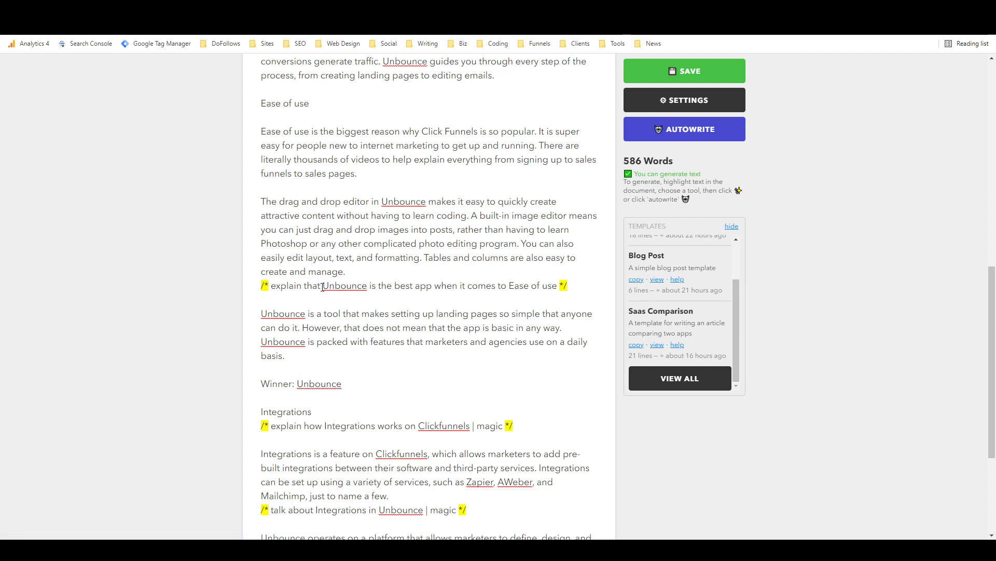
drag(261, 286, 322, 286)
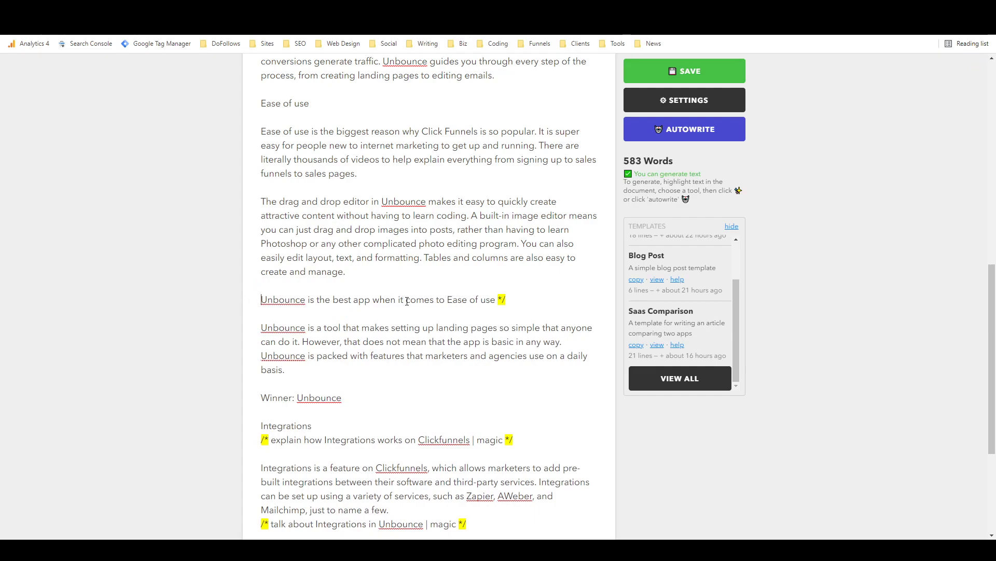
double_click(448, 299)
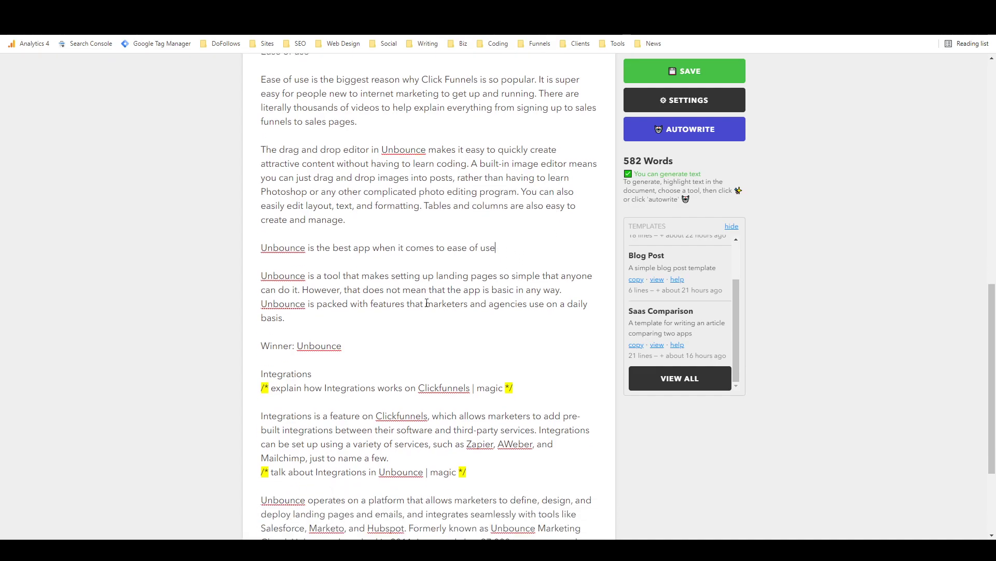
Delete the Clickfunnels and Unbounce Integrations prompt lines and markers.
scroll(down, 3)
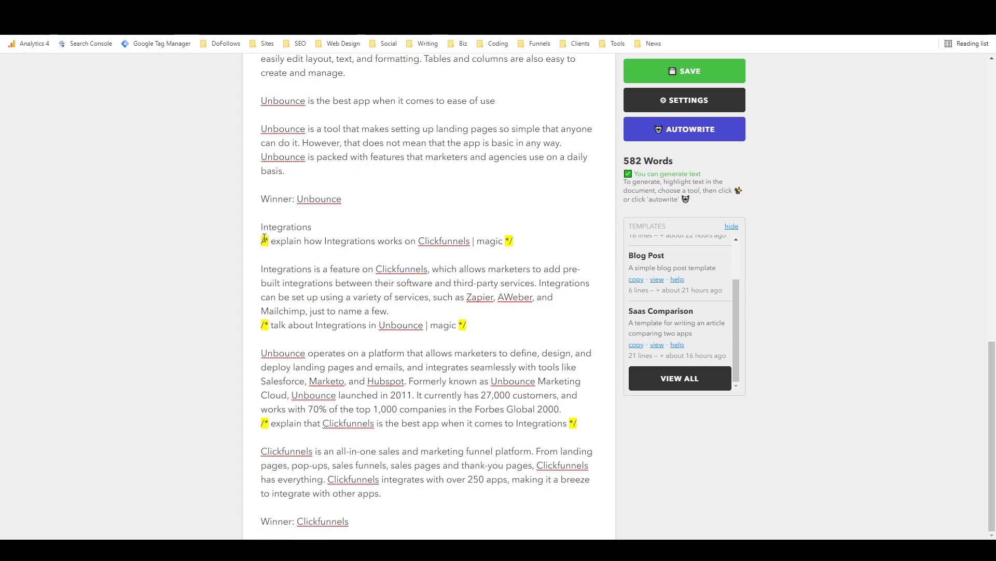
click(263, 240)
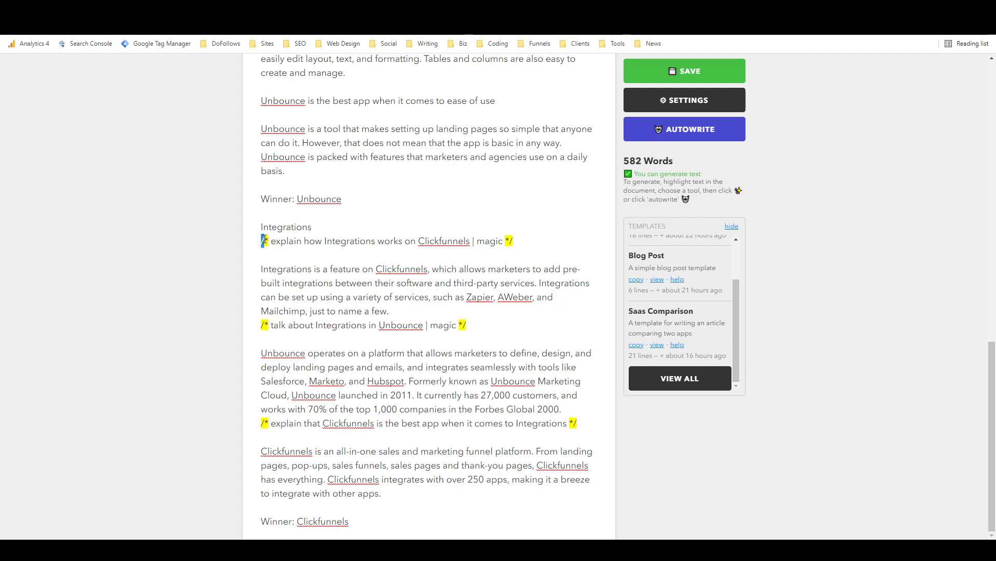
drag(261, 240, 324, 240)
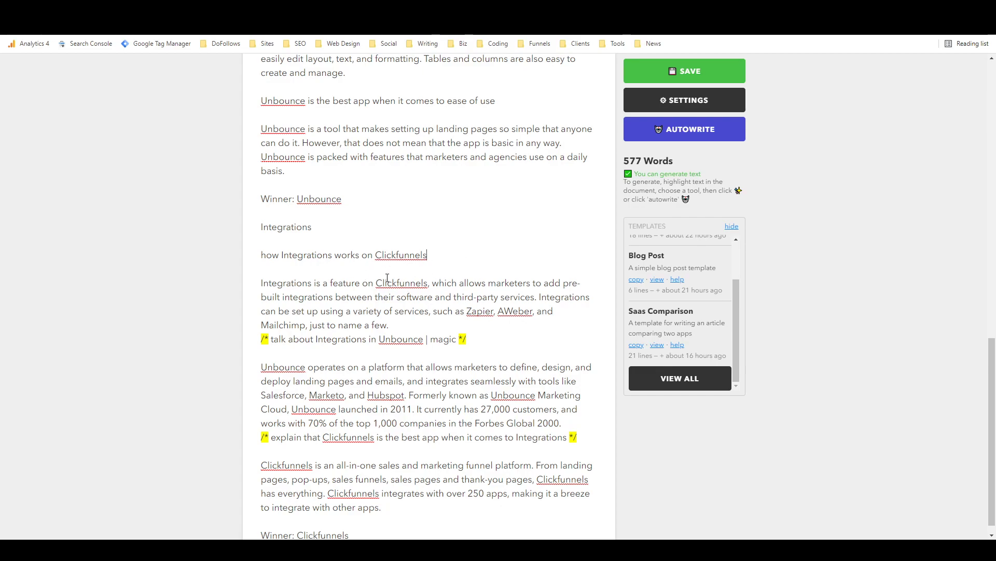
mouse_move(280, 334)
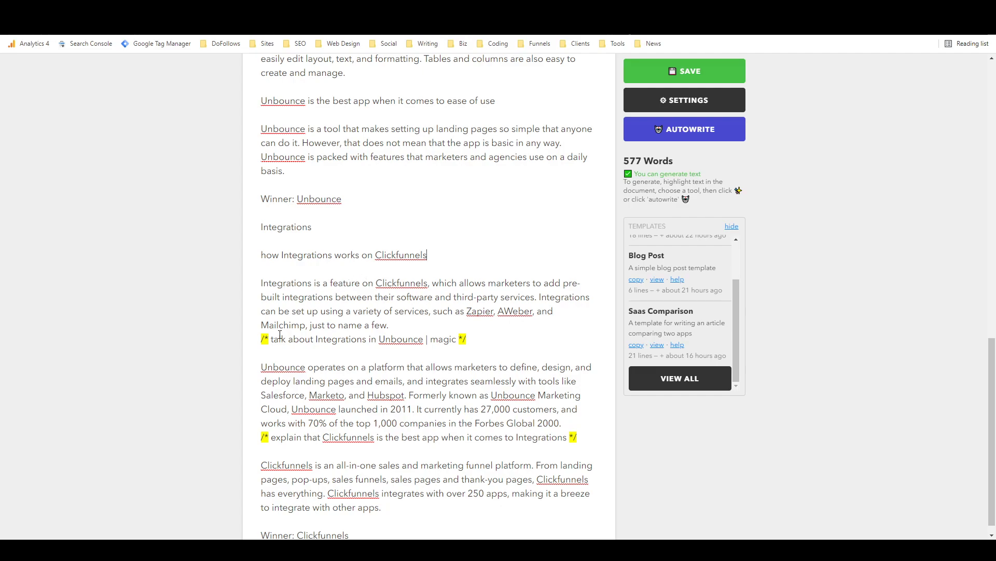
drag(261, 339, 467, 339)
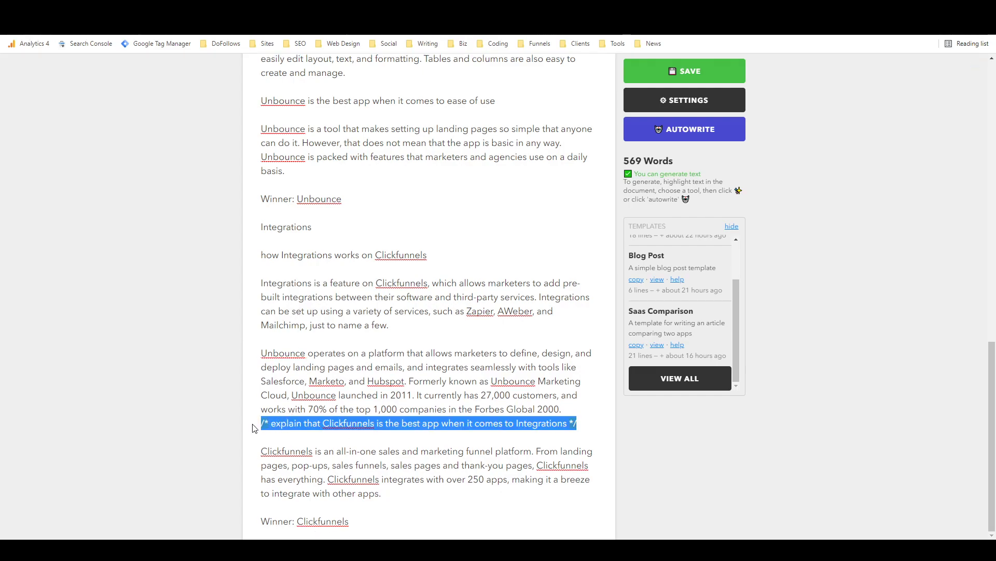
key(Delete)
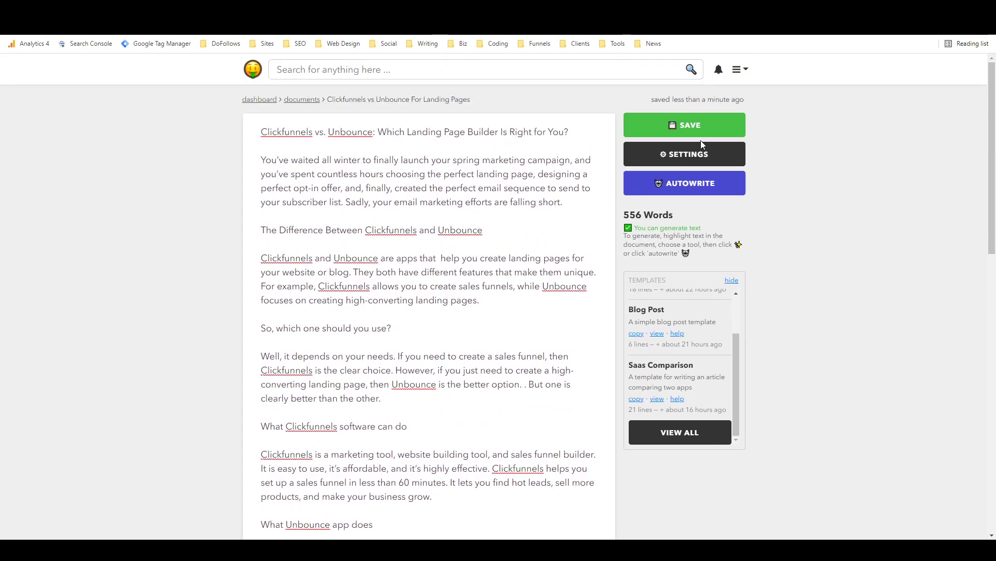
Save the 556-word comparison and scroll down to 'Winner: Clickfunnels' at the end.
click(684, 125)
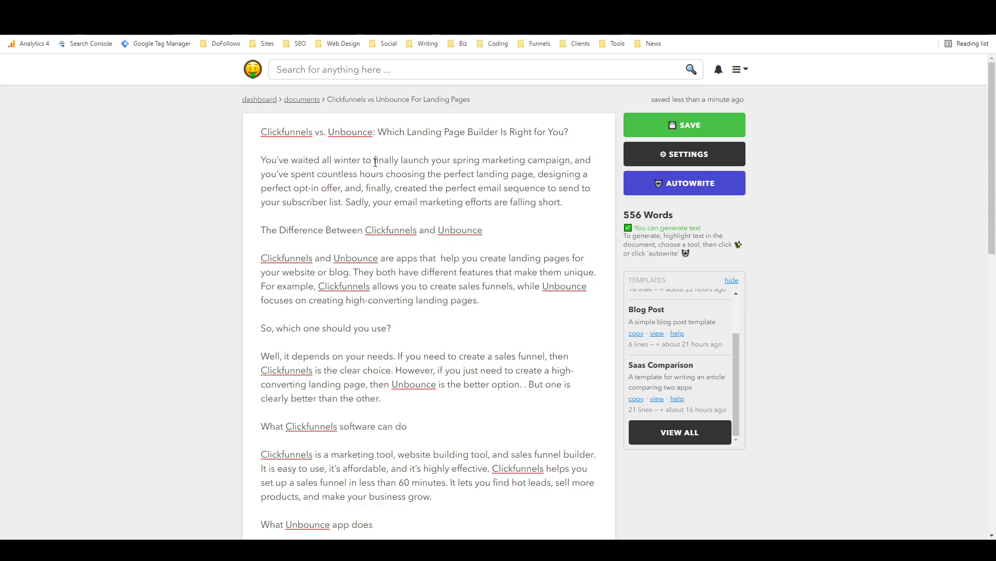
scroll(down, 3)
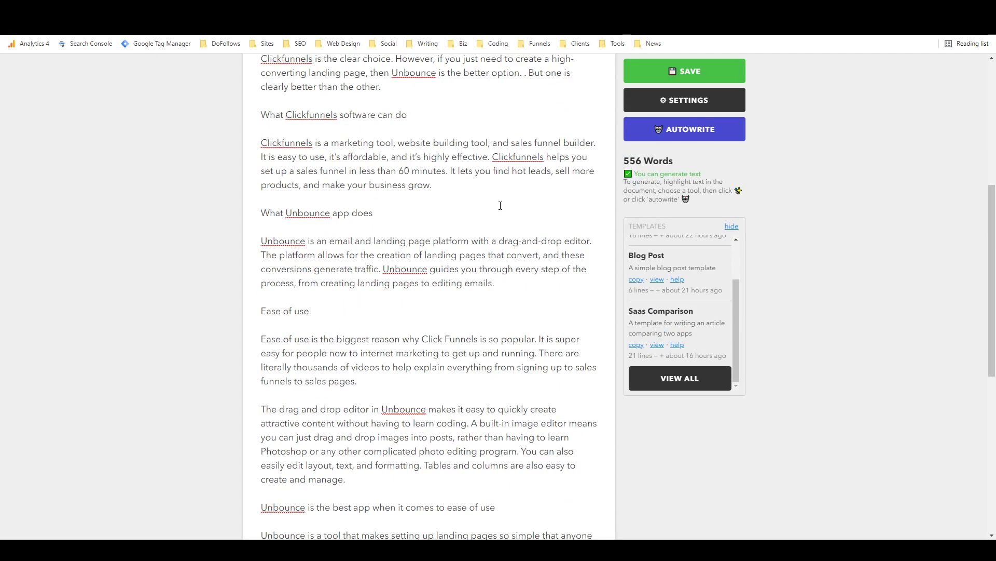
scroll(down, 3)
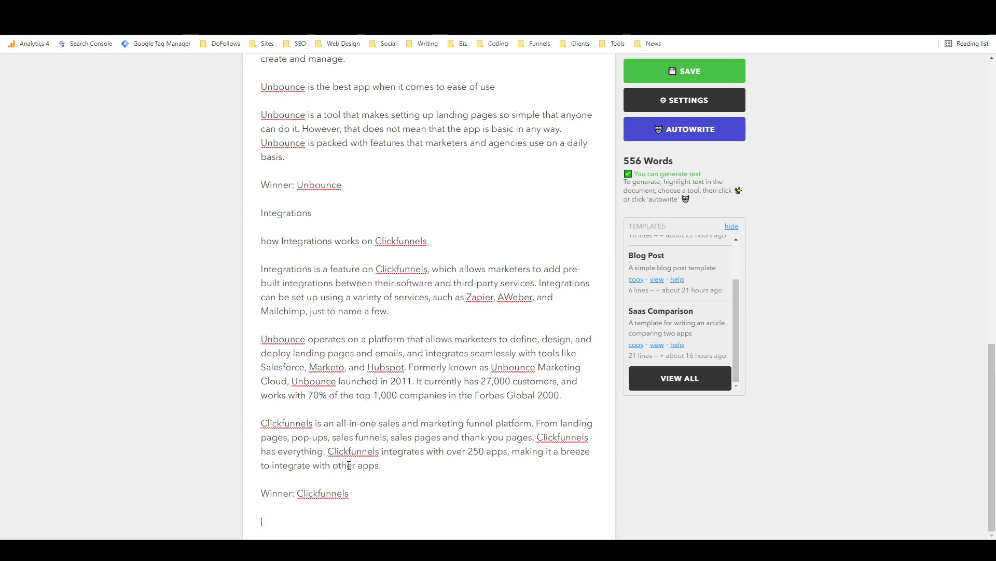
Add a Conclusion prompt comparing Clickfunnels with Unbounce and autowrite the summary paragraph.
text(Conclusion:)
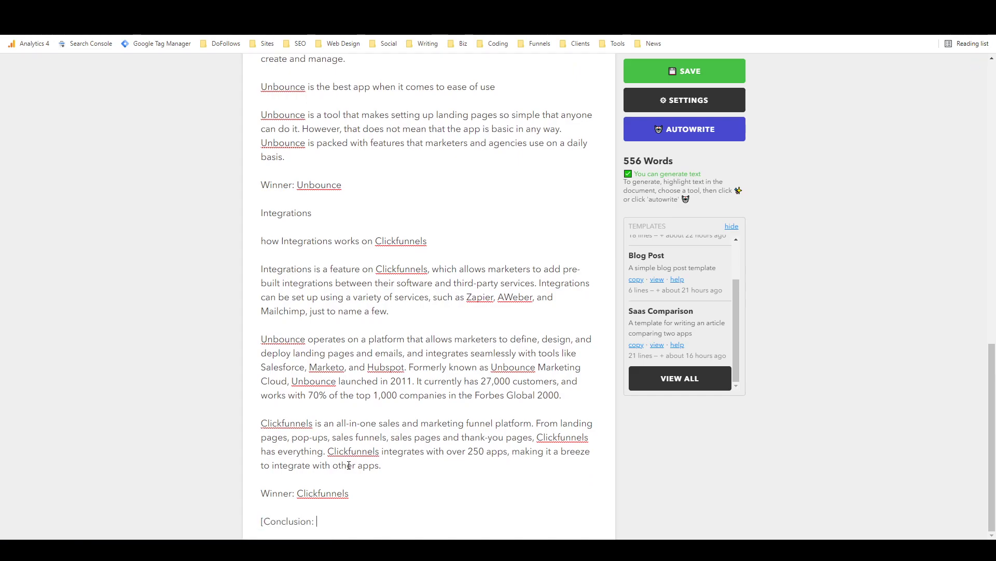
text(C)
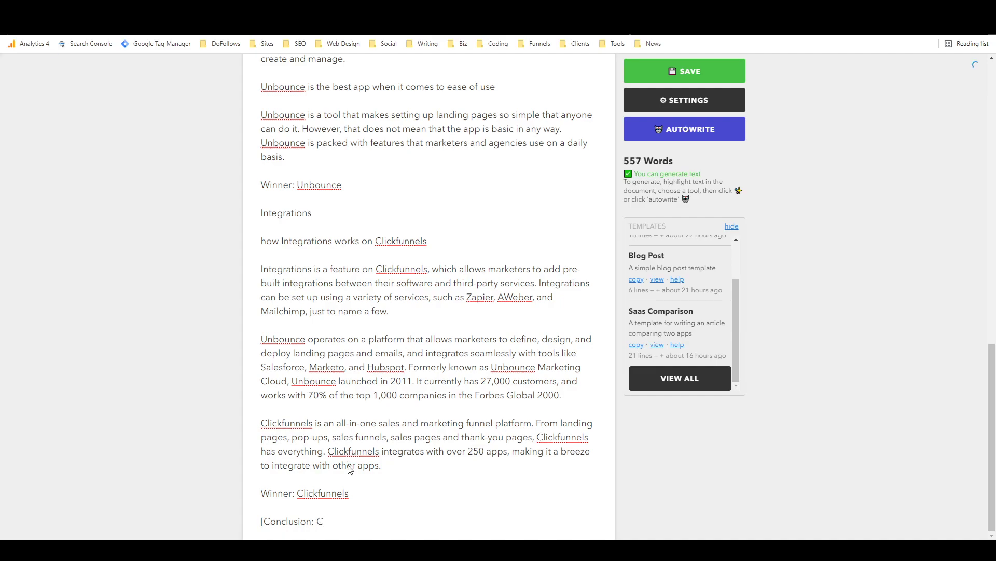
text(Clickfunnels is more flexib)
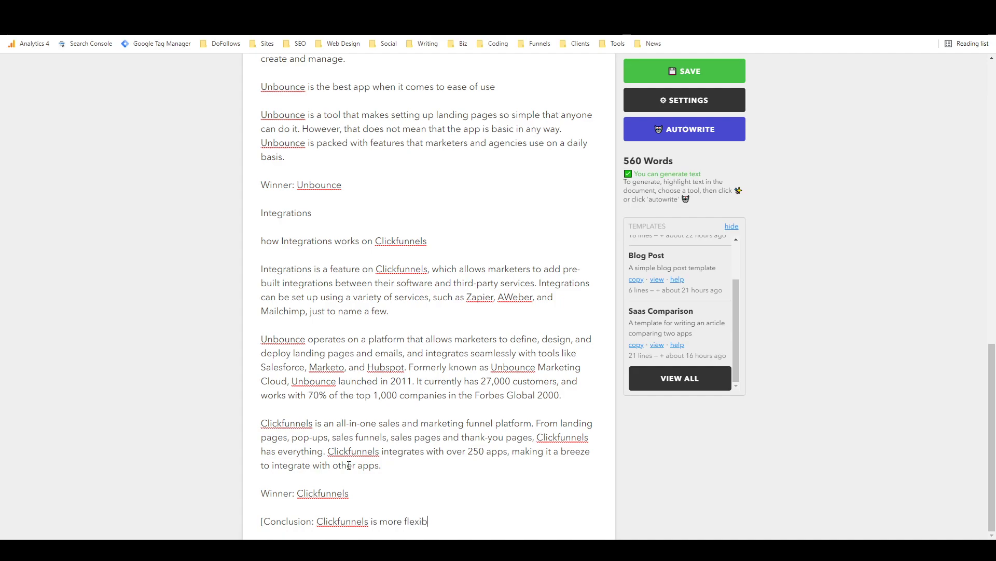
text(le than Unbound)
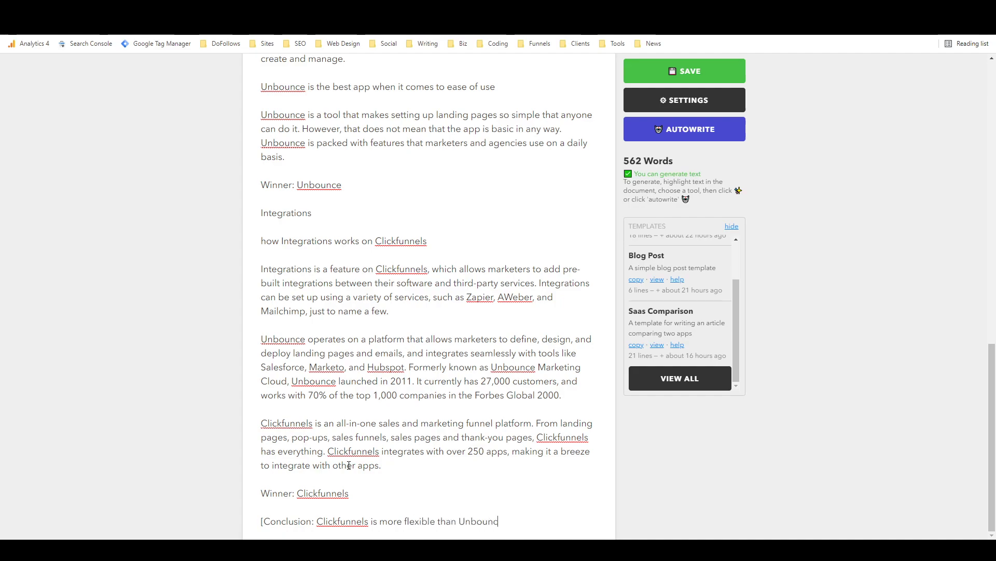
text(e ])
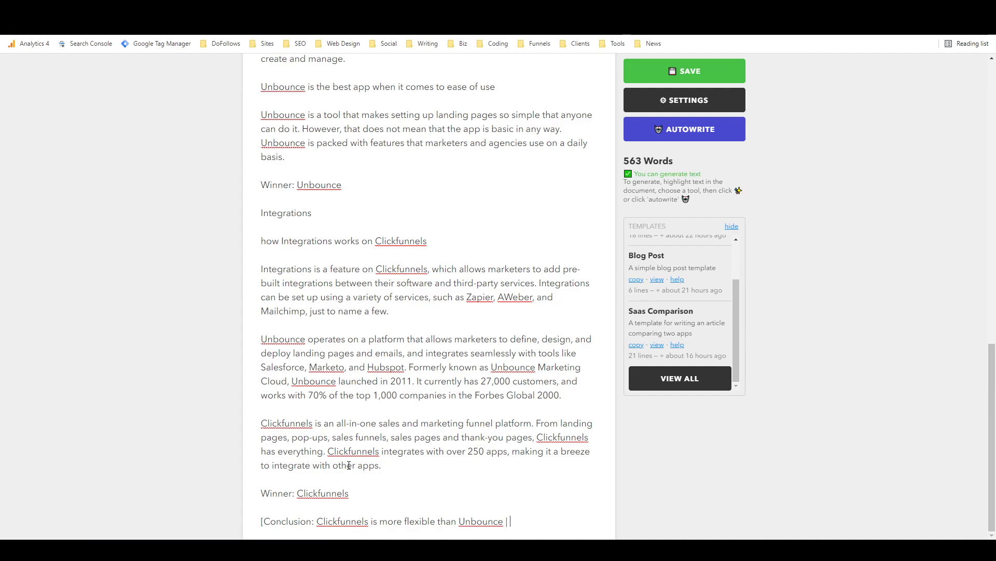
text(conclusion])
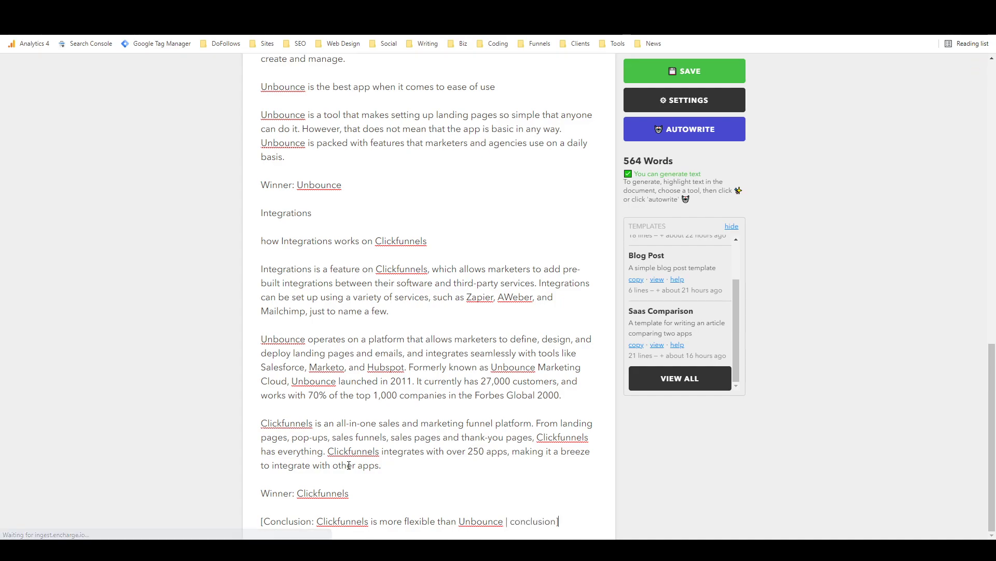
mouse_move(604, 176)
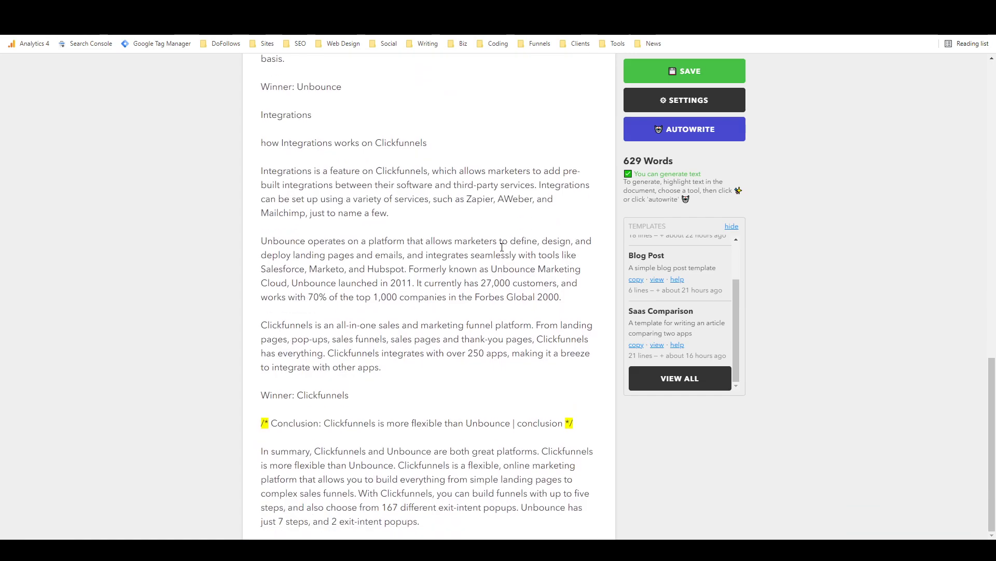
drag(260, 422, 513, 422)
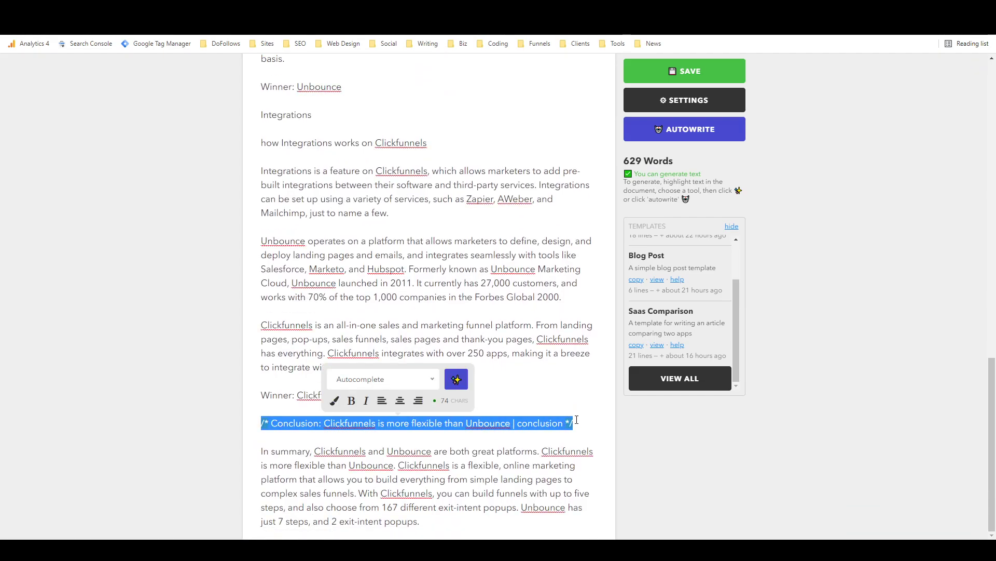
Turn the conclusion prompt line into a plain 'Conclusion' heading above the summary.
click(456, 379)
text(Conclusion)
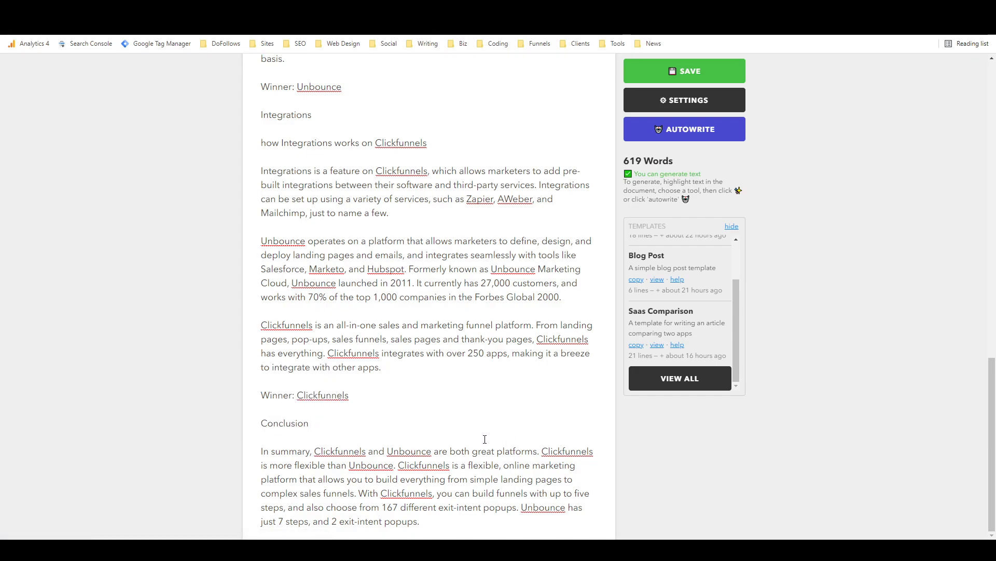
mouse_move(472, 443)
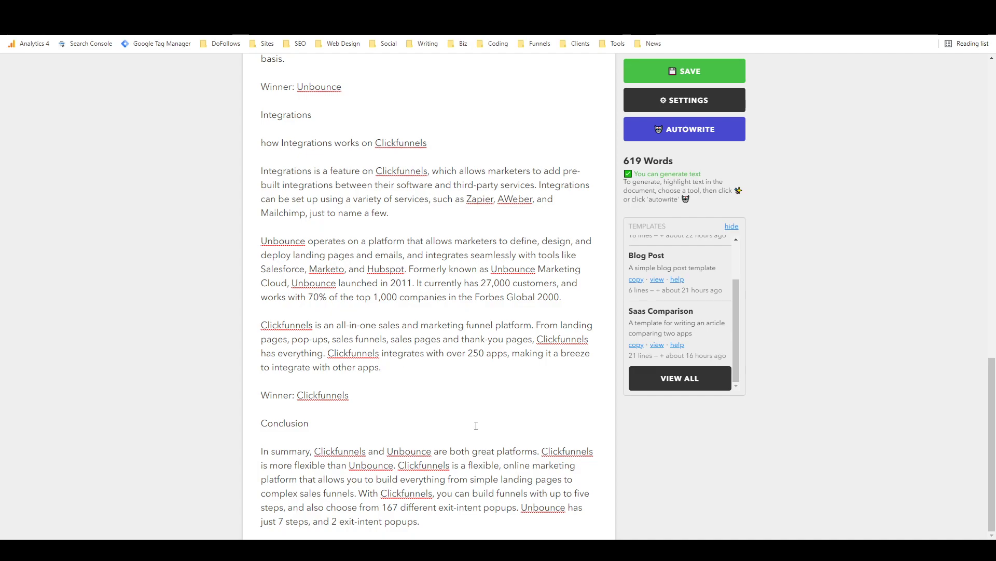
click(458, 464)
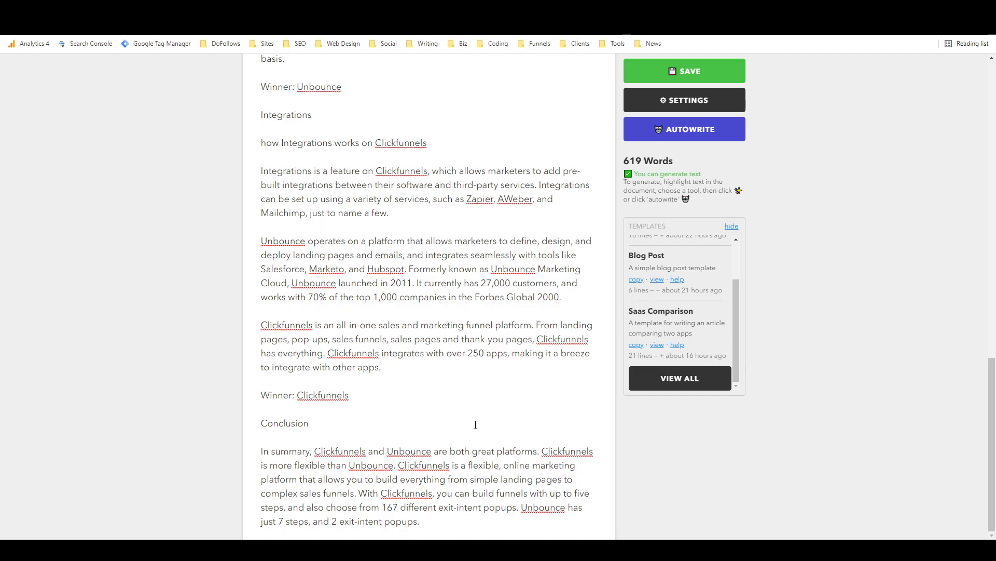
mouse_move(327, 507)
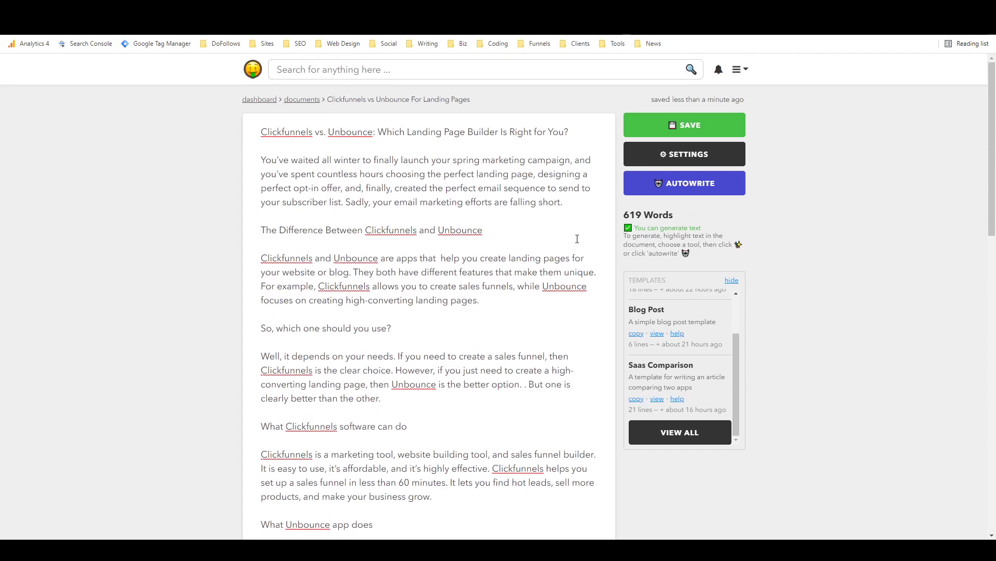
click(684, 125)
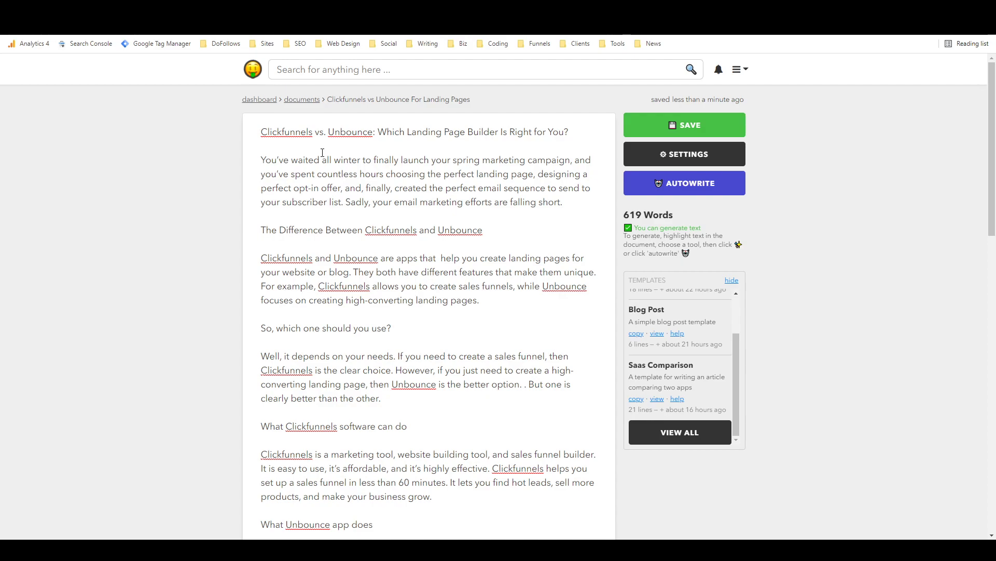
mouse_move(659, 321)
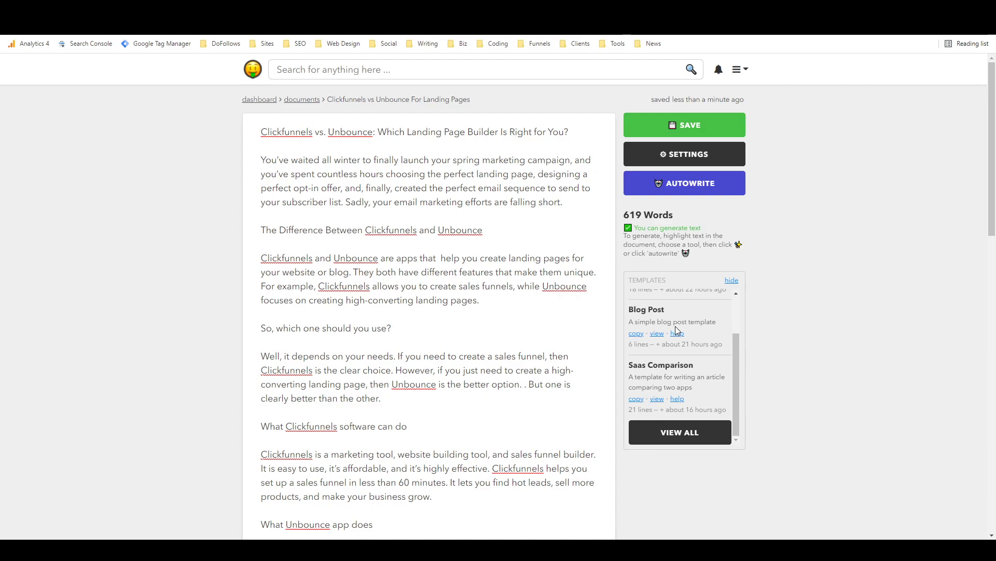
mouse_move(692, 341)
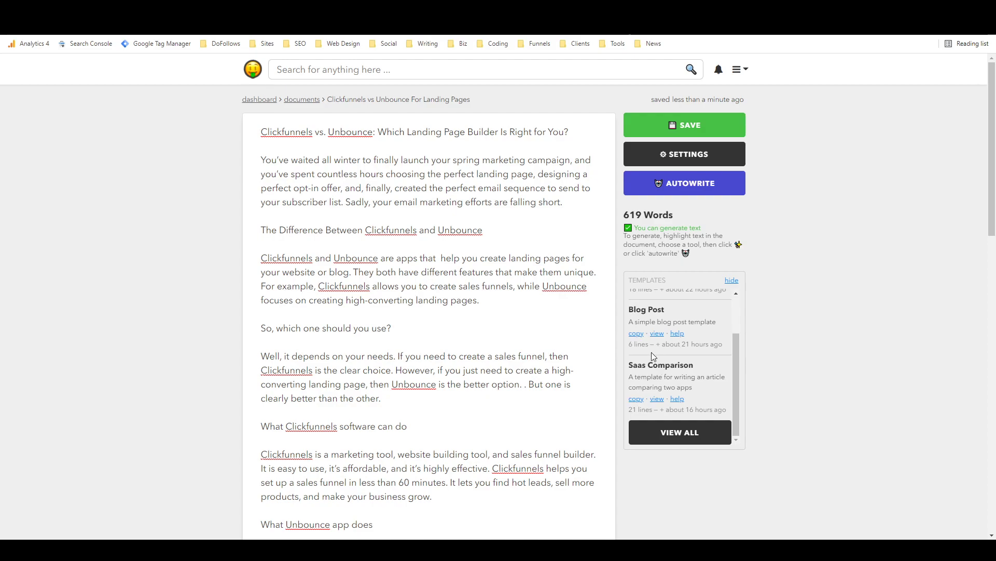
mouse_move(626, 298)
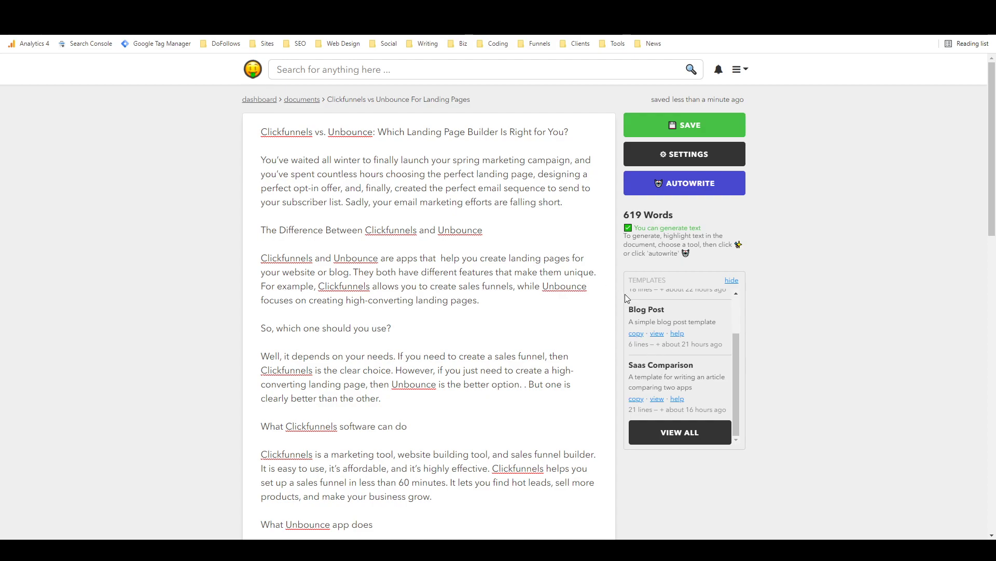
mouse_move(796, 261)
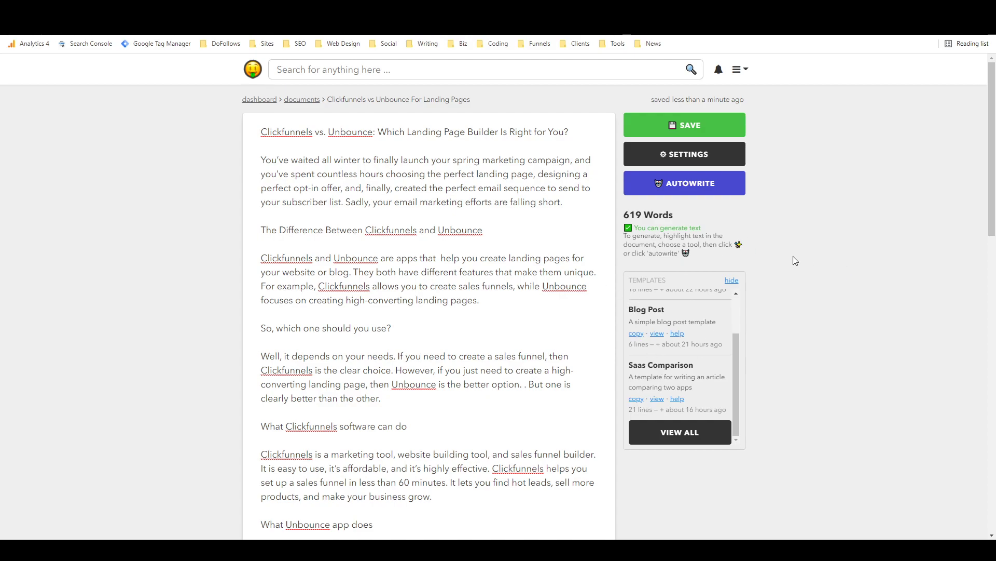